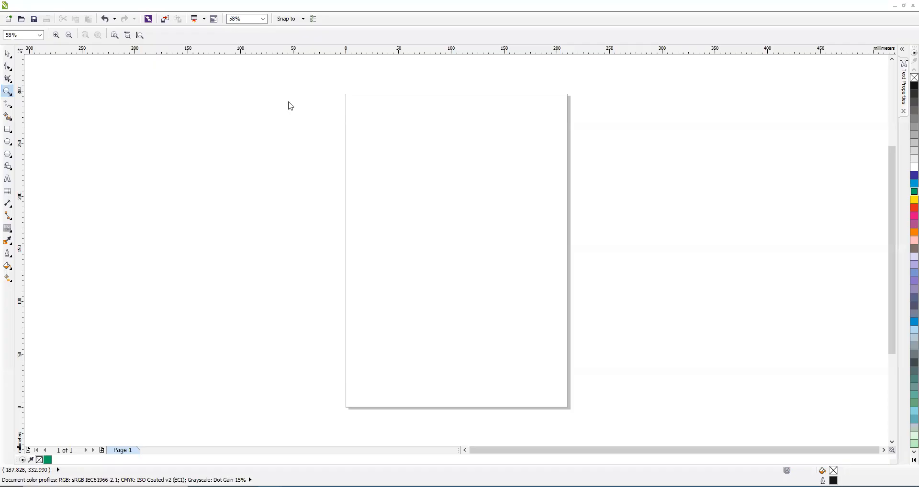
# Step: Draw a page-sized rectangle and give it one 3 mm inside contour
pyautogui.click(8, 128)
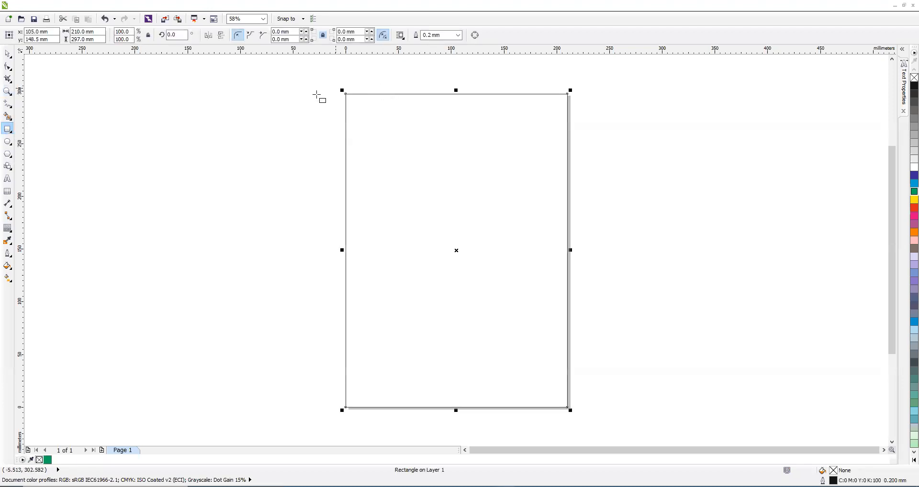
pyautogui.moveTo(339, 373)
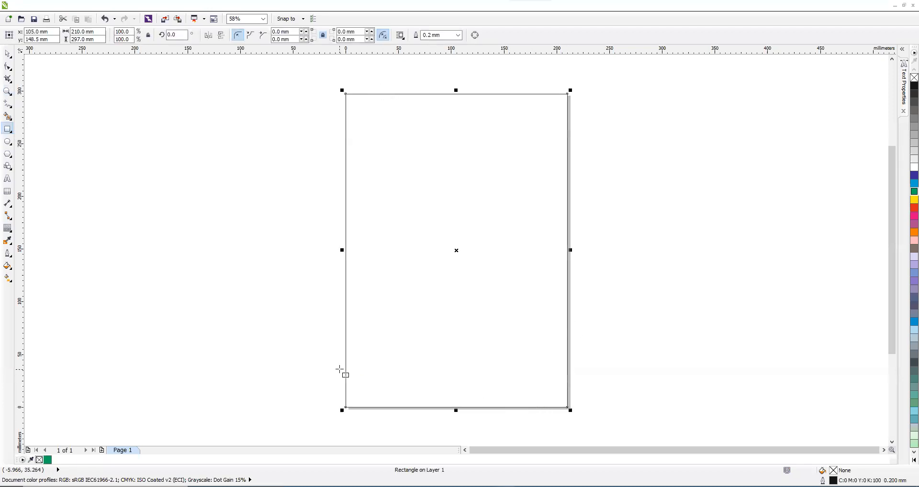
pyautogui.moveTo(192, 155)
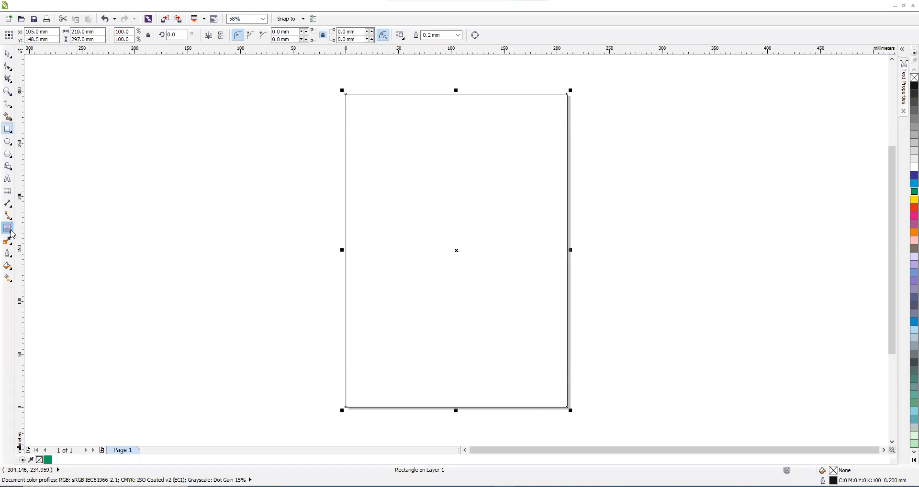
pyautogui.click(8, 228)
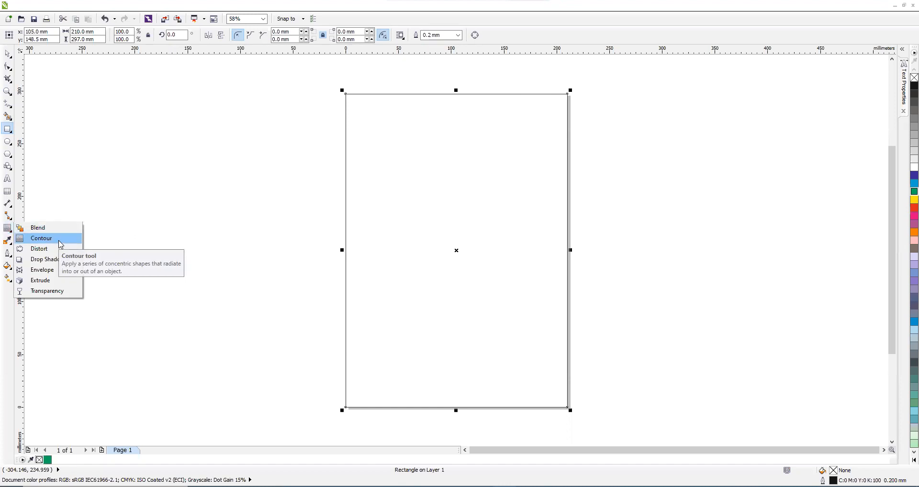
pyautogui.click(41, 238)
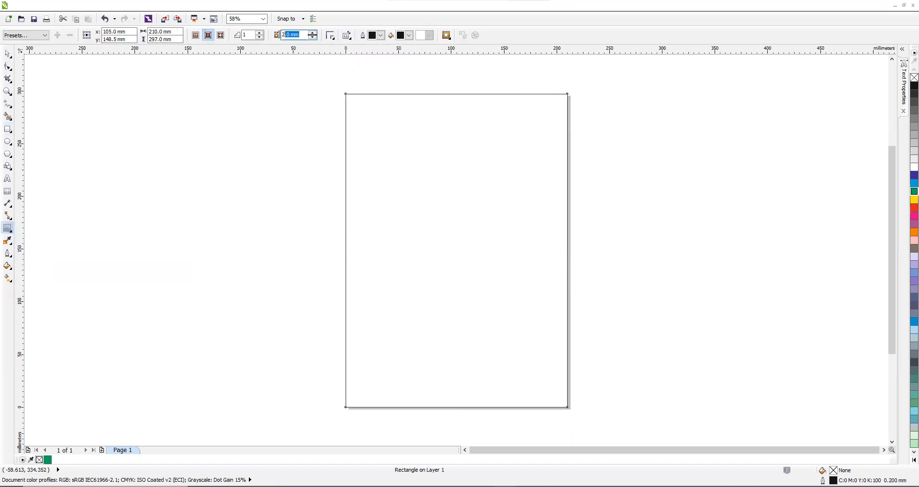
pyautogui.click(313, 33)
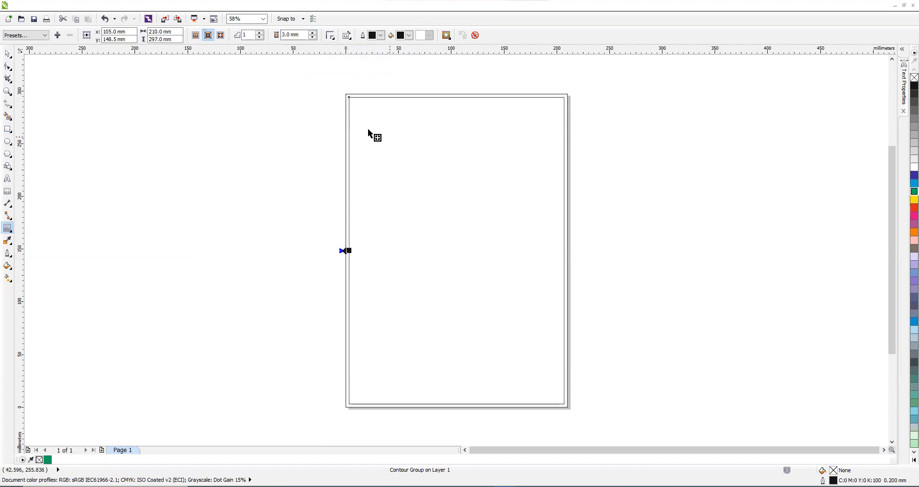
pyautogui.click(8, 53)
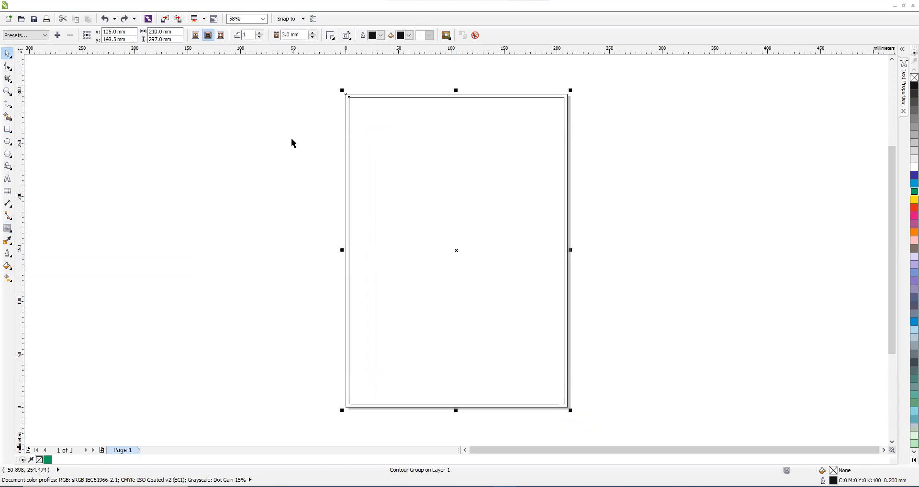
pyautogui.moveTo(277, 146)
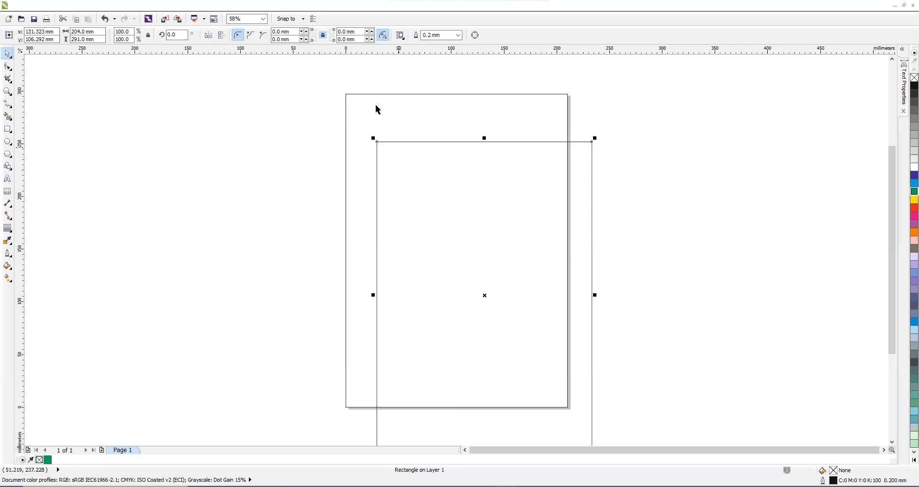
# Step: Drag the outer and inner 204 × 291 mm rectangles apart to confirm they're separate
pyautogui.moveTo(483, 295); pyautogui.dragTo(385, 230)
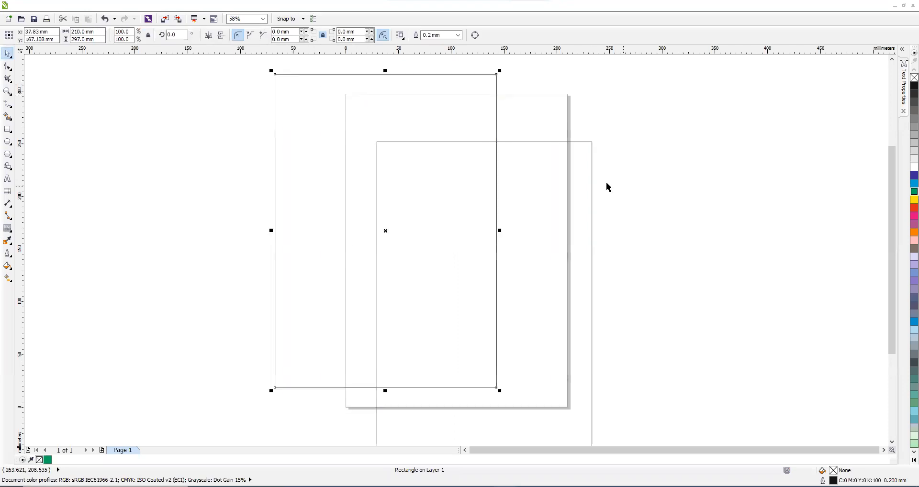
pyautogui.moveTo(385, 230); pyautogui.dragTo(522, 306)
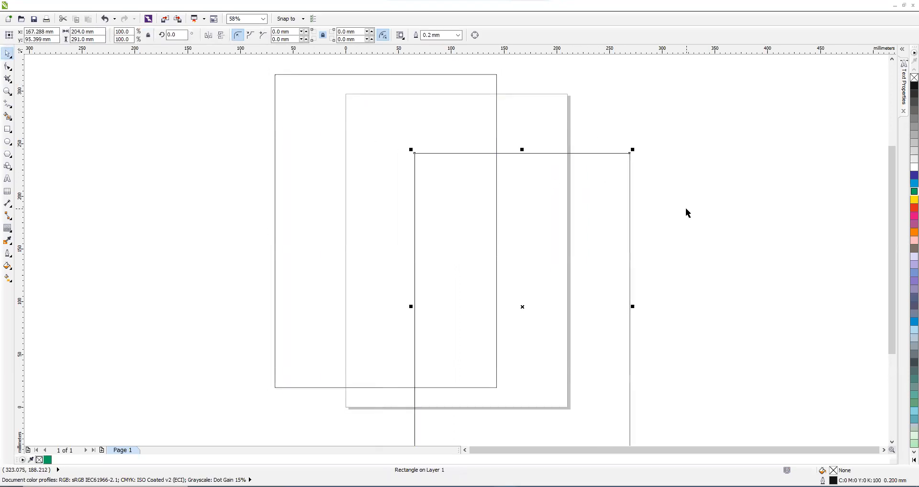
pyautogui.moveTo(522, 229); pyautogui.dragTo(455, 250)
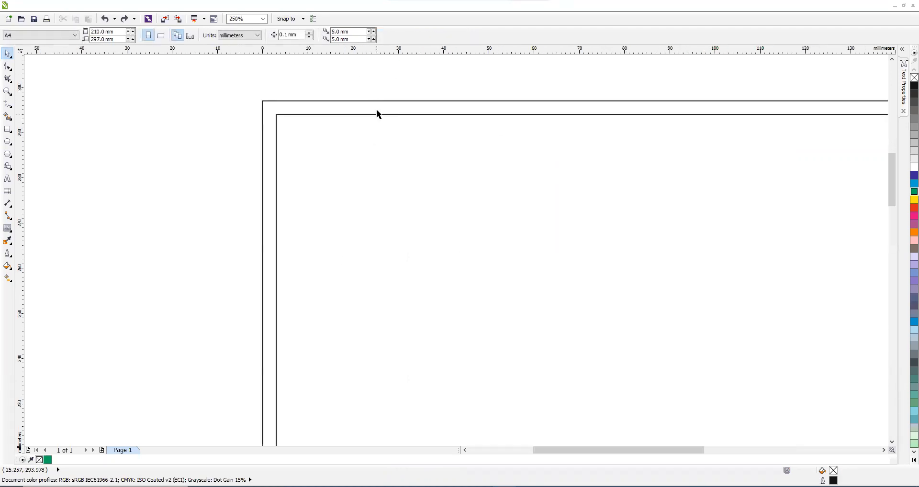
pyautogui.moveTo(190, 116)
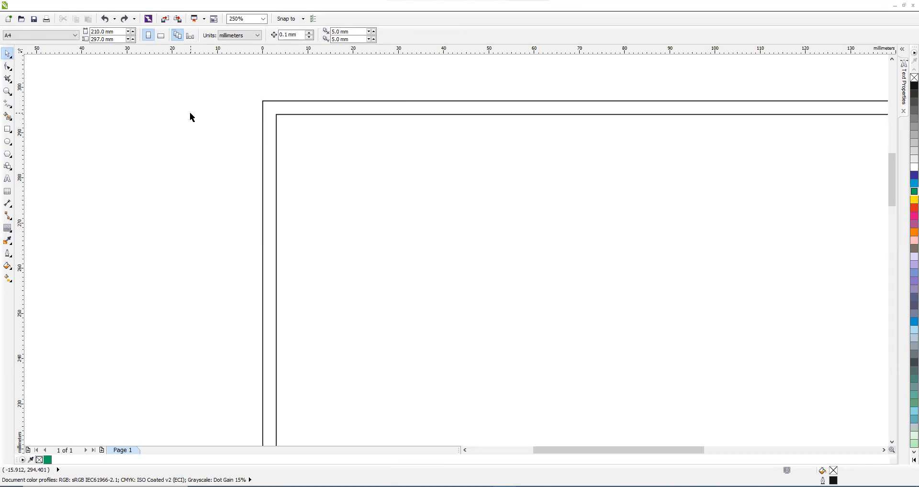
pyautogui.moveTo(351, 151)
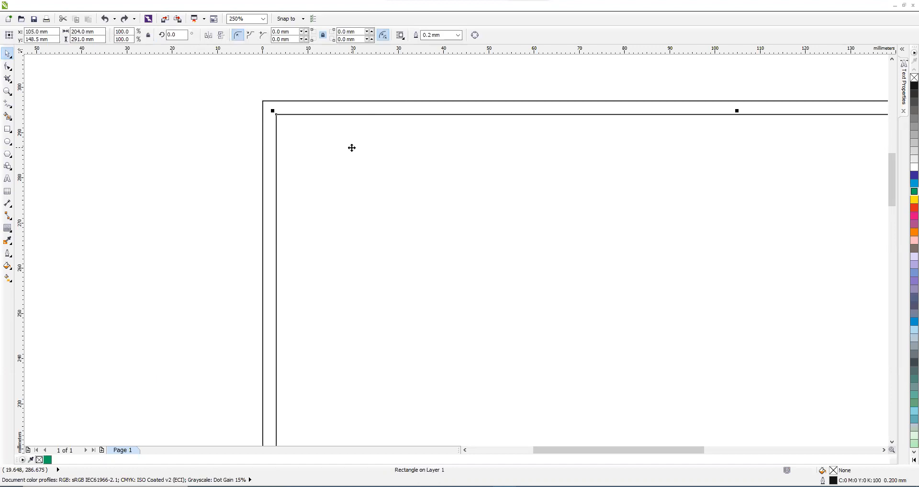
pyautogui.moveTo(7, 228)
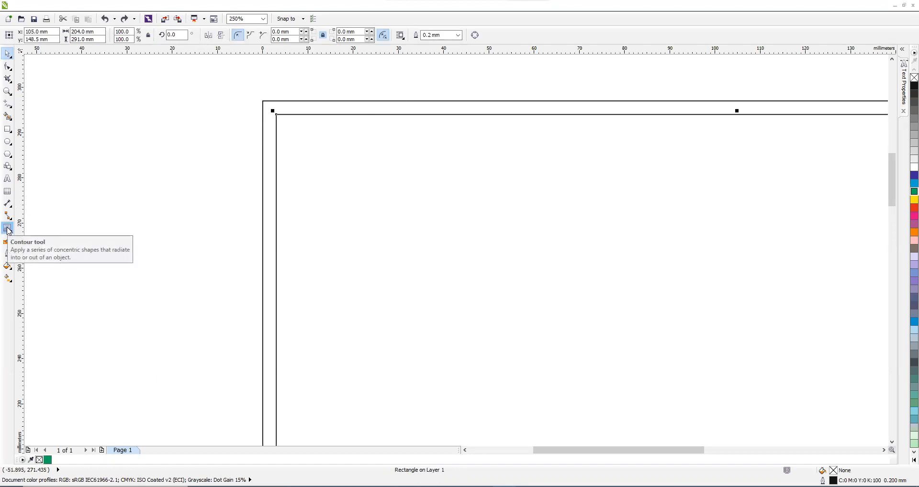
# Step: Contour the inner rectangle 5 mm inside and break it into a 194 × 281 mm rectangle
pyautogui.click(8, 228)
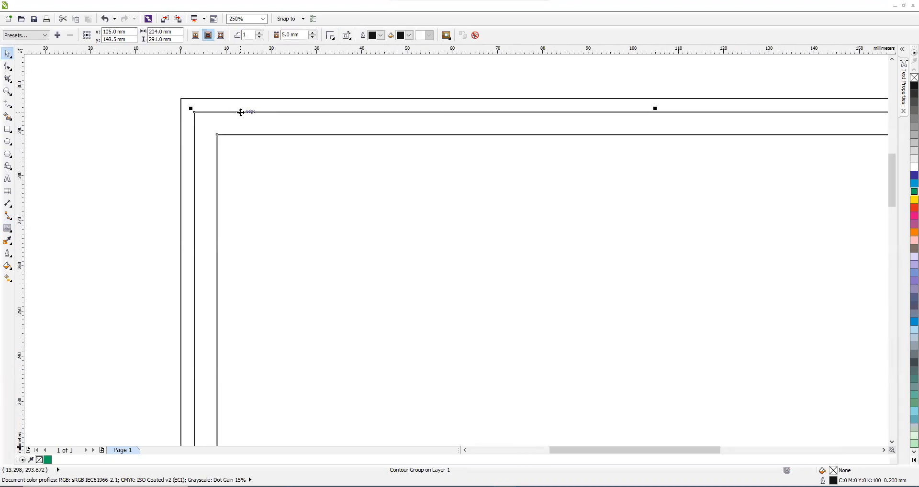
pyautogui.moveTo(258, 112)
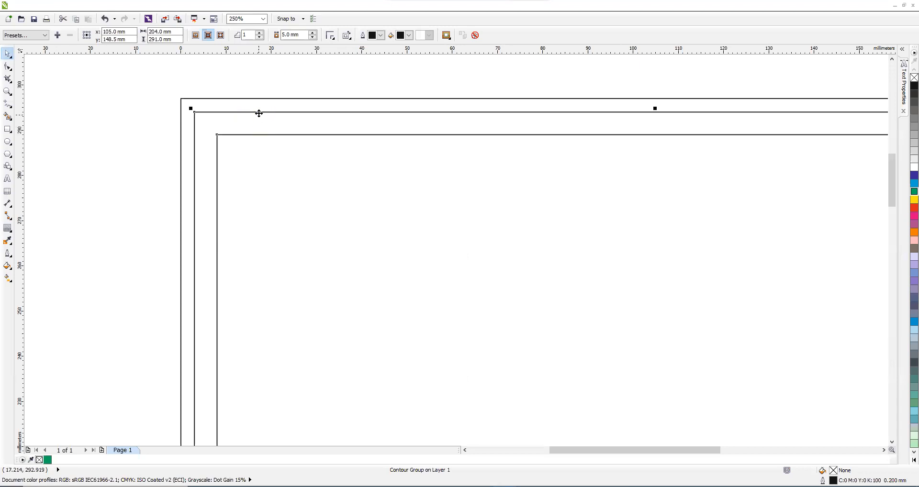
pyautogui.moveTo(257, 135)
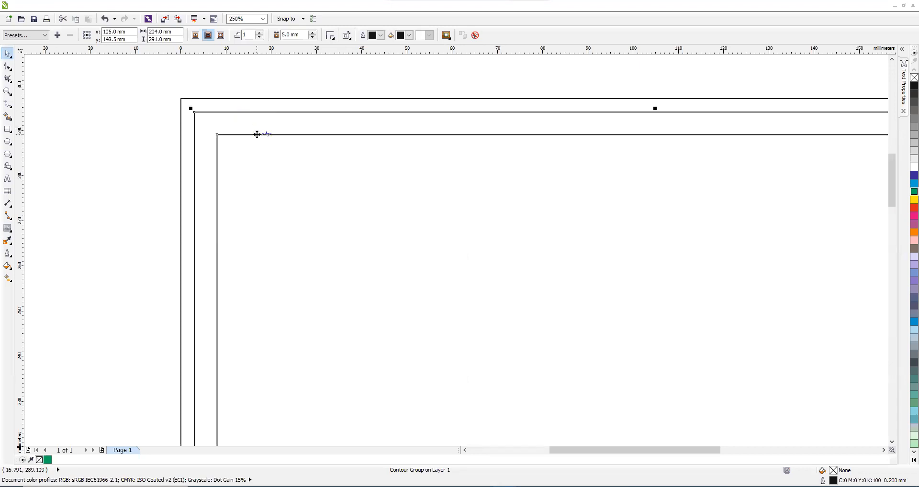
pyautogui.click(254, 157)
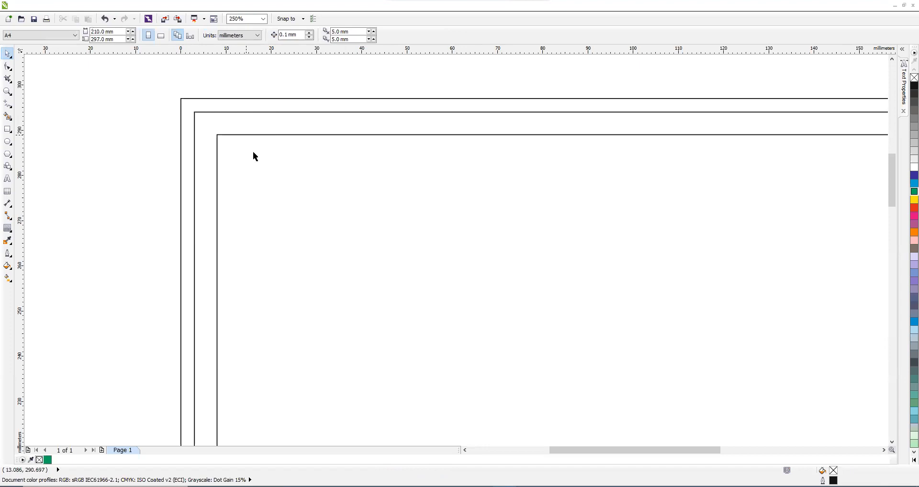
pyautogui.click(252, 159)
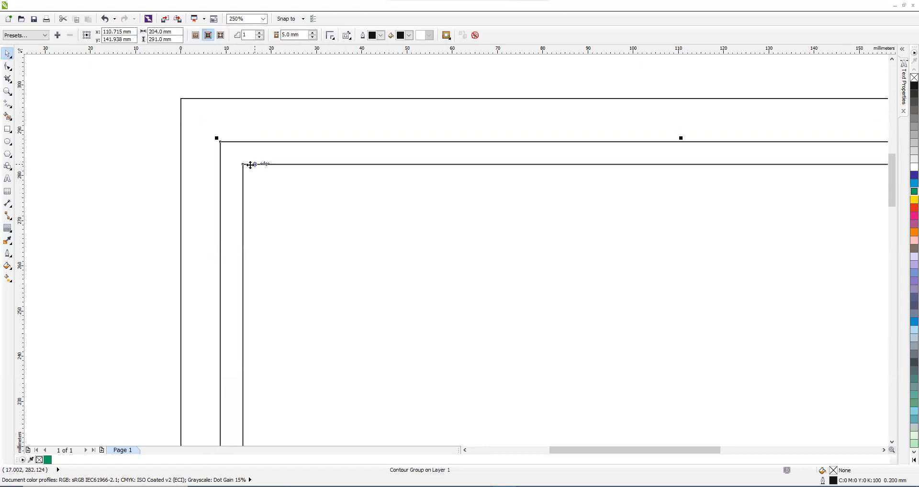
pyautogui.moveTo(265, 166)
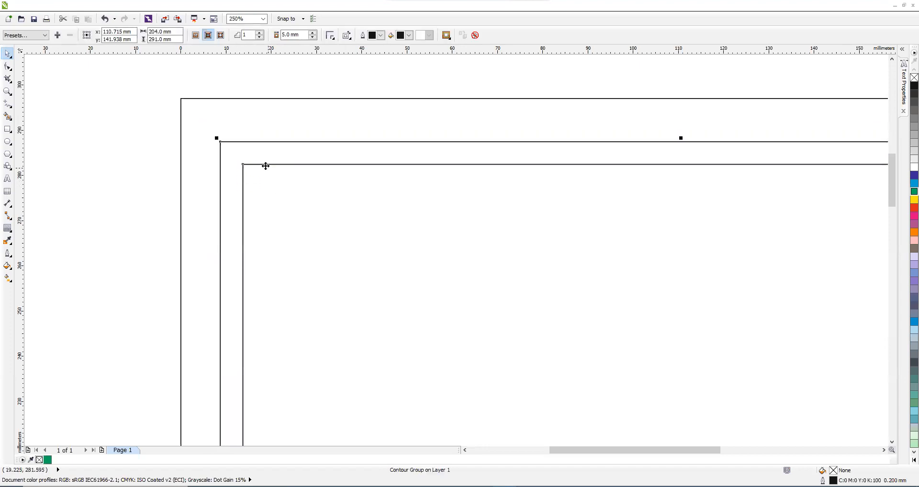
pyautogui.moveTo(304, 196)
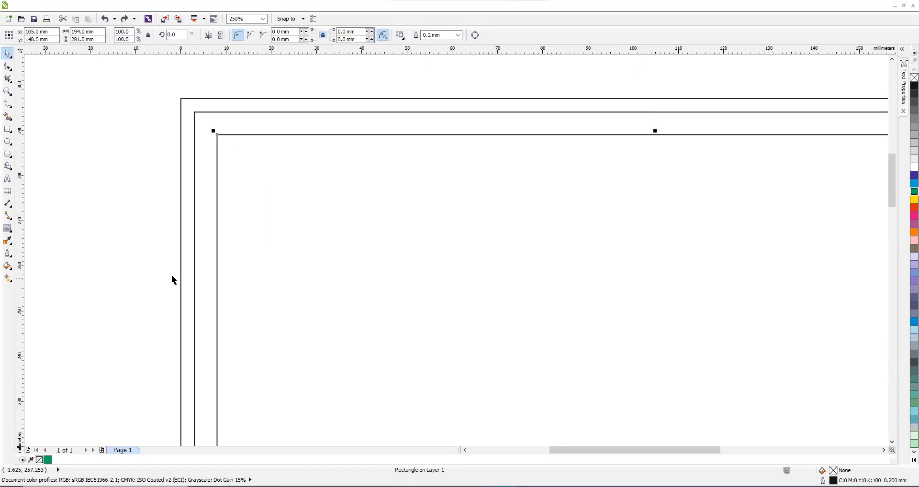
pyautogui.click(229, 91)
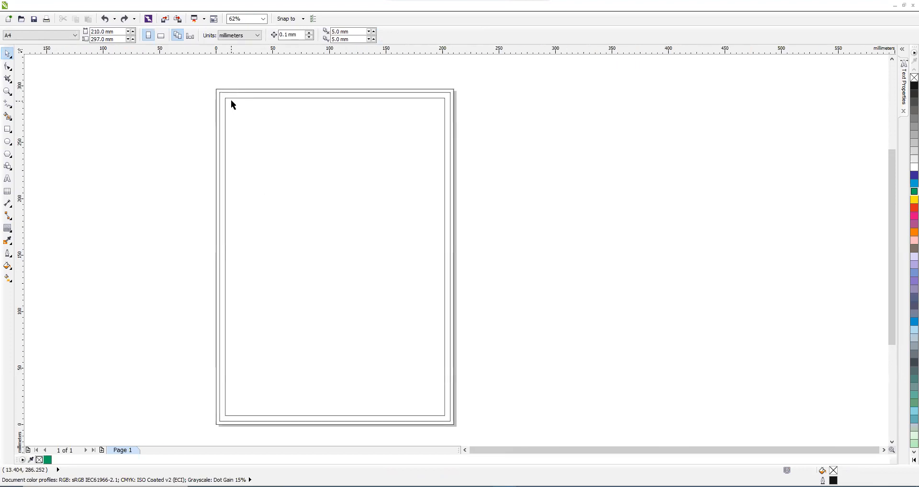
pyautogui.moveTo(234, 101)
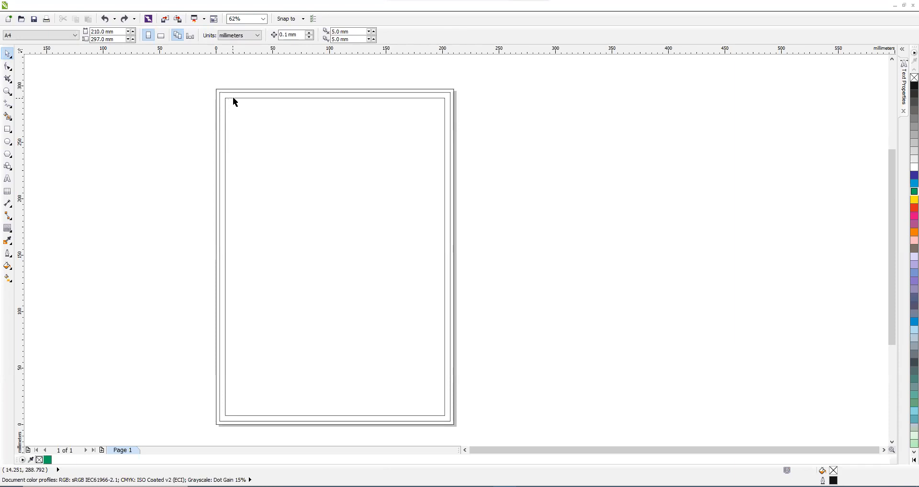
pyautogui.moveTo(230, 101)
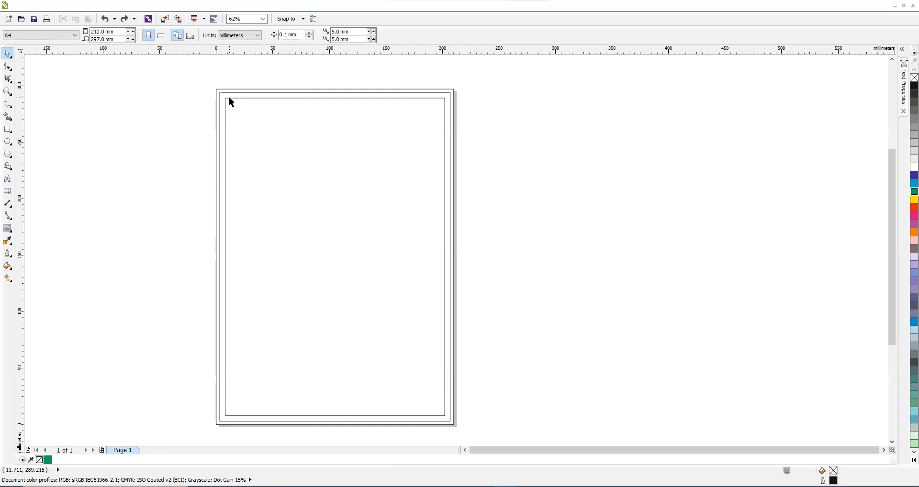
pyautogui.moveTo(231, 213)
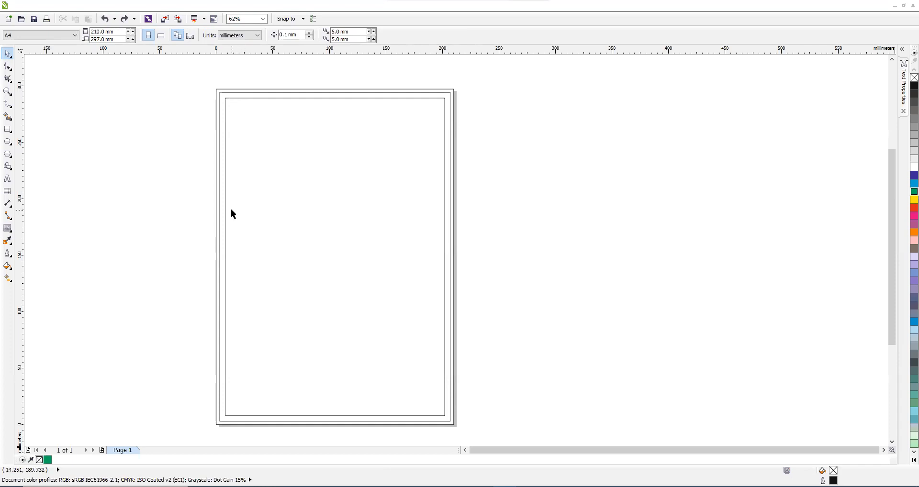
pyautogui.moveTo(228, 290)
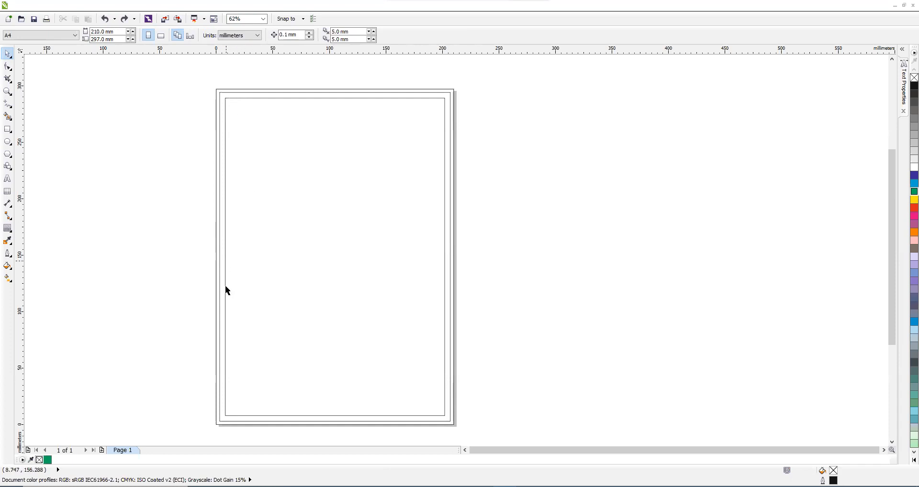
pyautogui.moveTo(235, 234)
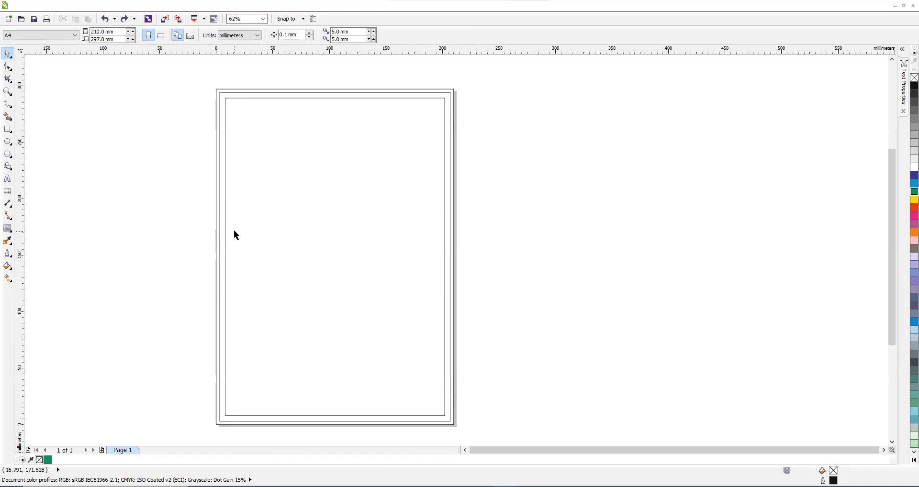
pyautogui.moveTo(241, 248)
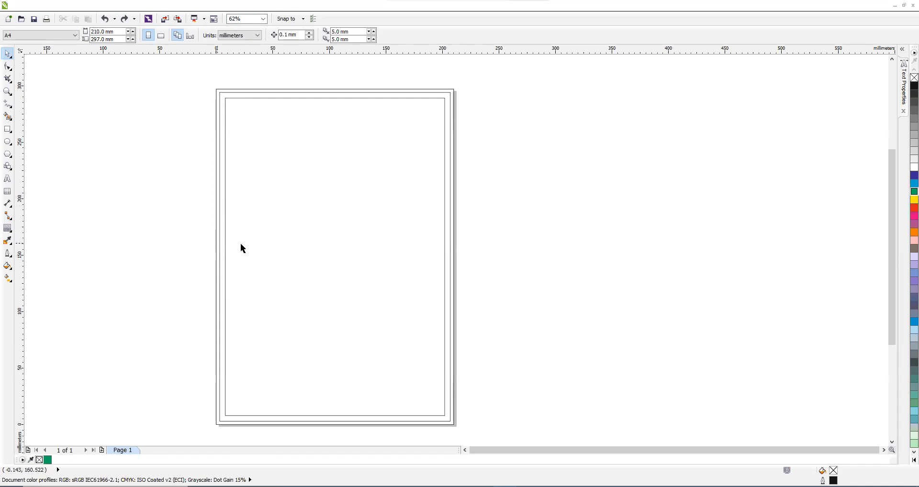
pyautogui.moveTo(250, 251)
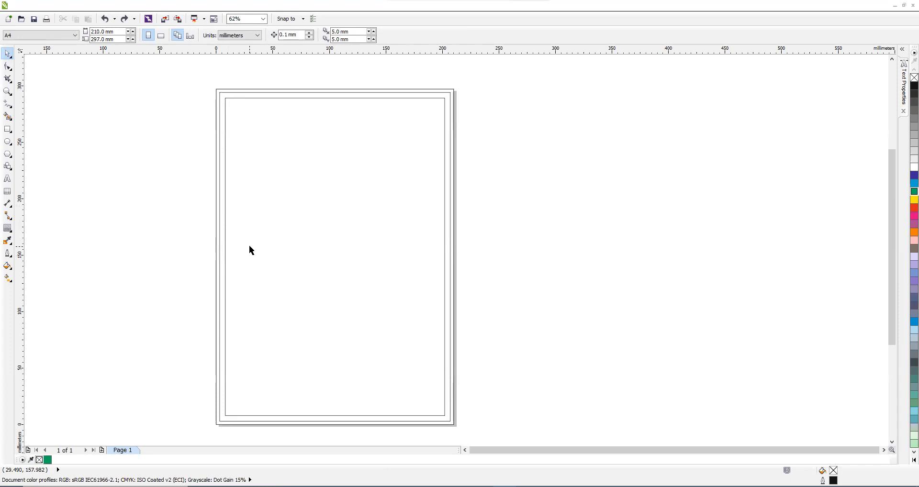
pyautogui.moveTo(253, 253)
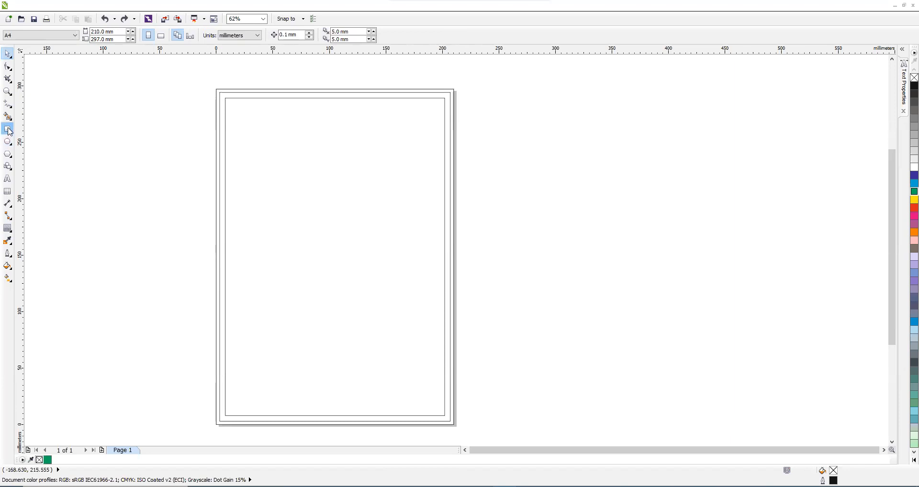
# Step: Draw a thin spacer rectangle against the left border and set its width to 20 mm
pyautogui.click(8, 130)
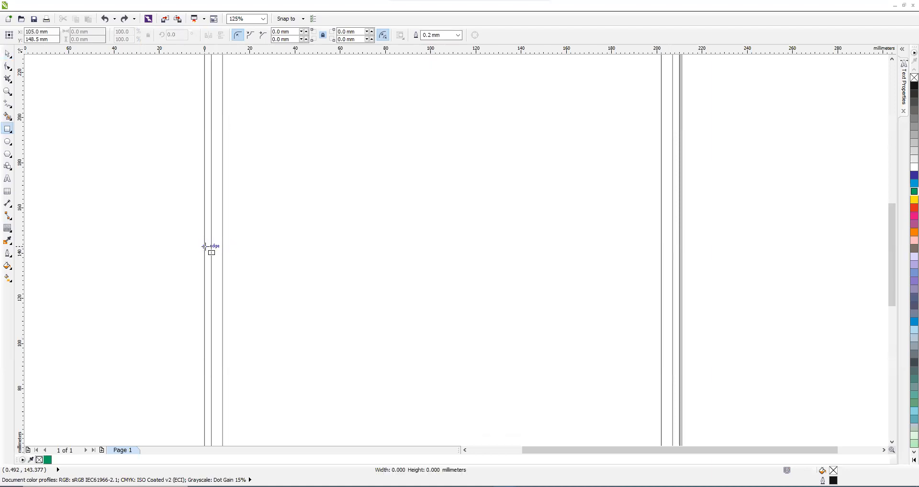
pyautogui.moveTo(205, 245); pyautogui.dragTo(288, 253)
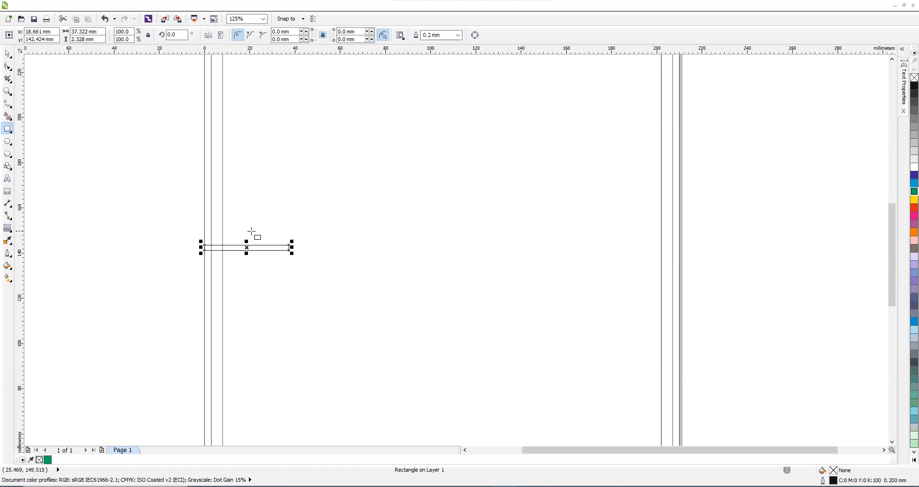
pyautogui.moveTo(112, 65)
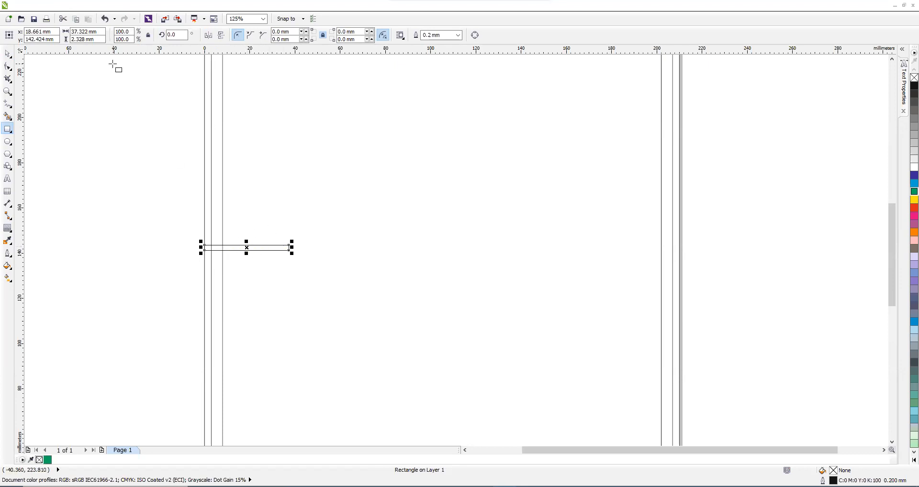
pyautogui.moveTo(86, 32)
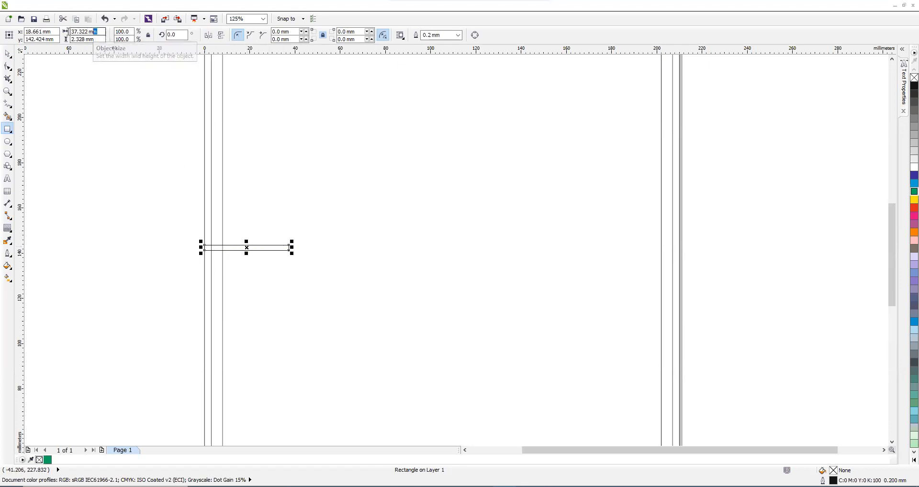
pyautogui.tripleClick(85, 31)
pyautogui.write('20')
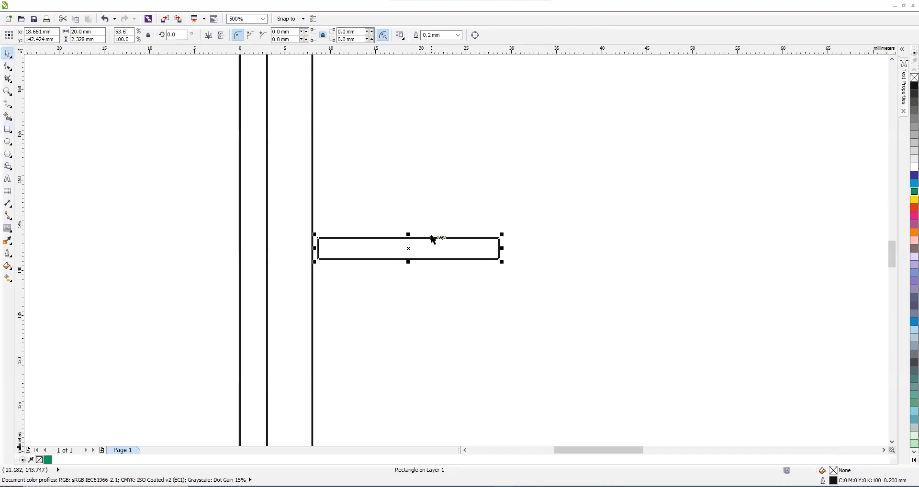
pyautogui.moveTo(502, 261)
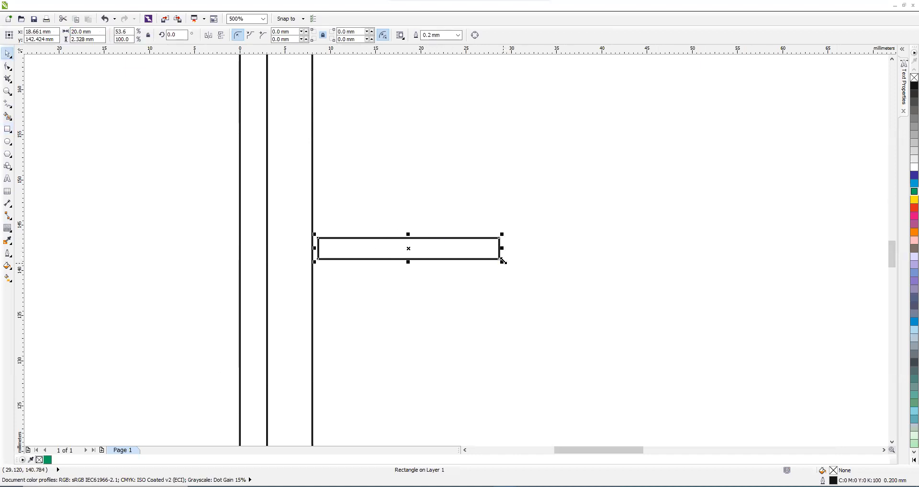
pyautogui.moveTo(421, 247)
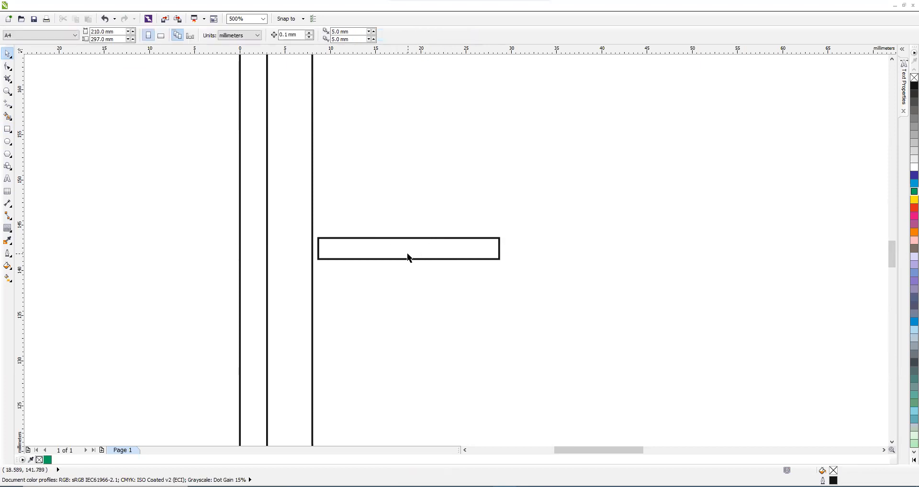
pyautogui.click(409, 248)
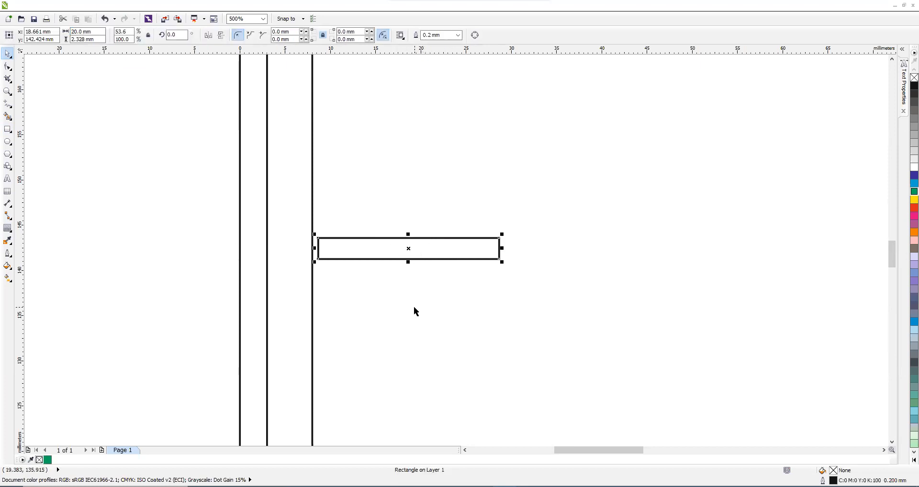
pyautogui.moveTo(240, 271)
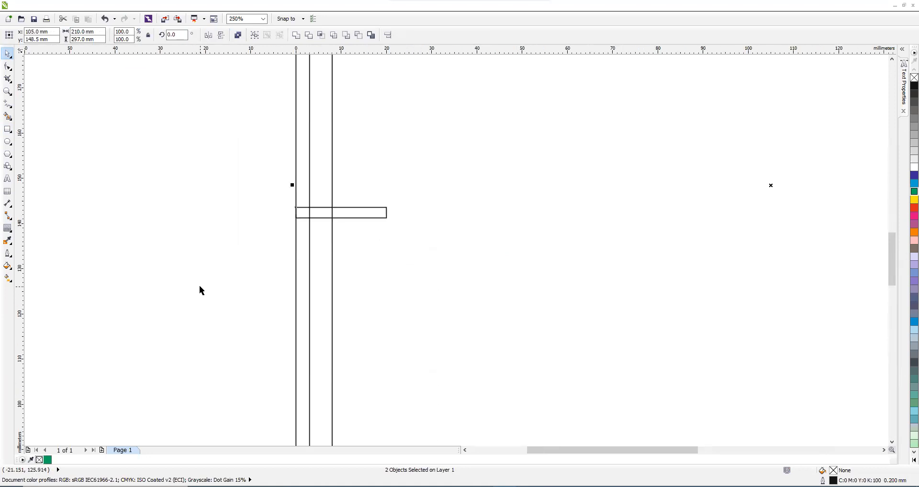
# Step: Drag the innermost border's left edge to the spacer's right edge, 20 mm in
pyautogui.click(383, 218)
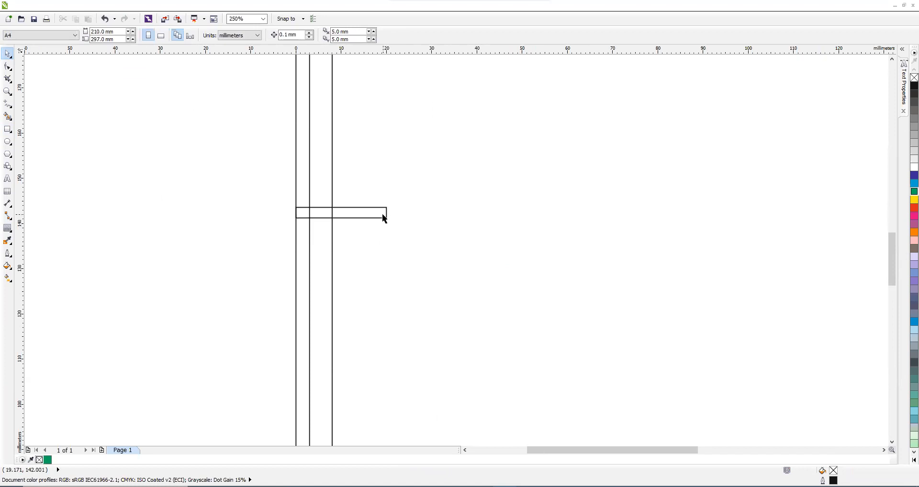
pyautogui.moveTo(296, 239)
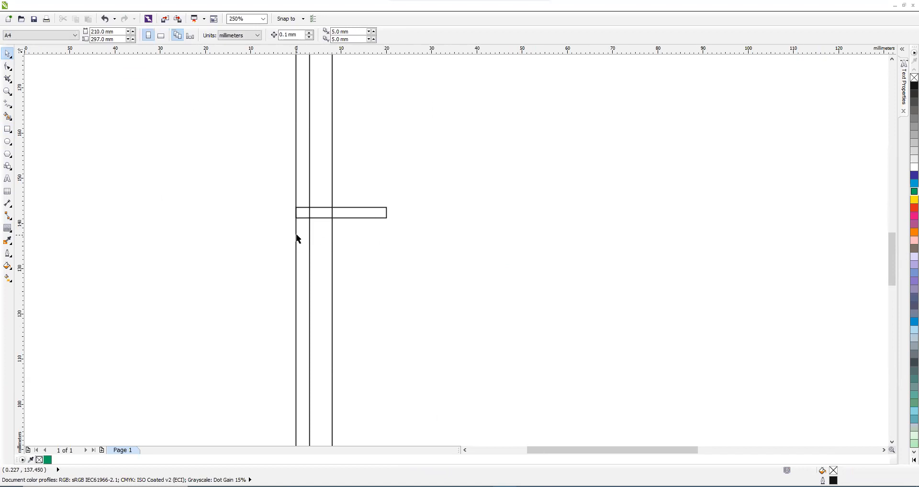
pyautogui.moveTo(287, 346)
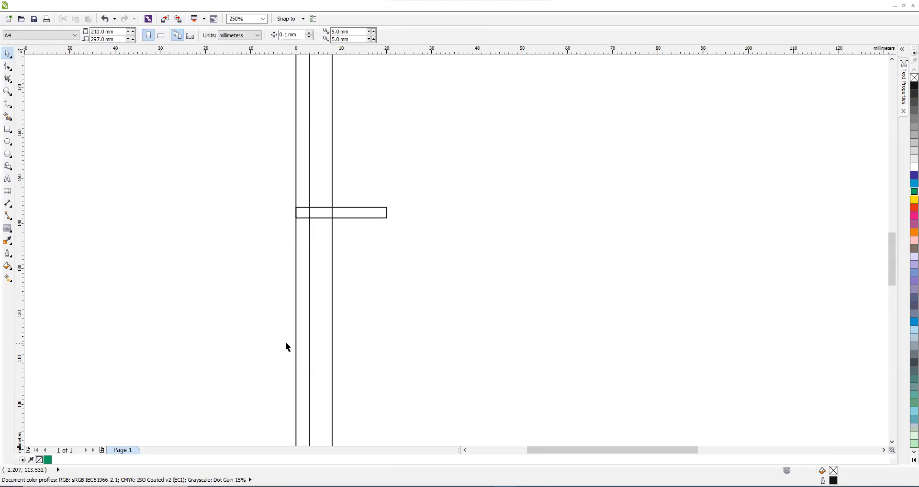
pyautogui.moveTo(399, 288)
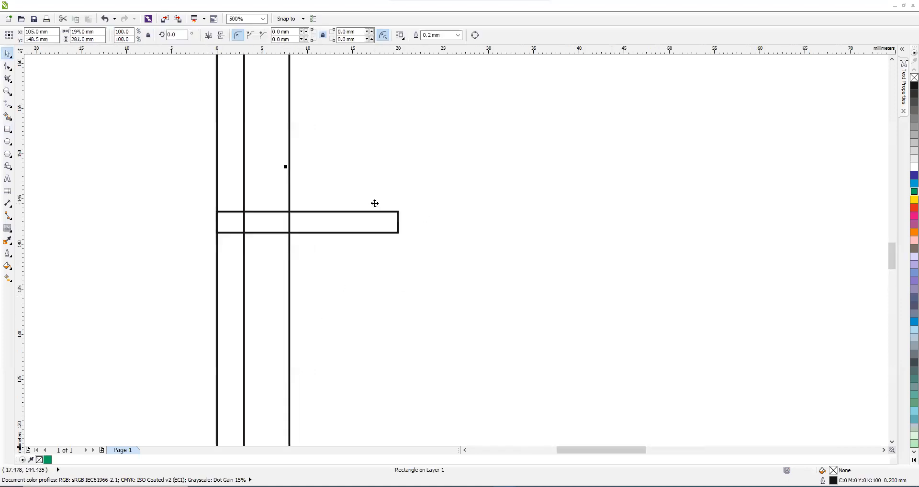
pyautogui.moveTo(374, 203); pyautogui.dragTo(310, 178)
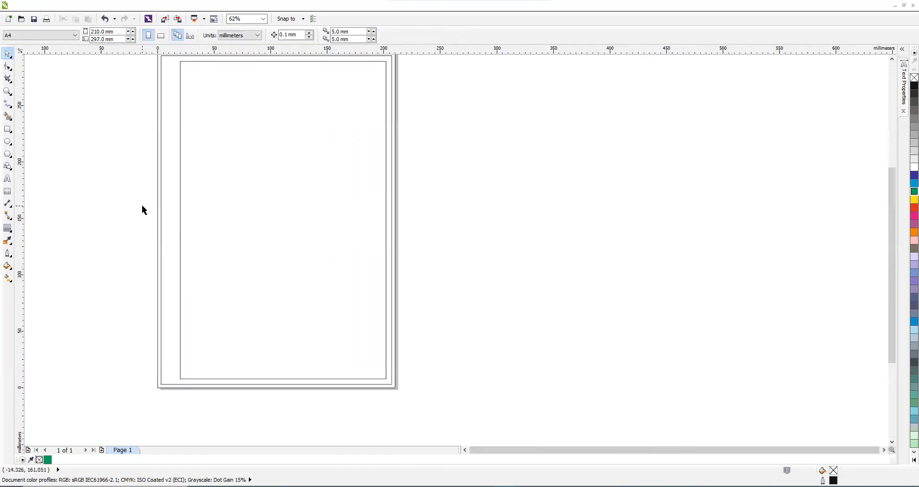
pyautogui.moveTo(162, 223)
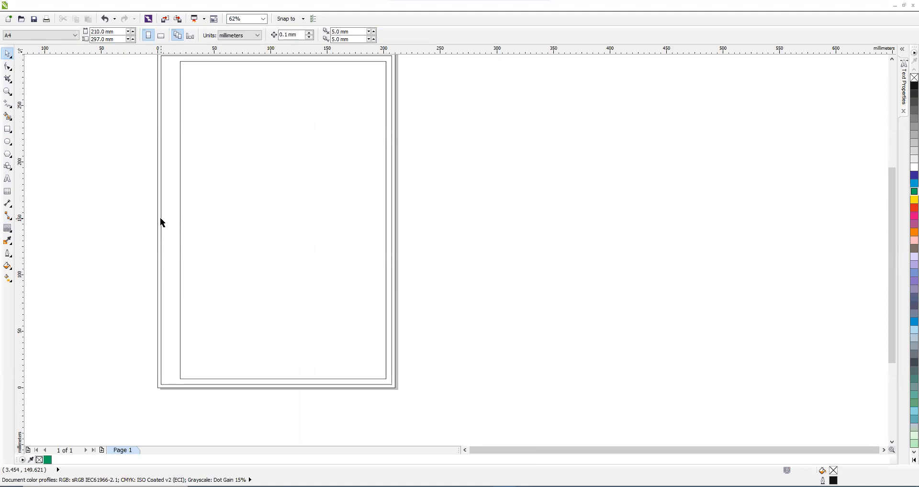
pyautogui.moveTo(288, 64)
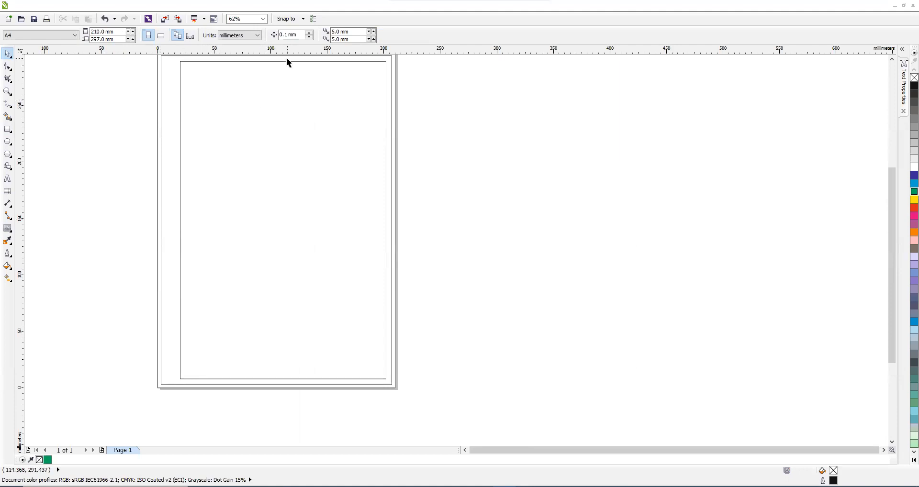
pyautogui.moveTo(360, 385)
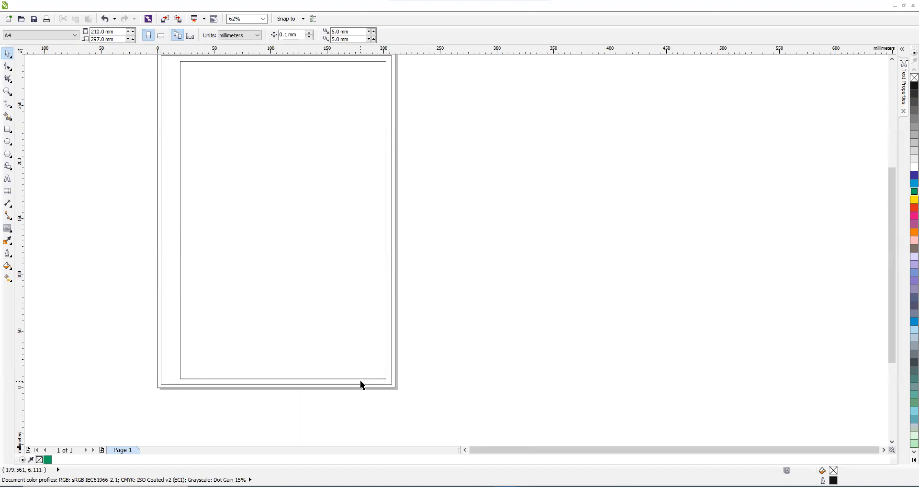
pyautogui.moveTo(350, 386)
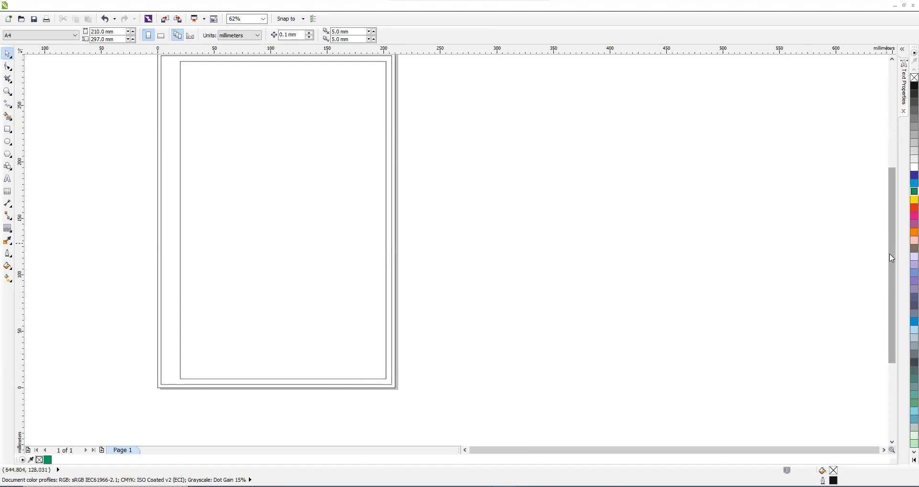
# Step: Zoom in on the top-left corner of the three nested borders
pyautogui.scroll(3)
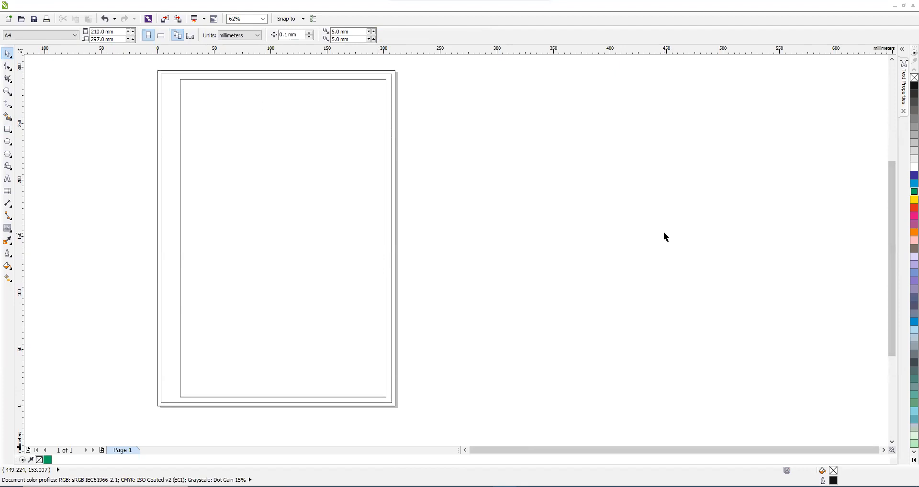
pyautogui.moveTo(130, 68)
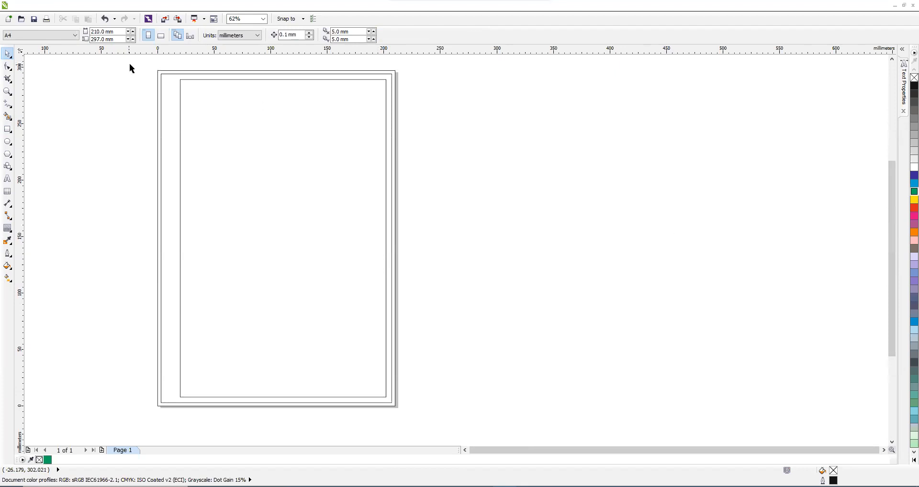
pyautogui.click(235, 18)
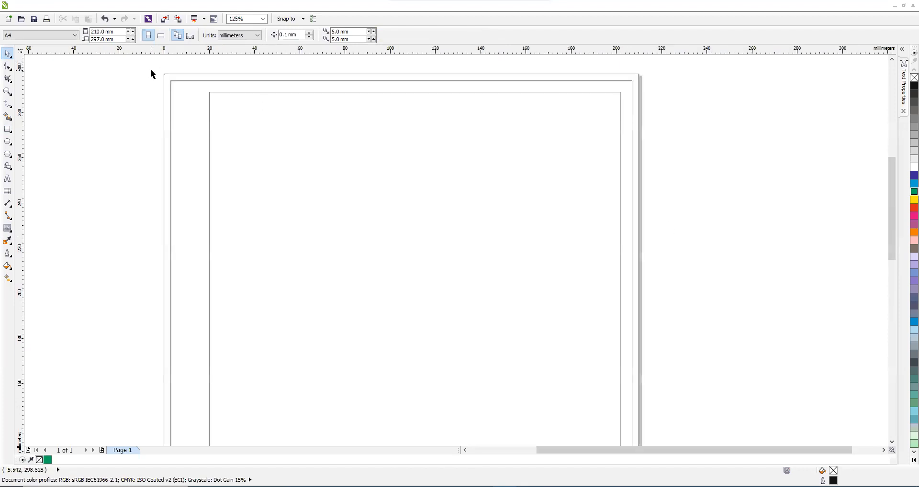
pyautogui.click(262, 18)
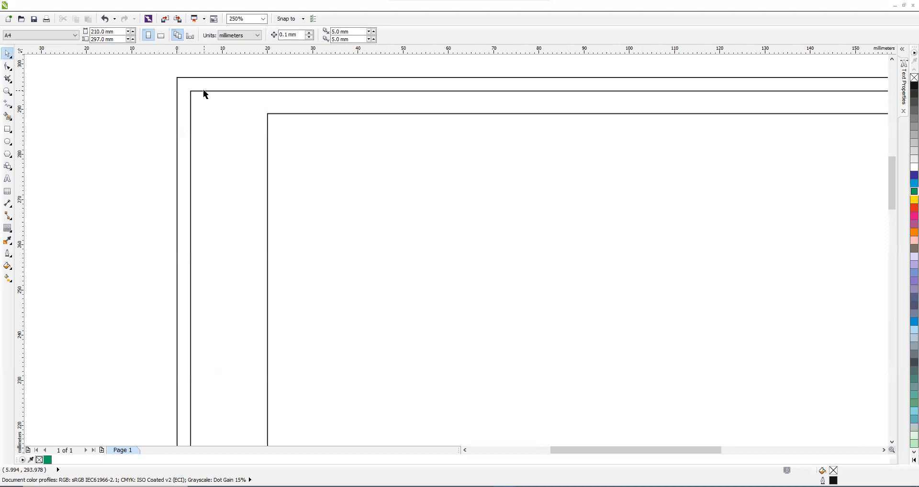
pyautogui.moveTo(204, 91)
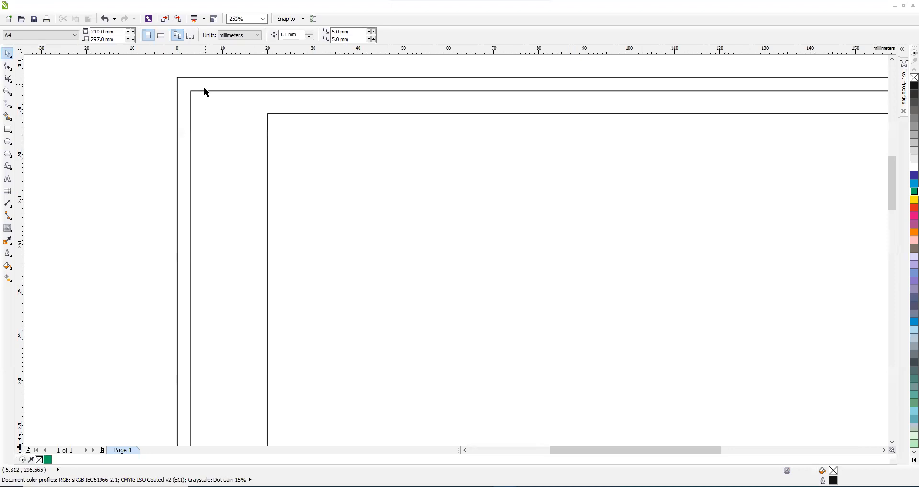
pyautogui.moveTo(209, 84)
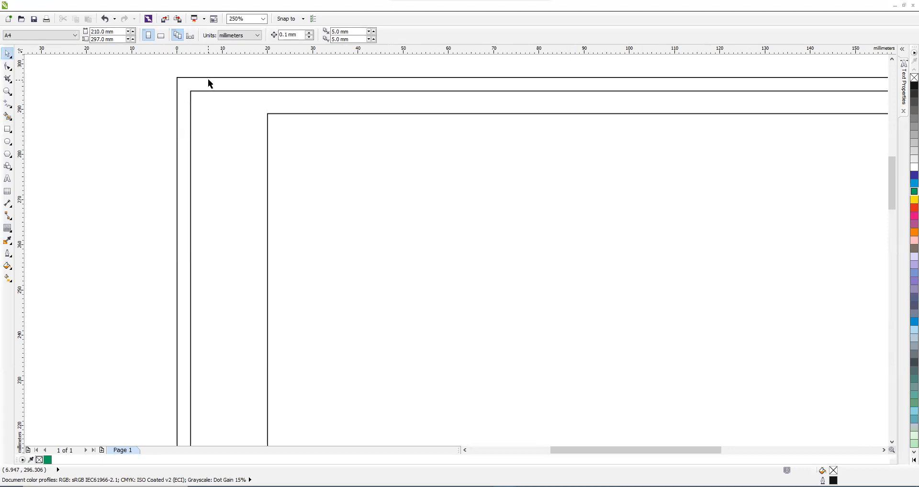
pyautogui.moveTo(179, 102)
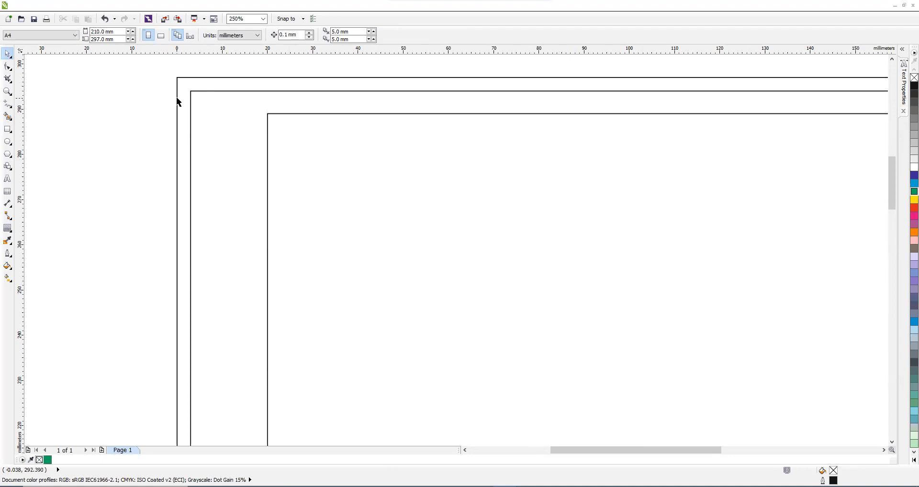
pyautogui.moveTo(246, 91)
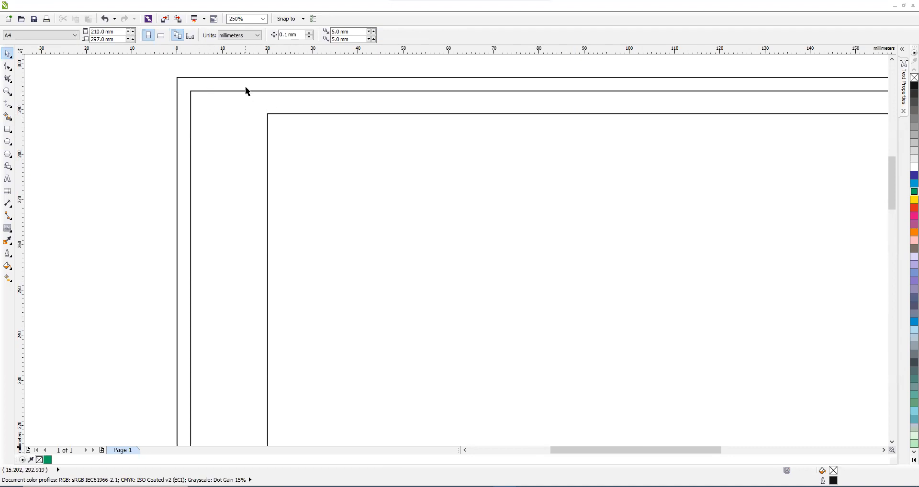
pyautogui.moveTo(247, 99)
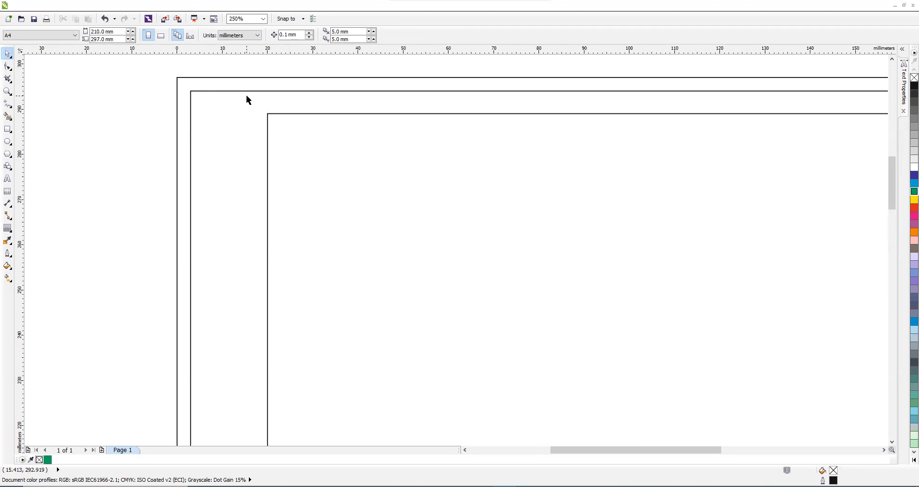
pyautogui.moveTo(250, 99)
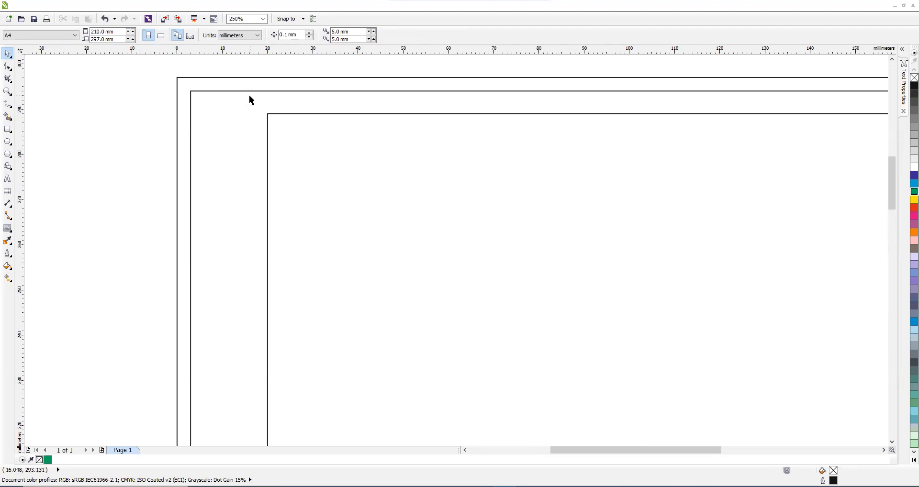
pyautogui.moveTo(150, 80)
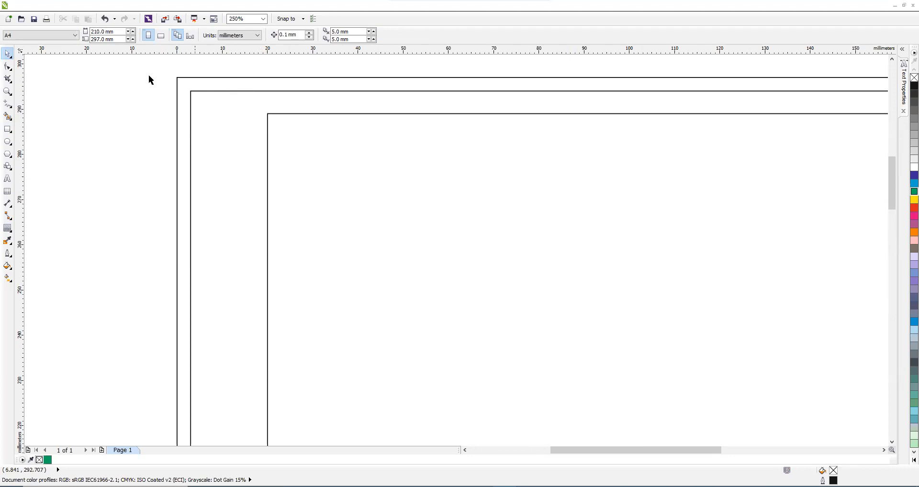
pyautogui.moveTo(214, 105)
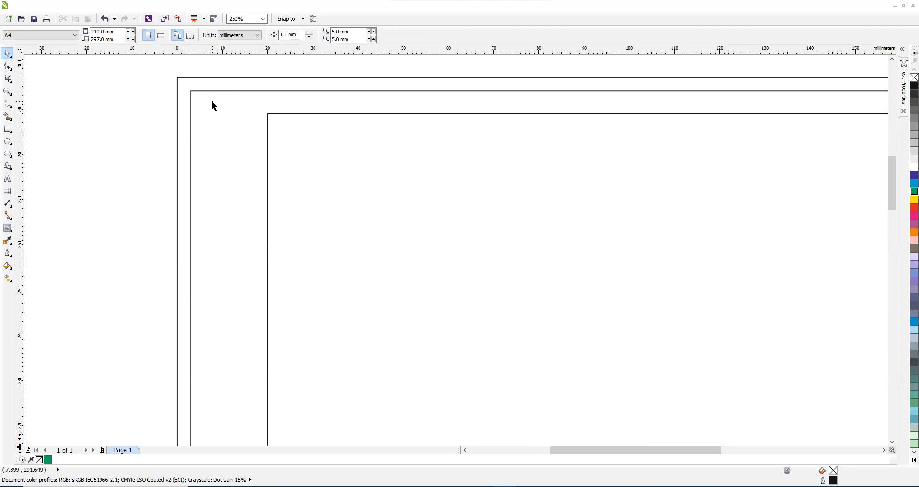
pyautogui.moveTo(215, 96)
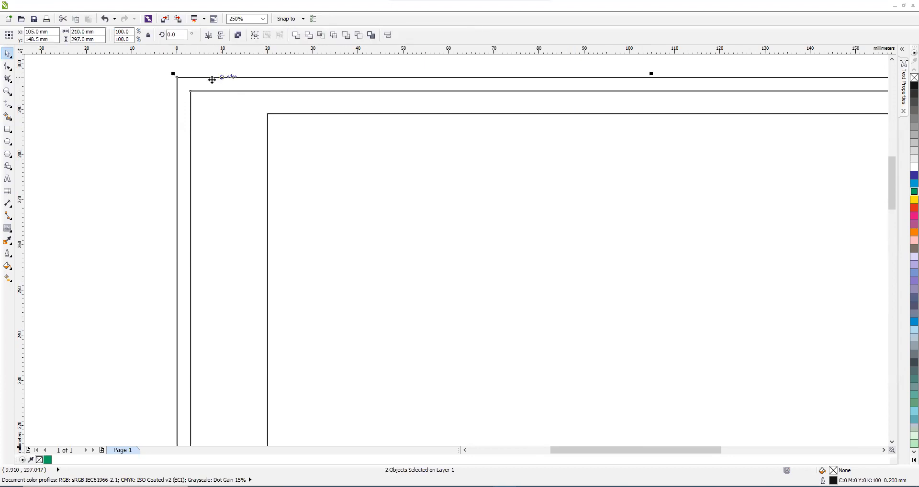
# Step: Select the two page-sized border rectangles so their outlines can be removed
pyautogui.click(261, 19)
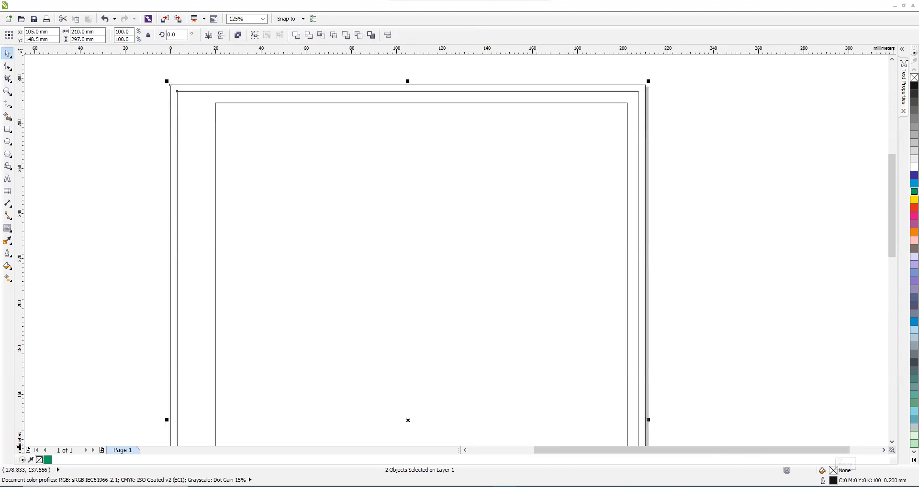
pyautogui.moveTo(756, 363)
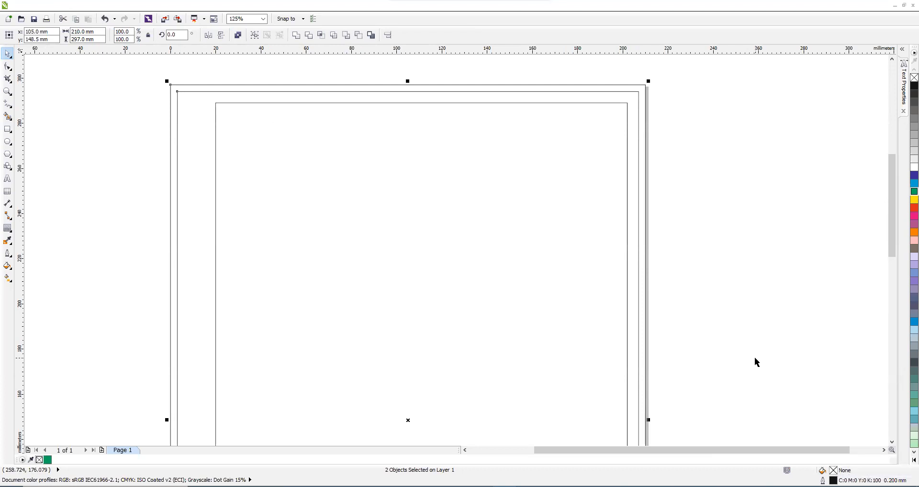
pyautogui.moveTo(741, 341)
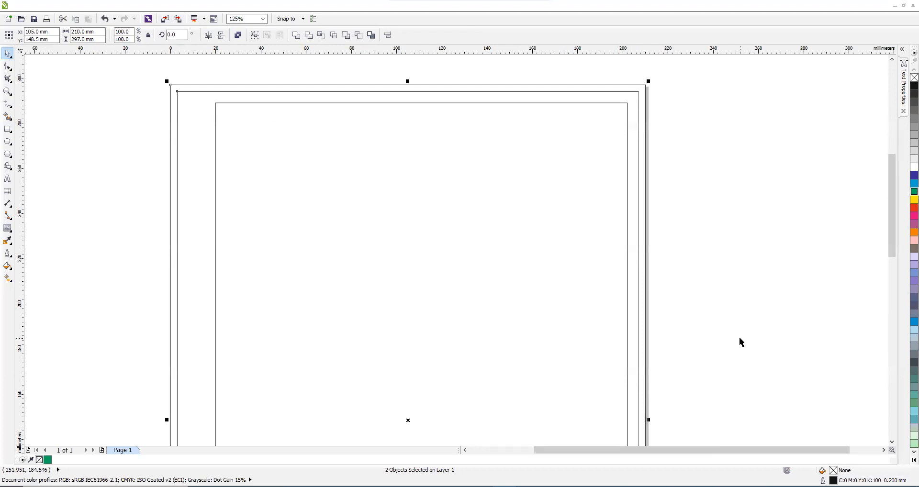
pyautogui.moveTo(782, 171)
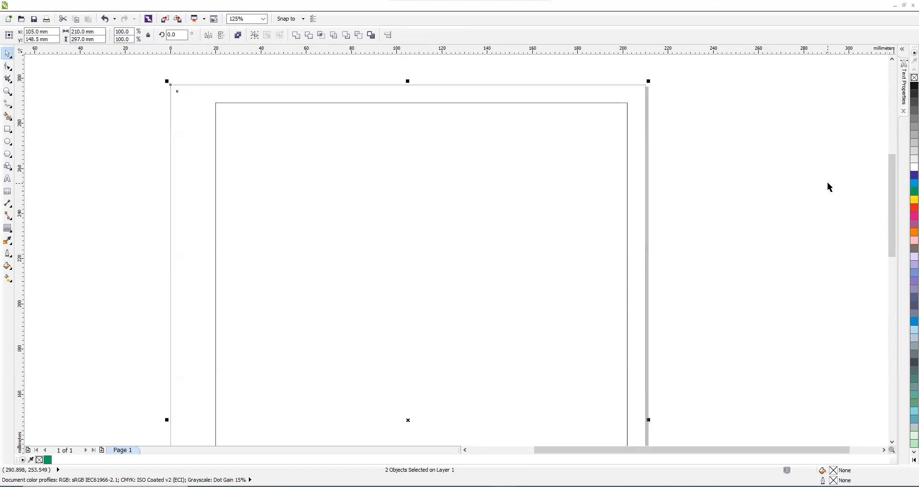
pyautogui.moveTo(719, 129)
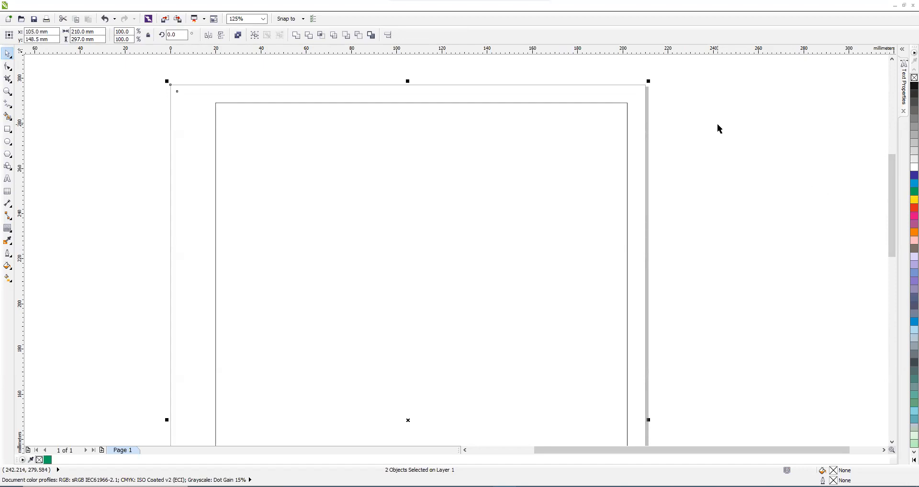
# Step: Resize the page-sized rectangle to 204 × 291 mm with a red hairline outline
pyautogui.click(176, 91)
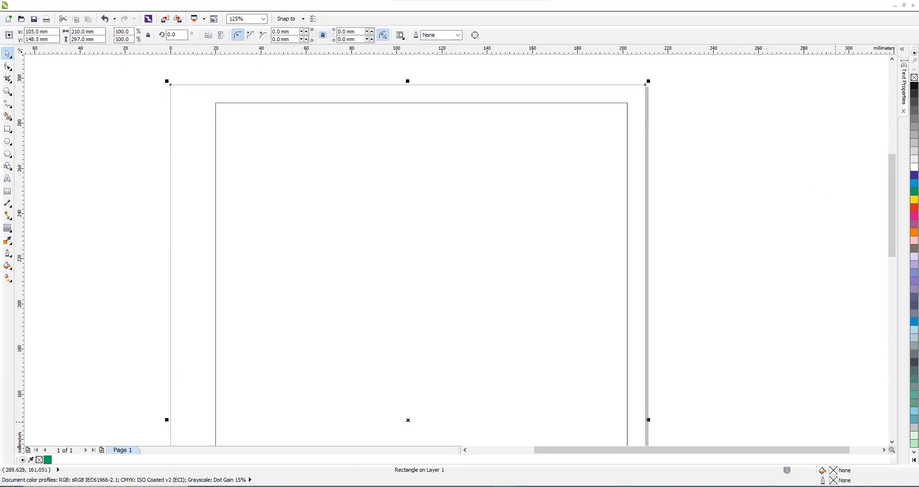
pyautogui.moveTo(767, 206)
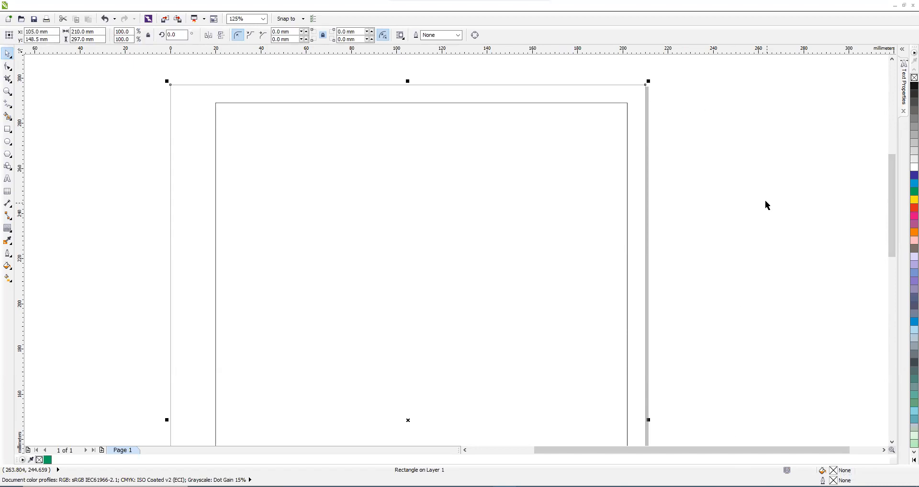
pyautogui.moveTo(905, 79)
pyautogui.write('291')
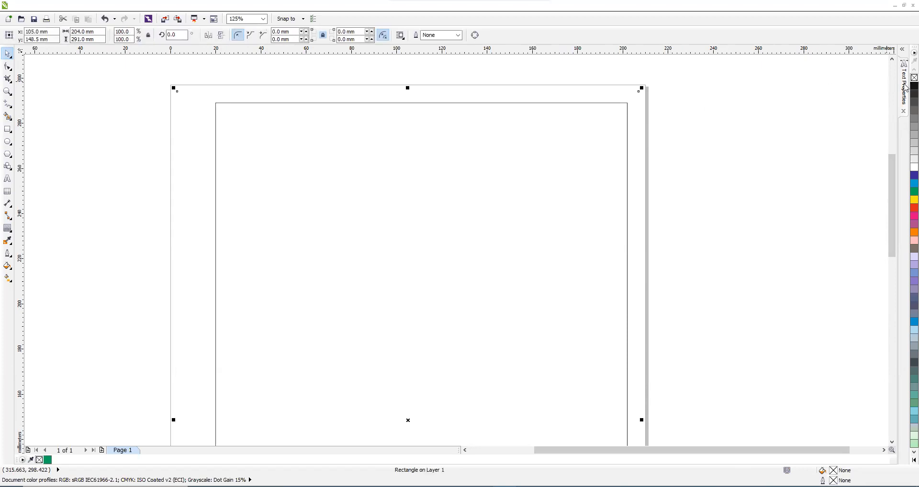
pyautogui.moveTo(905, 206)
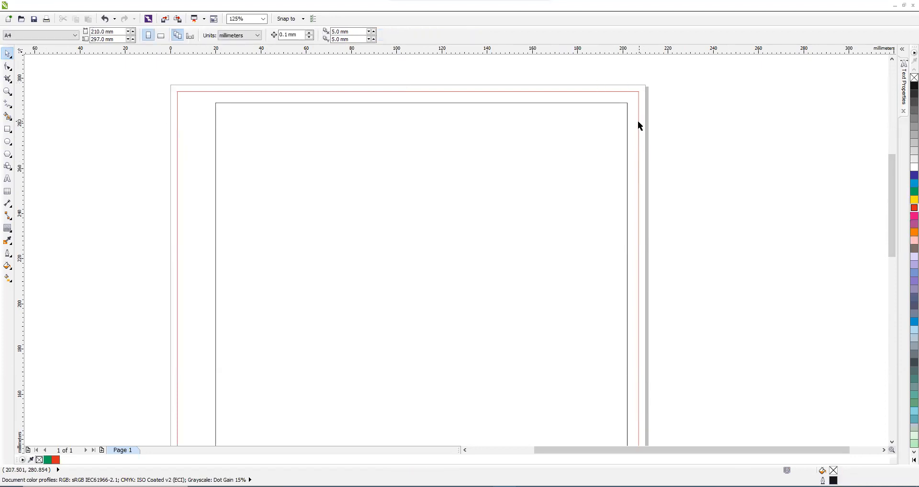
pyautogui.click(407, 89)
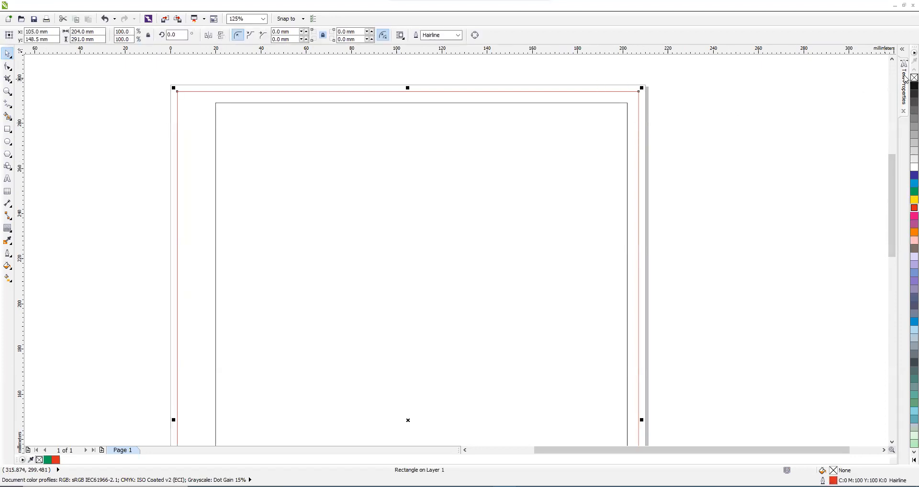
pyautogui.click(459, 35)
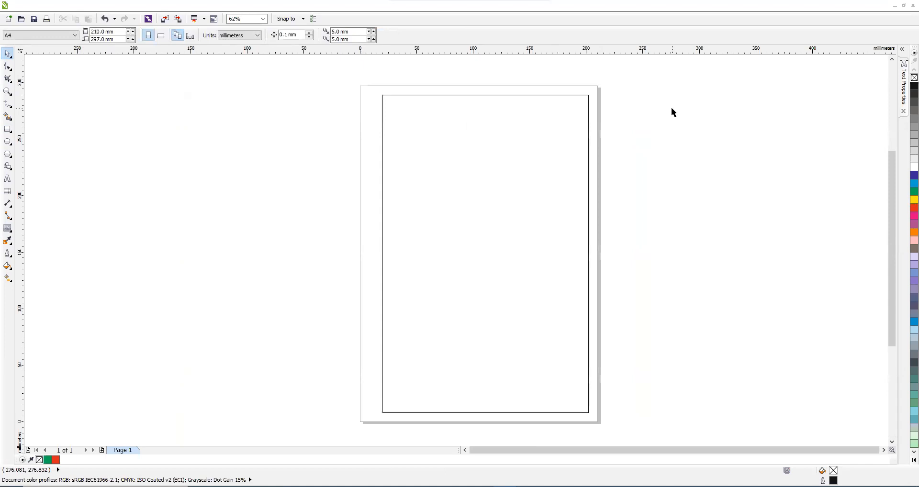
pyautogui.moveTo(582, 98)
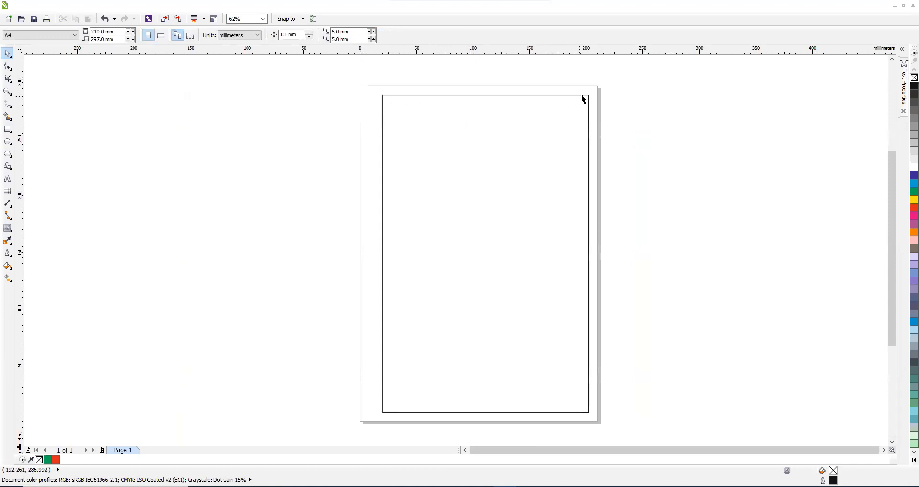
pyautogui.moveTo(458, 102)
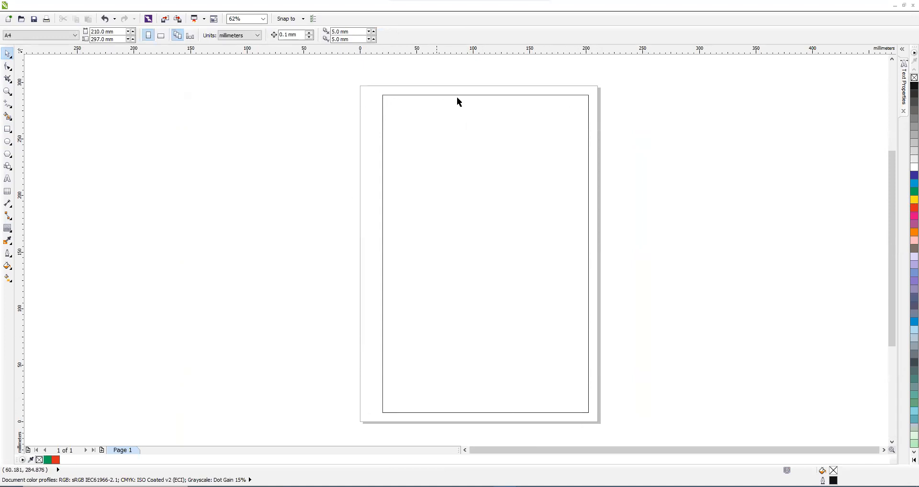
pyautogui.moveTo(597, 151)
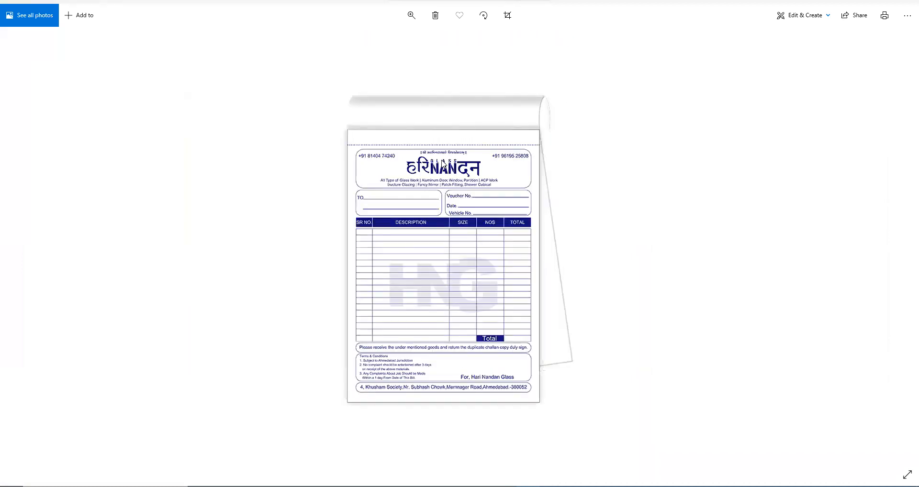
# Step: Switch to the Photos window showing the glass-shop voucher sample
pyautogui.click(411, 16)
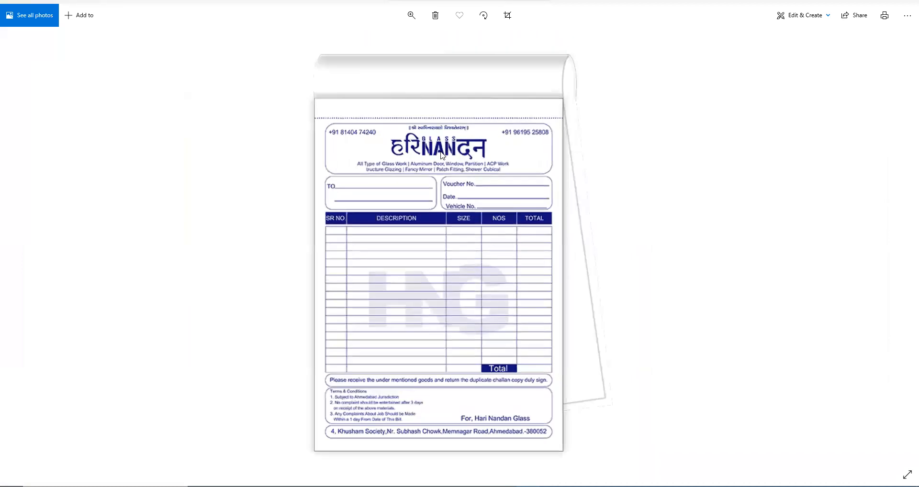
pyautogui.moveTo(331, 83)
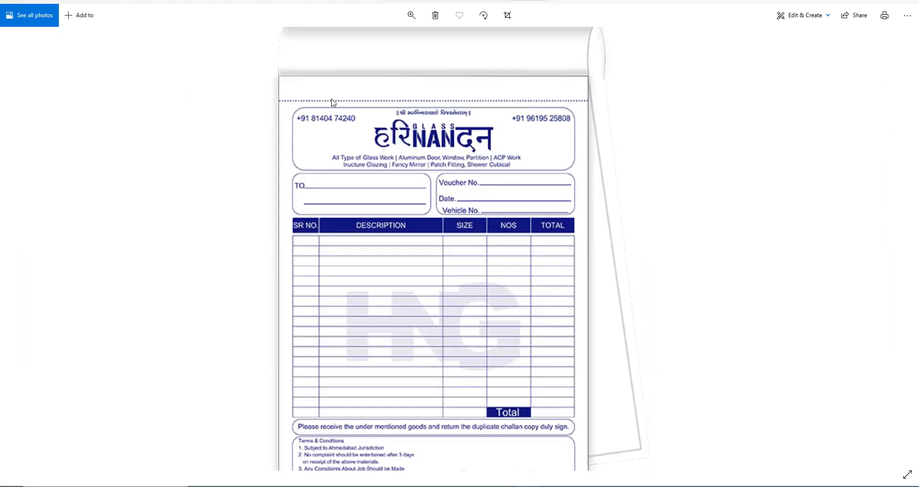
pyautogui.moveTo(327, 200)
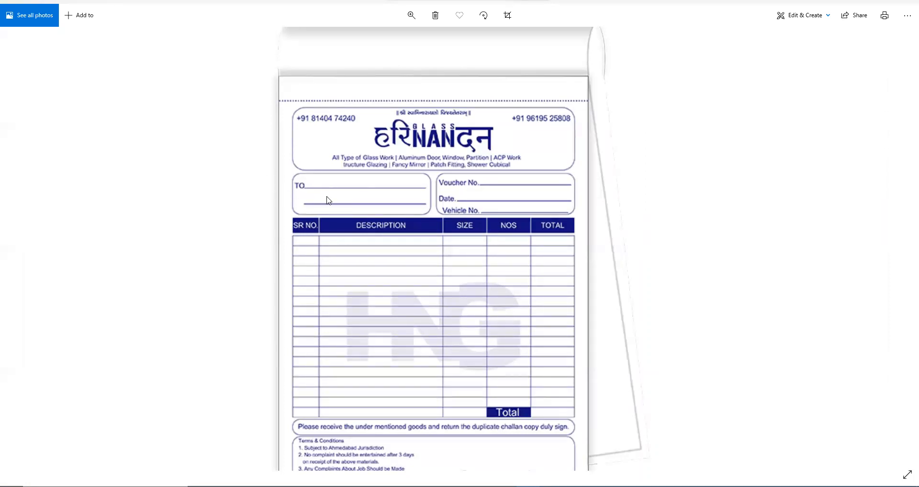
pyautogui.moveTo(369, 101)
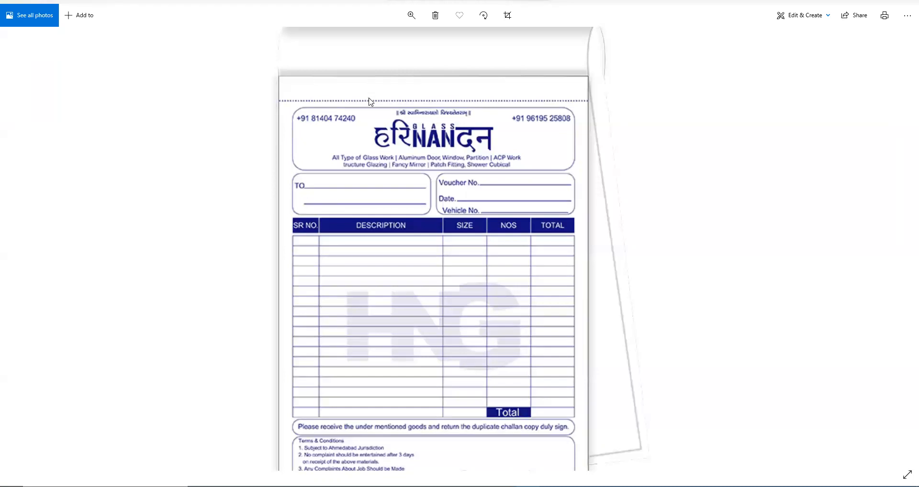
pyautogui.moveTo(491, 87)
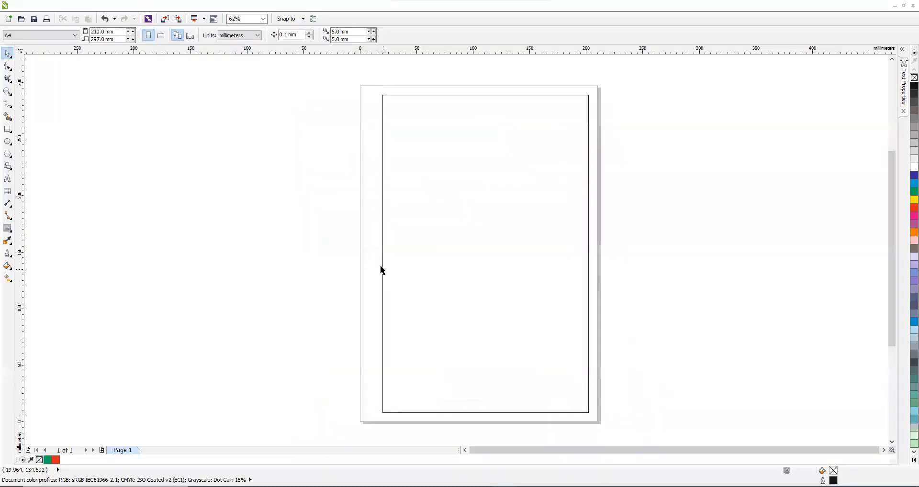
pyautogui.moveTo(481, 108)
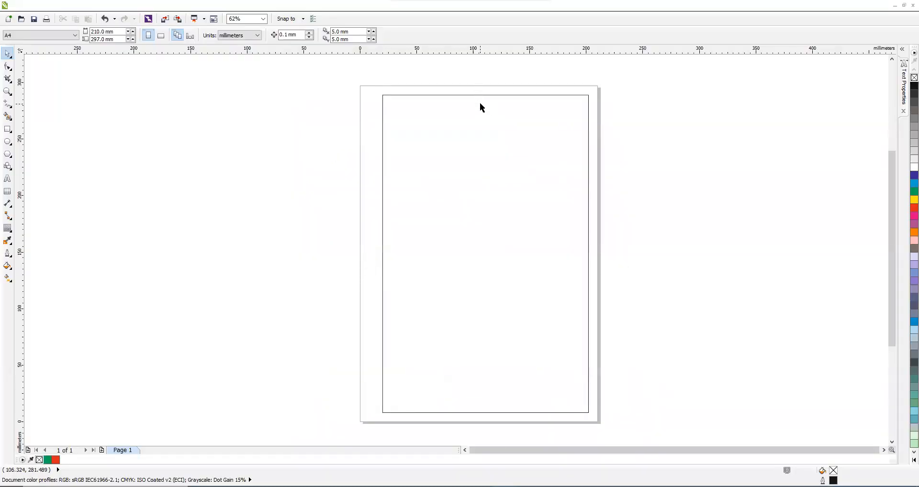
pyautogui.moveTo(535, 419)
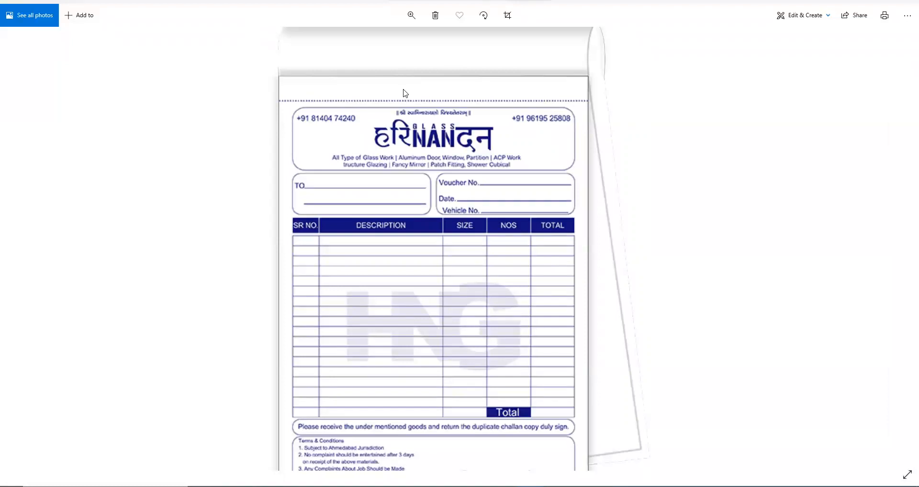
pyautogui.moveTo(410, 99)
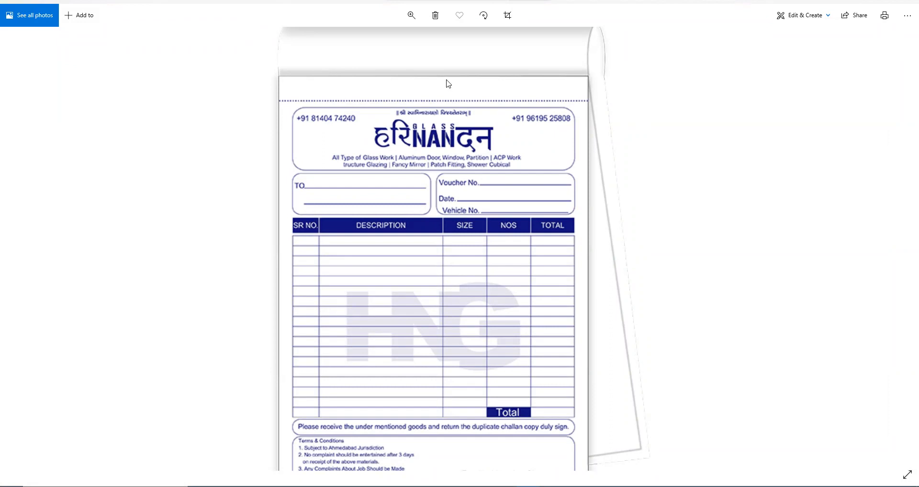
pyautogui.moveTo(464, 88)
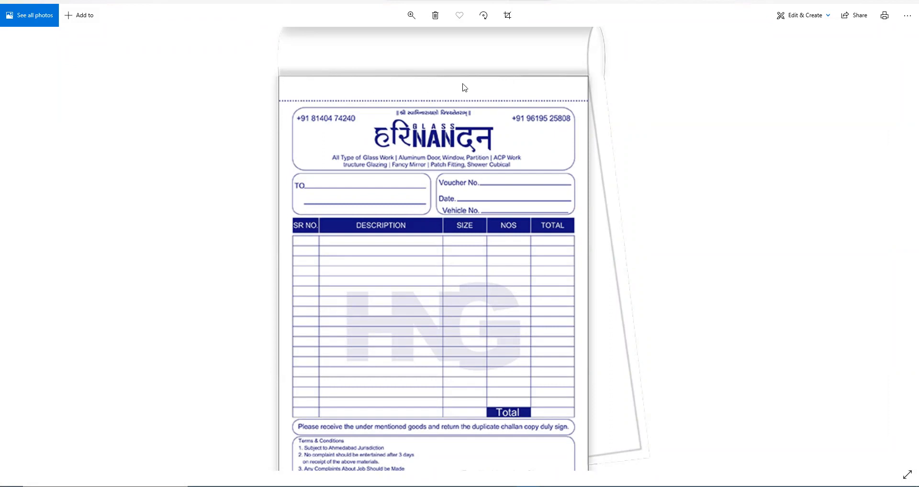
pyautogui.moveTo(422, 85)
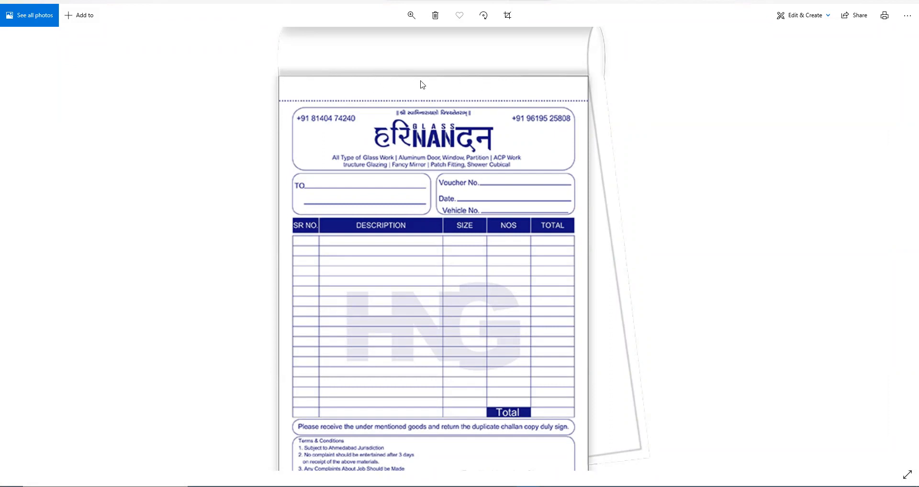
pyautogui.moveTo(418, 77)
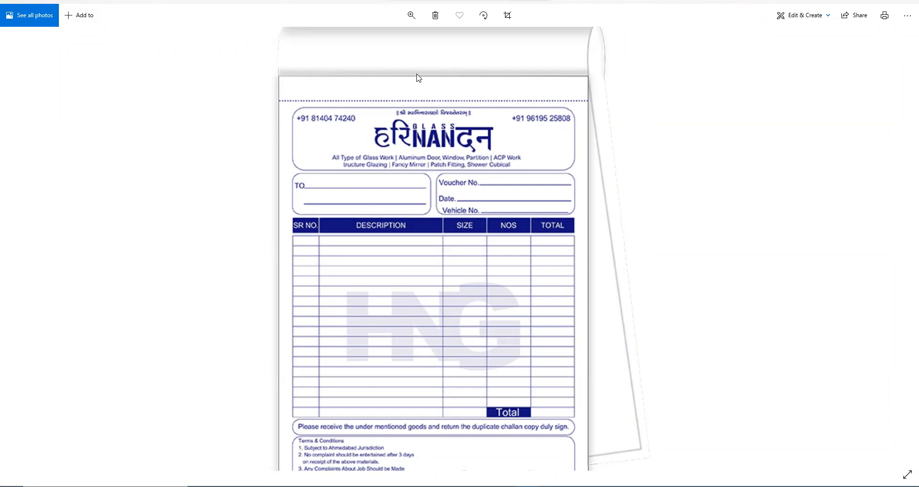
pyautogui.moveTo(425, 95)
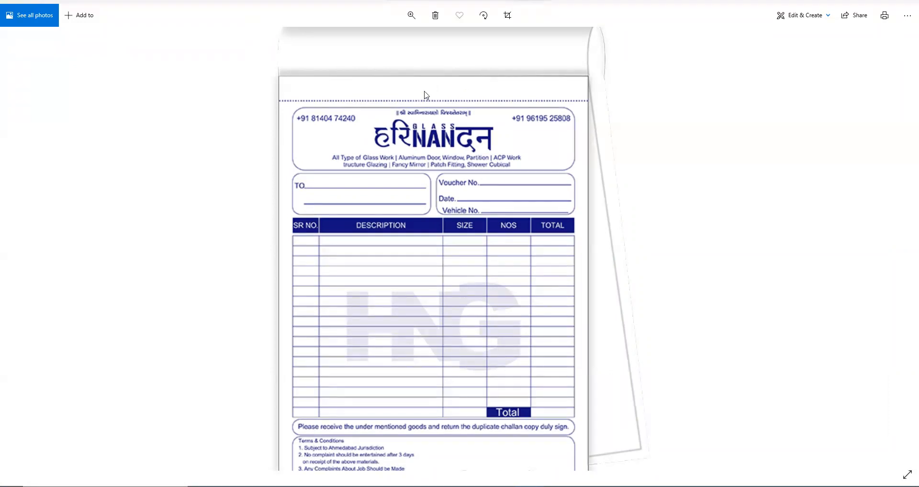
pyautogui.moveTo(434, 89)
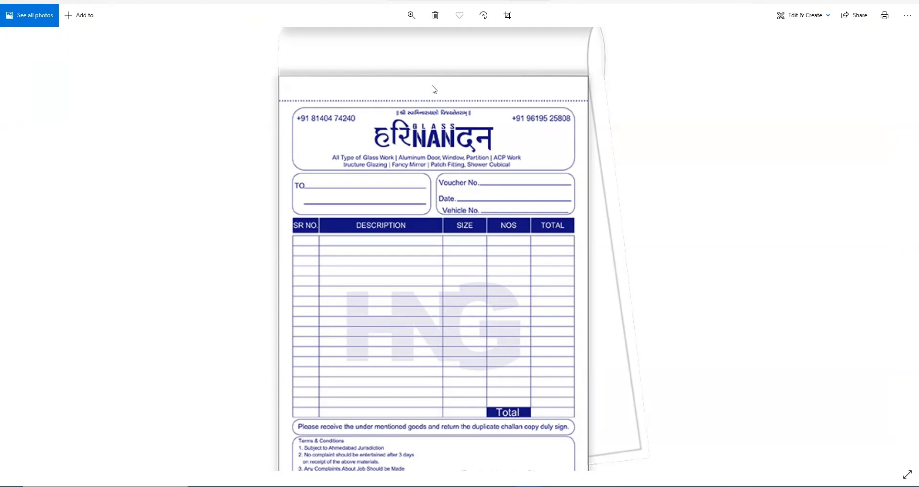
pyautogui.moveTo(545, 108)
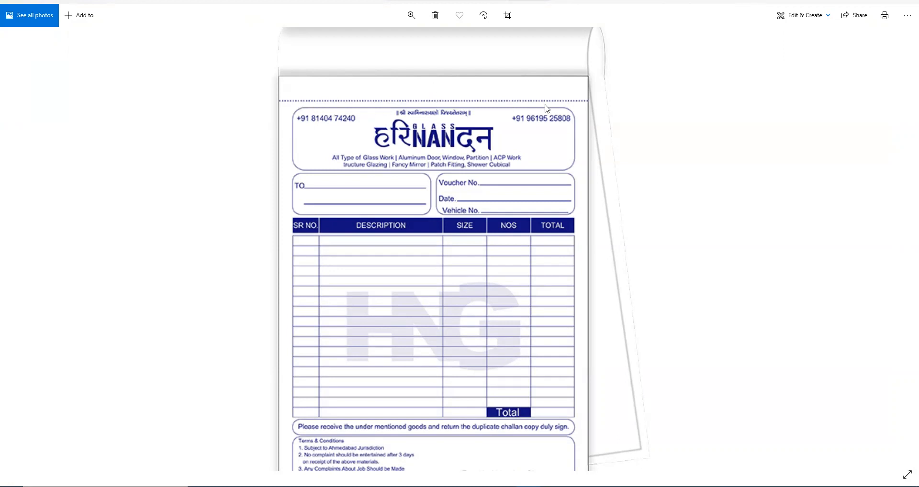
pyautogui.moveTo(320, 119)
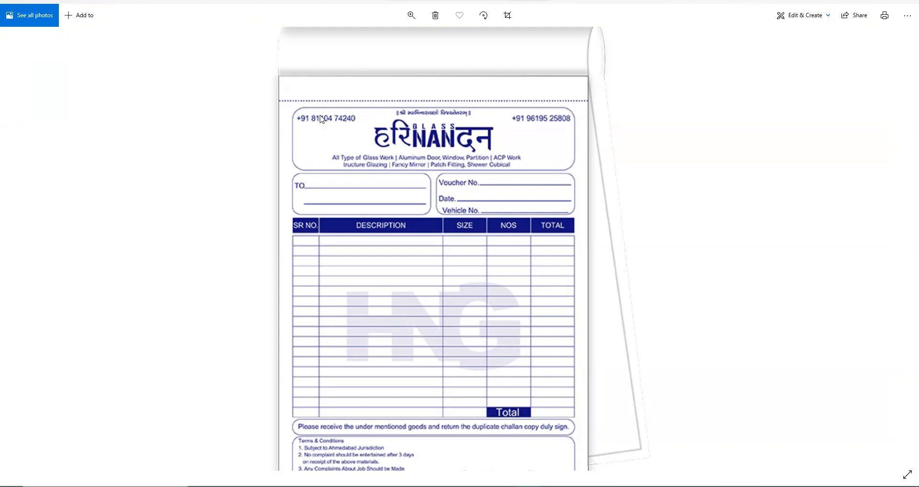
pyautogui.moveTo(434, 133)
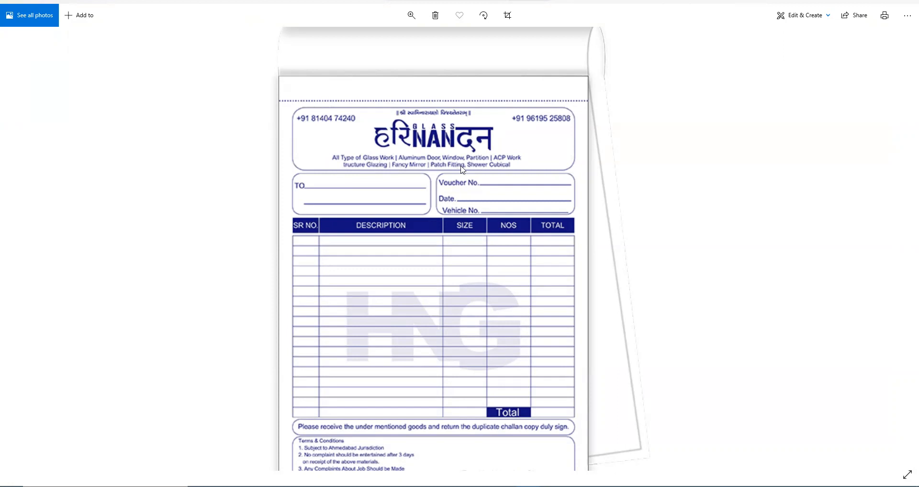
pyautogui.moveTo(540, 130)
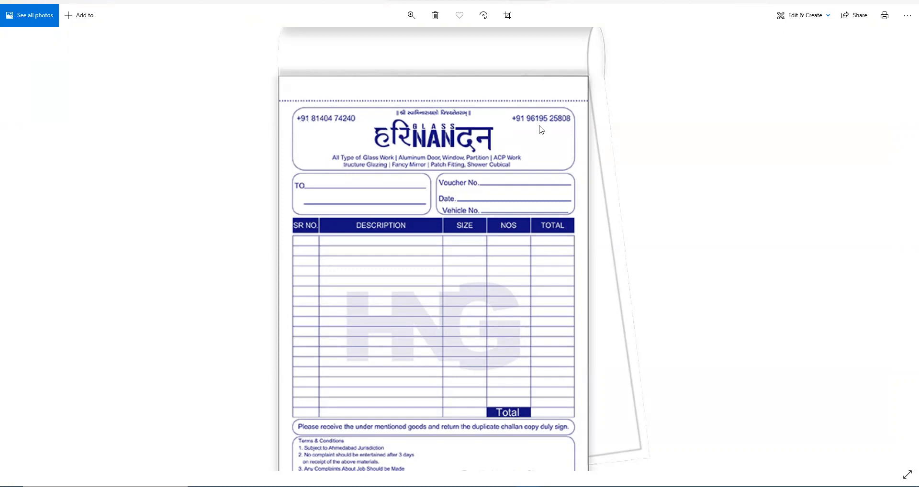
pyautogui.moveTo(567, 123)
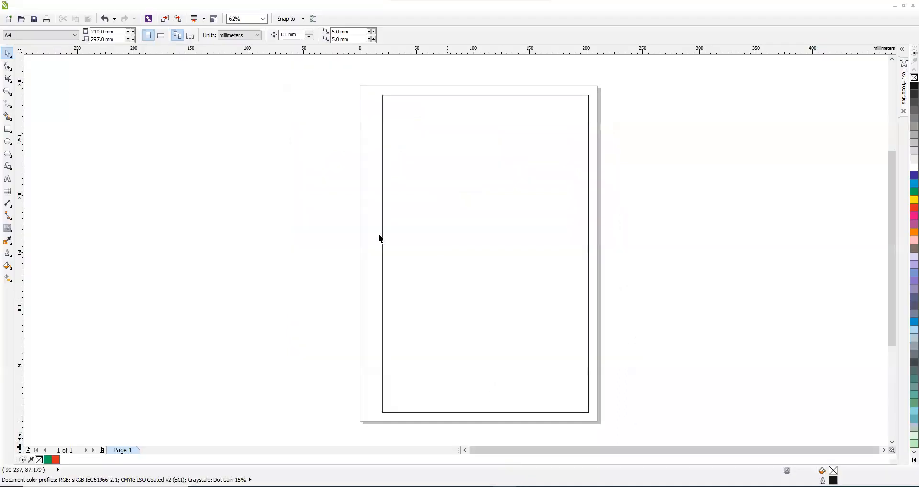
pyautogui.moveTo(55, 131)
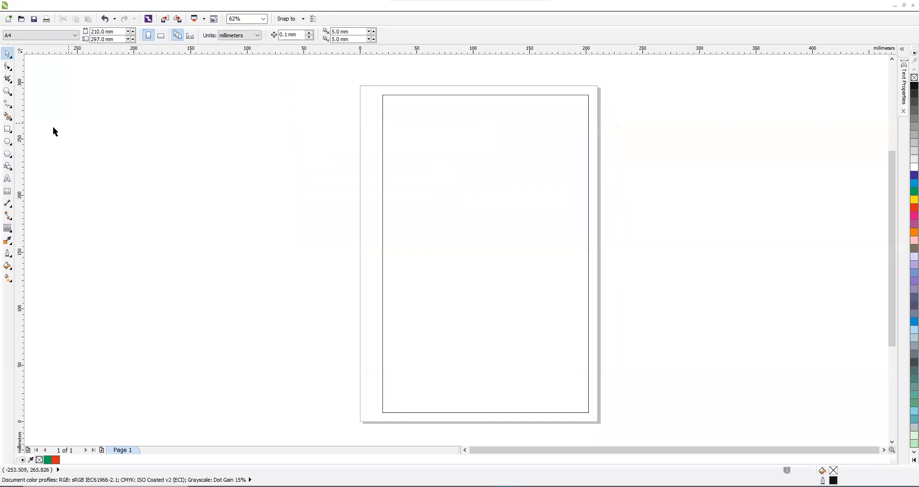
# Step: Draw a rectangle spanning the top of the inner border as the header box
pyautogui.click(8, 129)
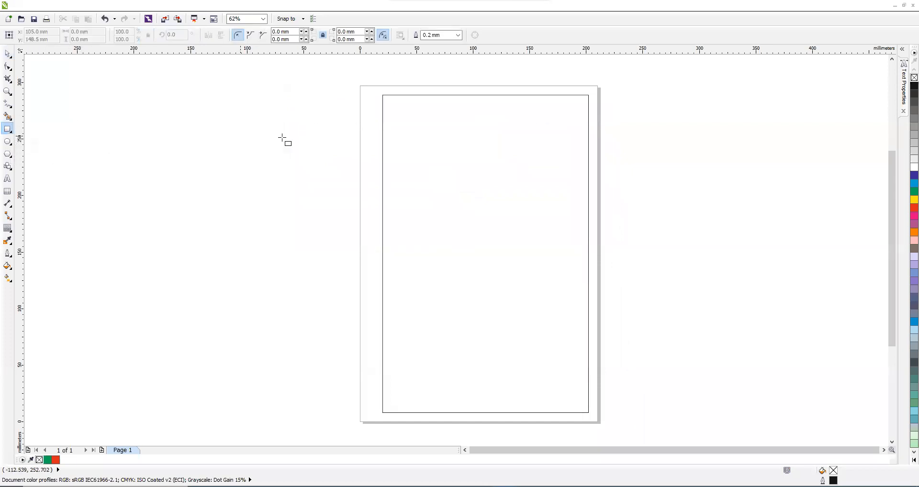
pyautogui.moveTo(364, 117)
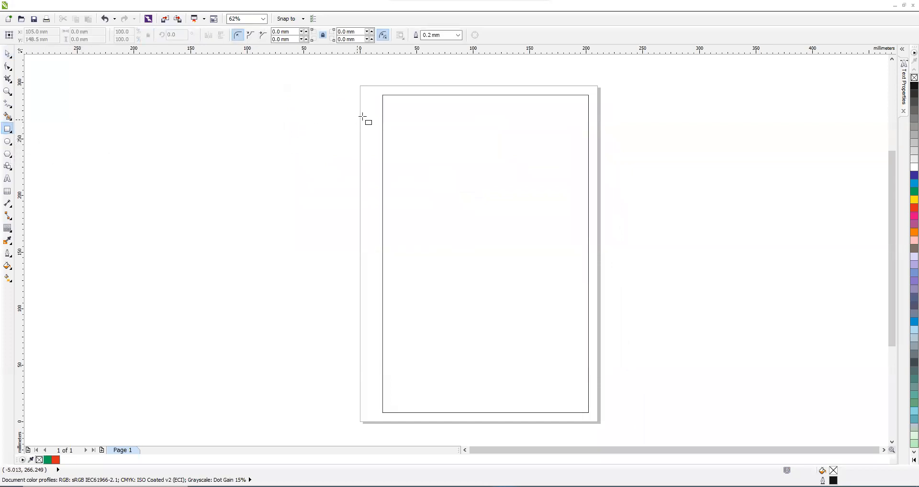
pyautogui.moveTo(384, 100); pyautogui.dragTo(391, 120)
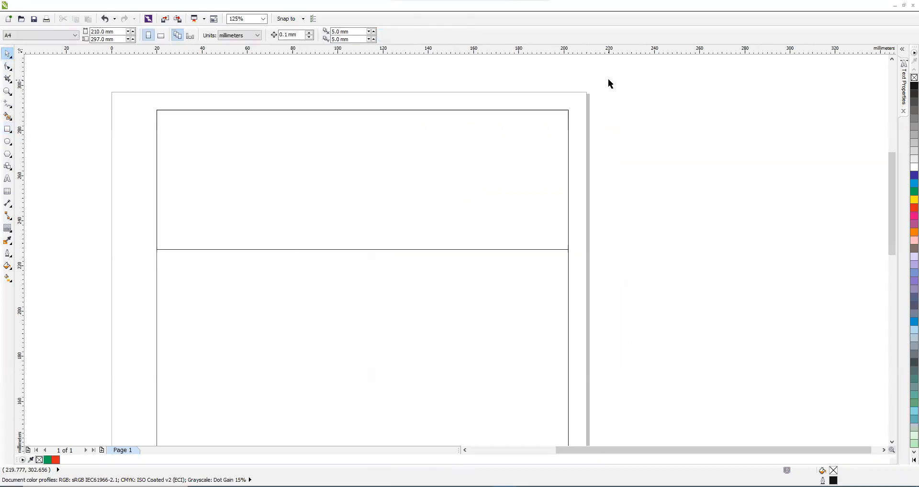
pyautogui.moveTo(726, 141)
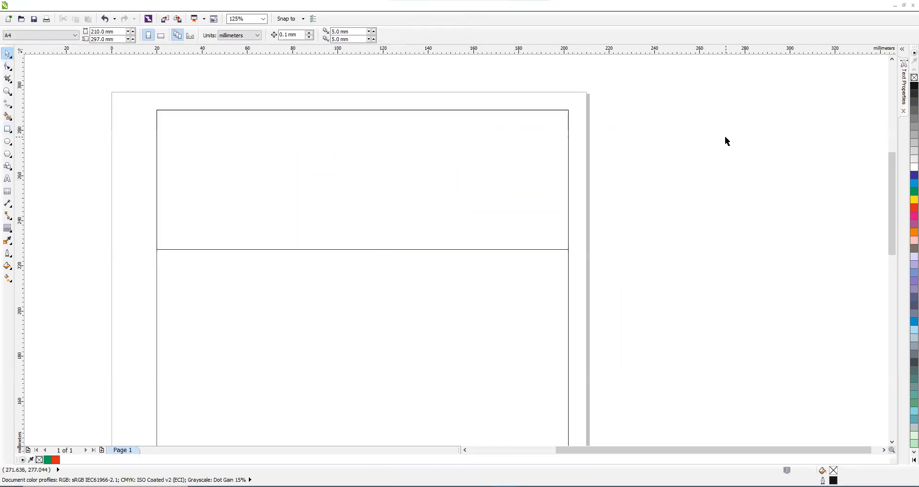
pyautogui.rightClick(686, 164)
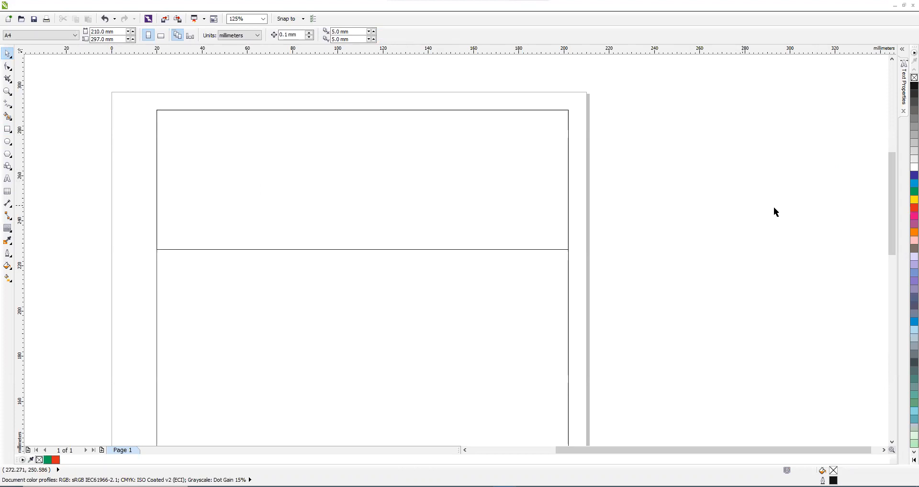
pyautogui.moveTo(730, 186)
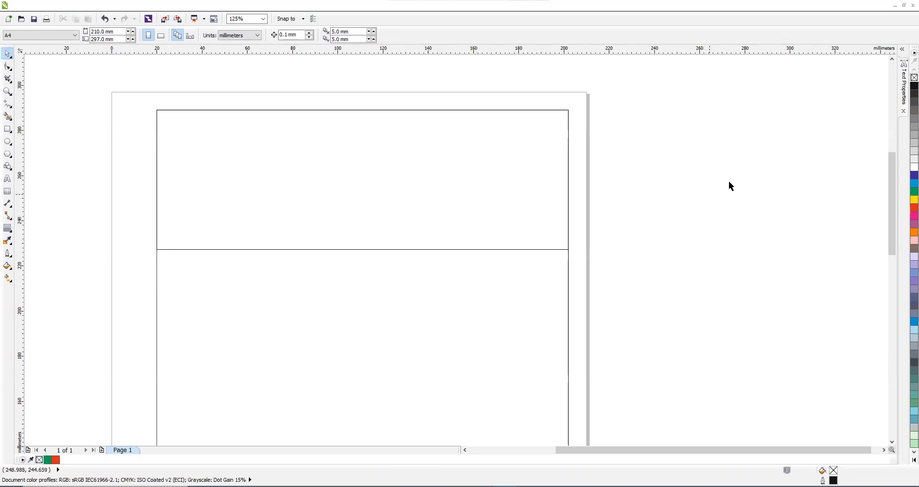
pyautogui.moveTo(735, 129)
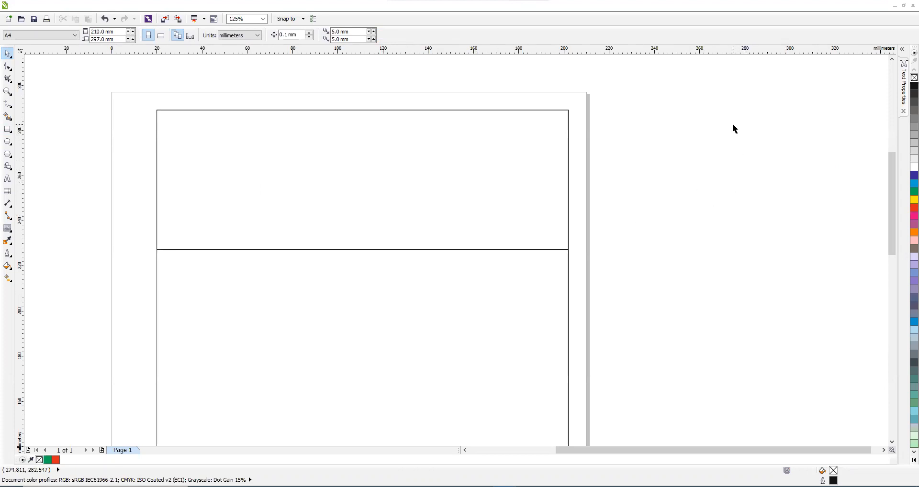
# Step: Import Maruti-Suzuki-Logo-2019.jpg beside the page, scaled to 31.7%
pyautogui.rightClick(735, 128)
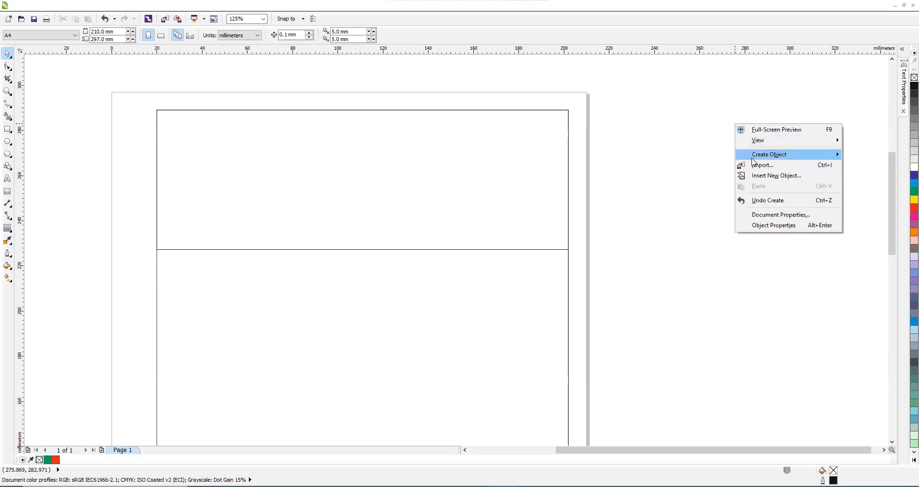
pyautogui.click(762, 164)
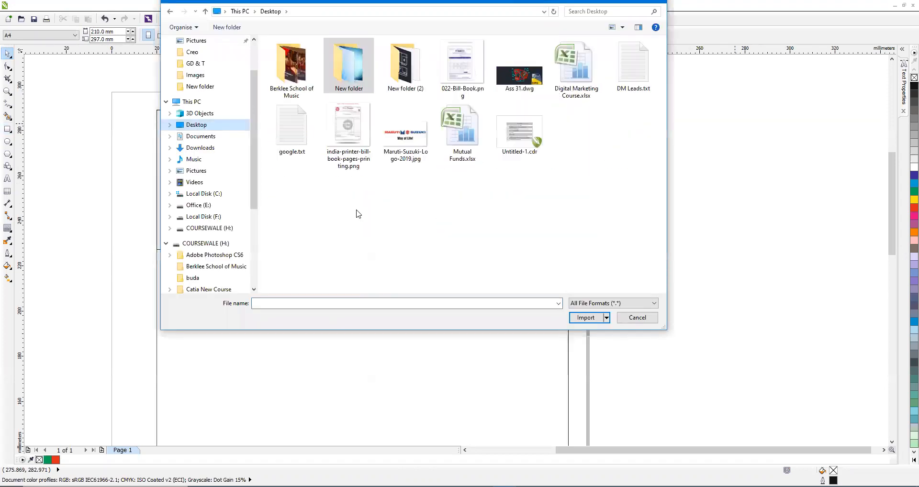
pyautogui.click(585, 317)
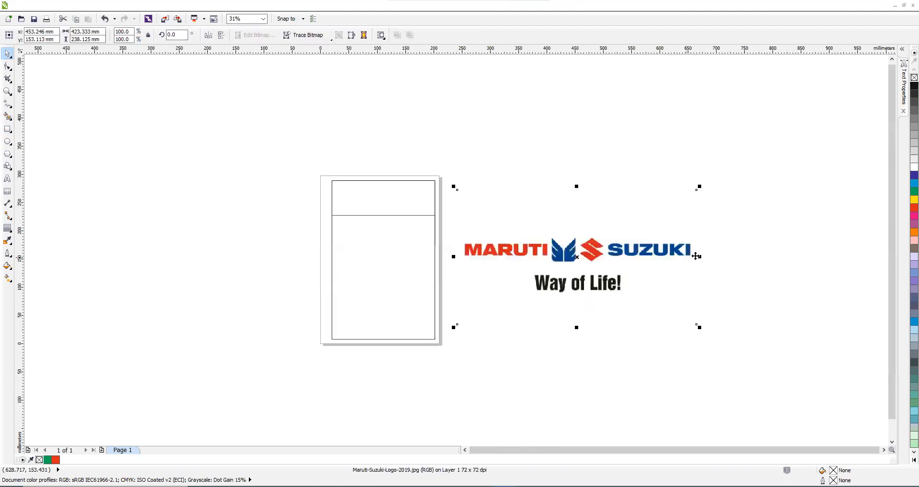
pyautogui.moveTo(505, 328)
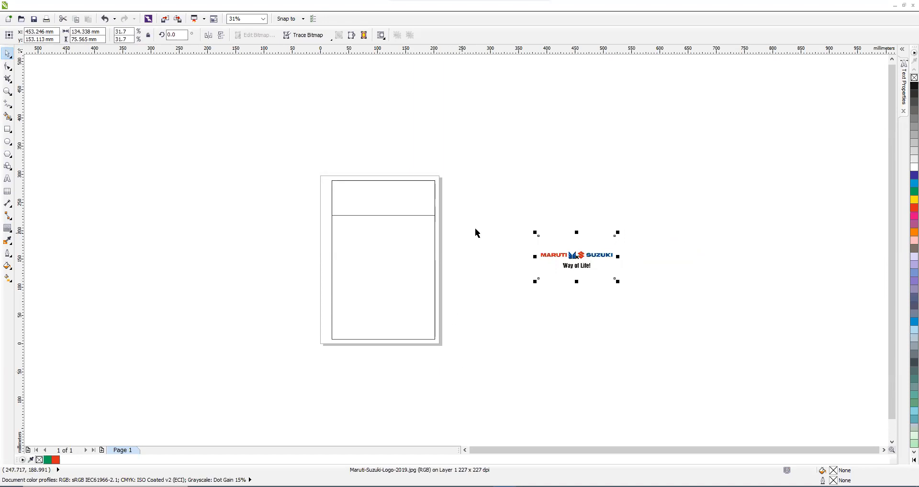
# Step: Zoom in and crop the logo bitmap's top and bottom white margins with the Shape tool
pyautogui.moveTo(576, 256); pyautogui.dragTo(501, 206)
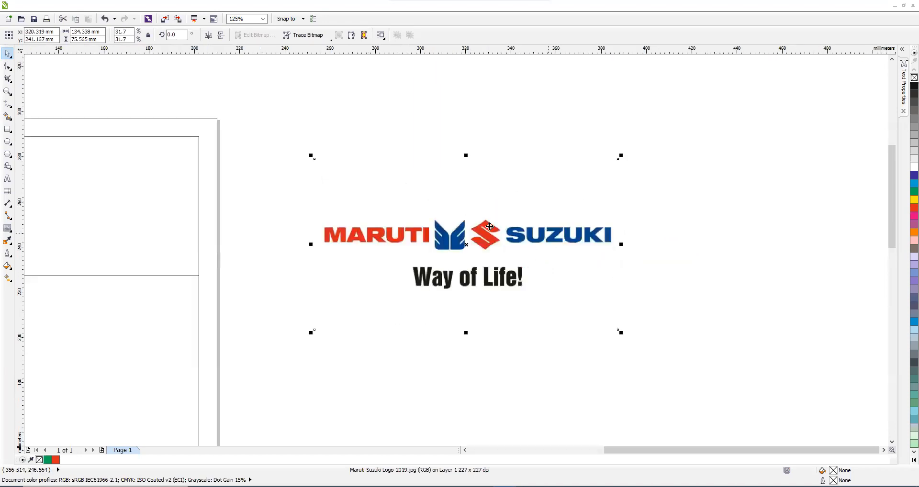
pyautogui.moveTo(642, 164)
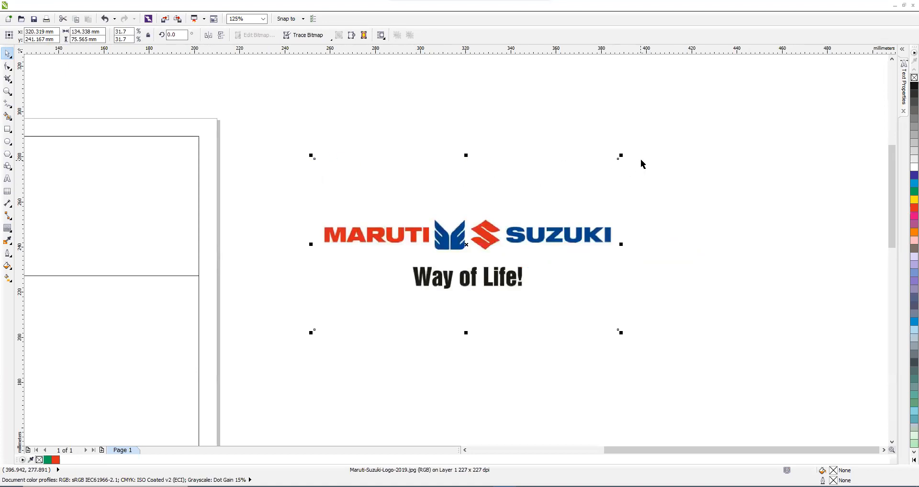
pyautogui.moveTo(332, 288)
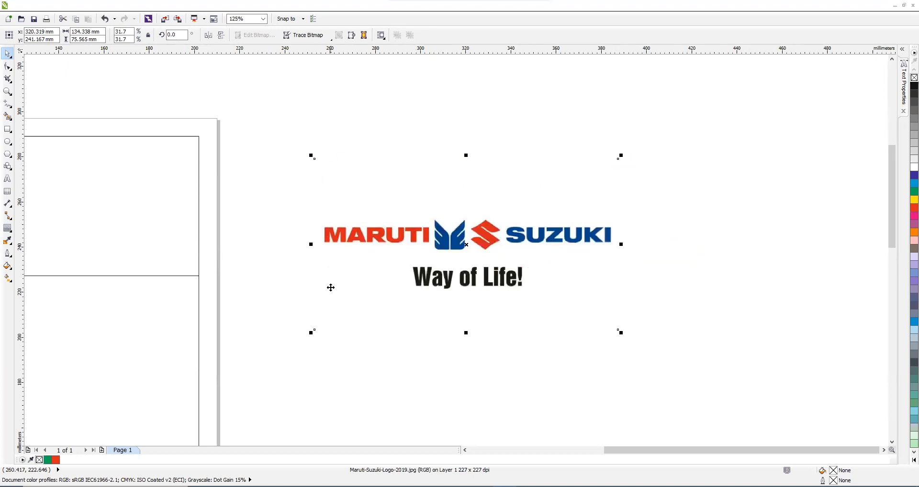
pyautogui.moveTo(532, 222)
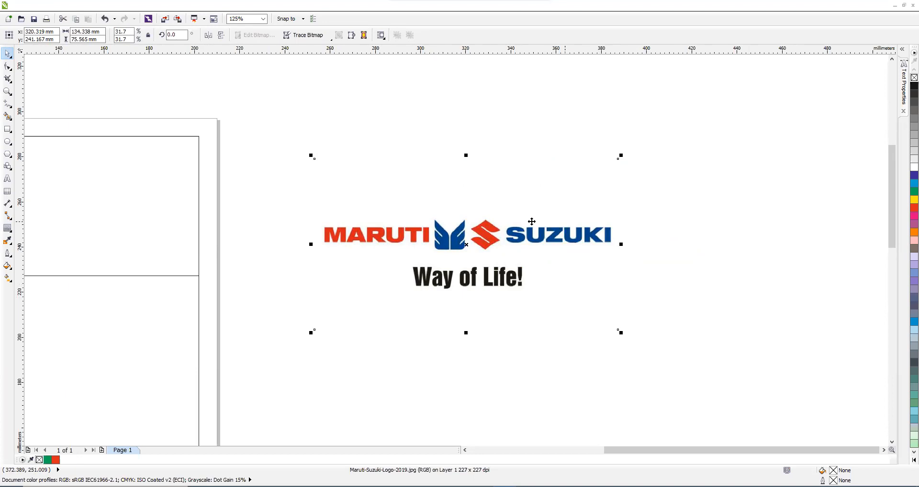
pyautogui.moveTo(313, 159)
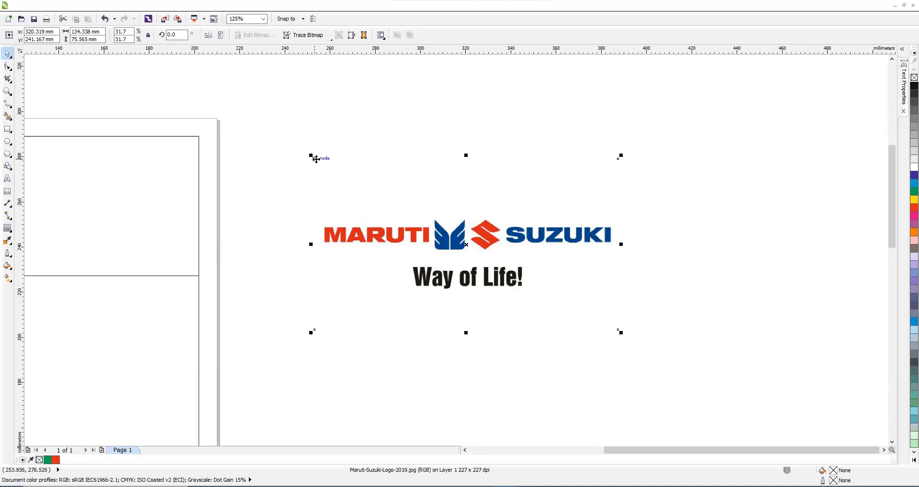
pyautogui.moveTo(465, 220)
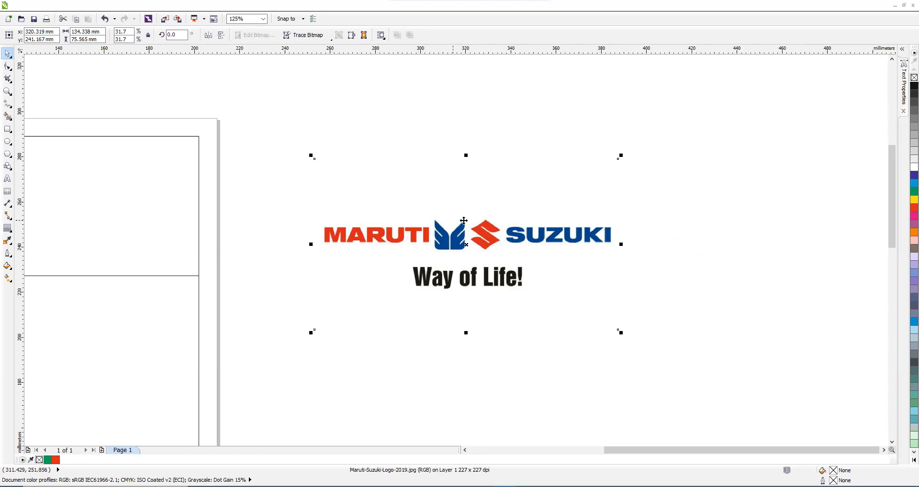
pyautogui.moveTo(345, 226)
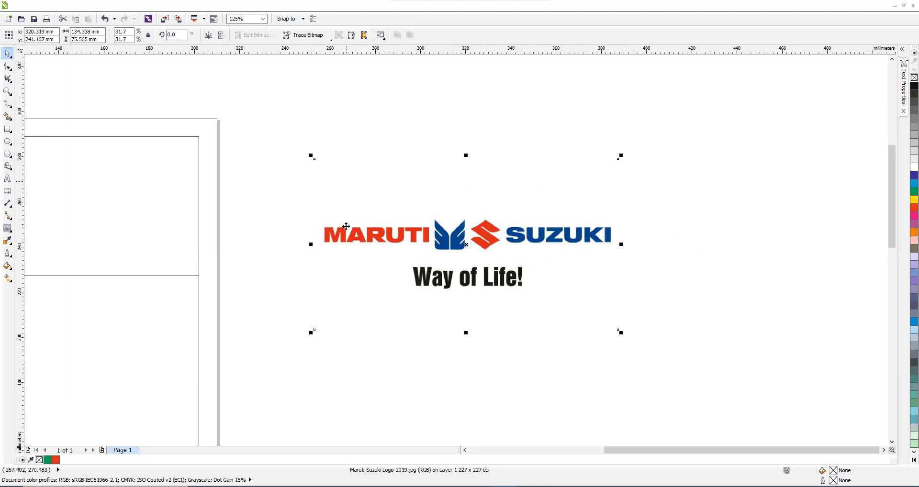
pyautogui.moveTo(321, 217)
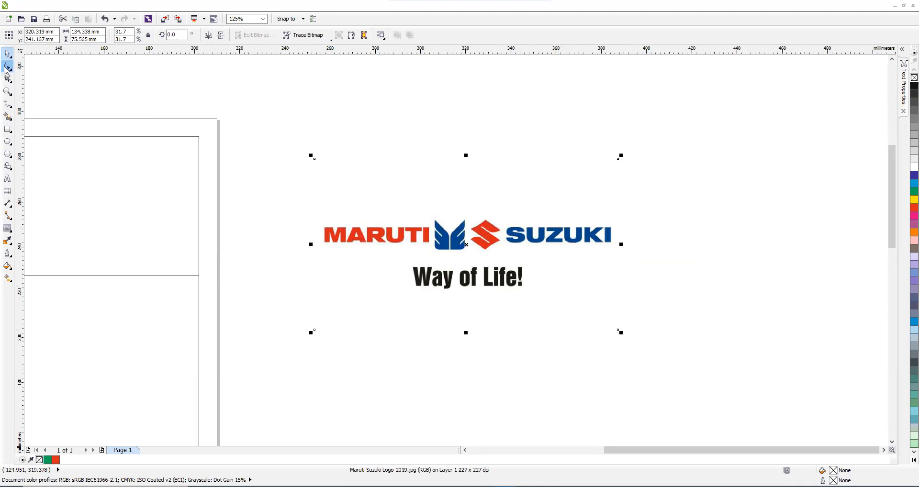
pyautogui.click(8, 66)
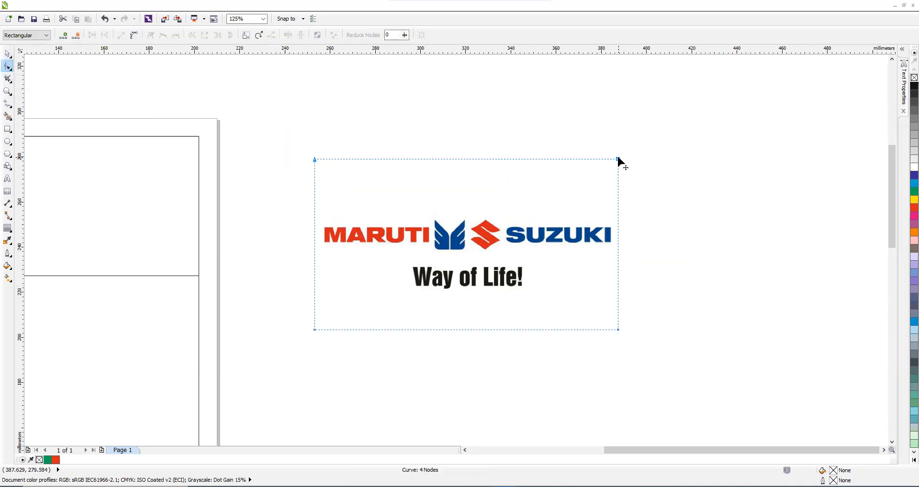
pyautogui.moveTo(616, 160); pyautogui.dragTo(616, 214)
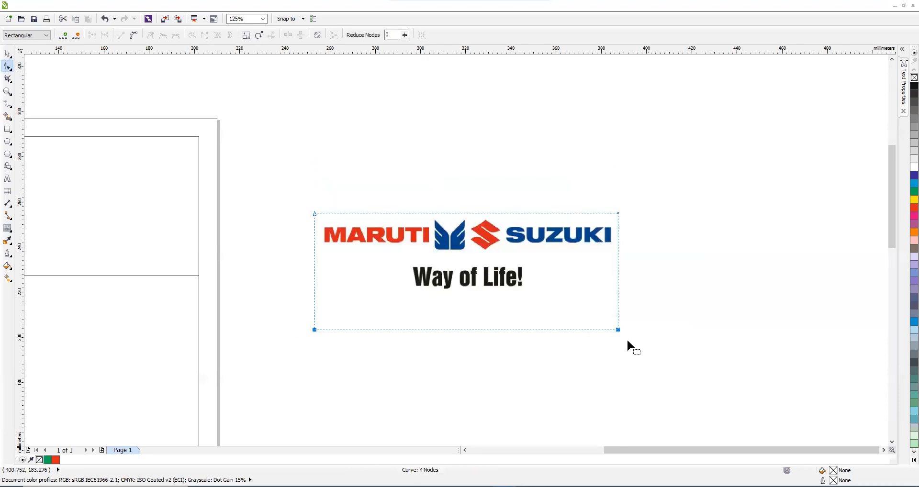
pyautogui.moveTo(618, 329); pyautogui.dragTo(618, 297)
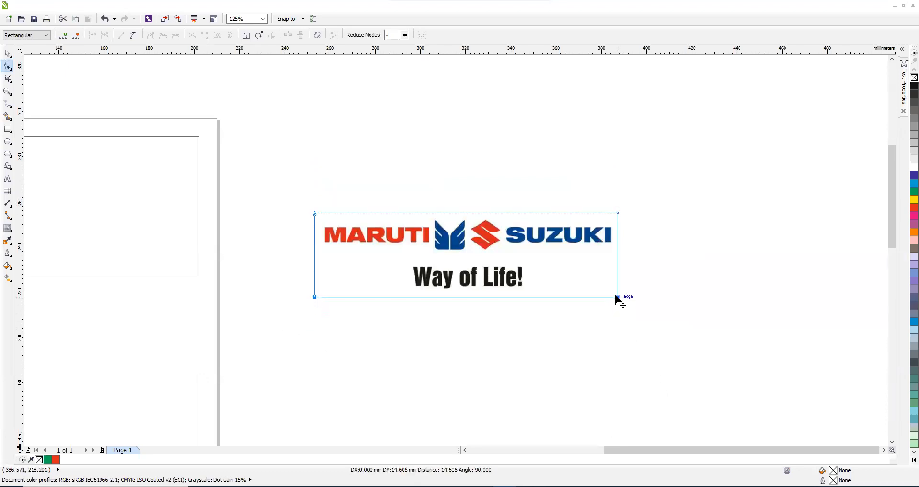
pyautogui.click(8, 54)
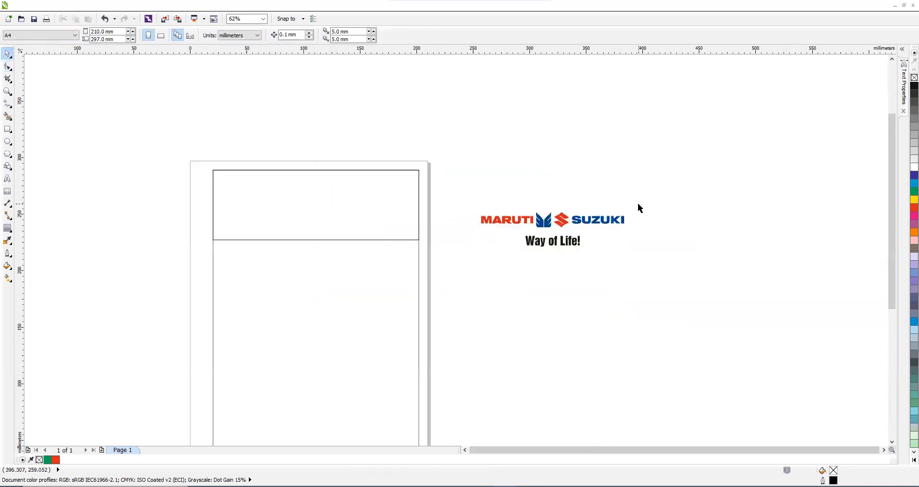
# Step: Centre the cropped logo and its Way of Life! tagline inside the top header box
pyautogui.click(550, 219)
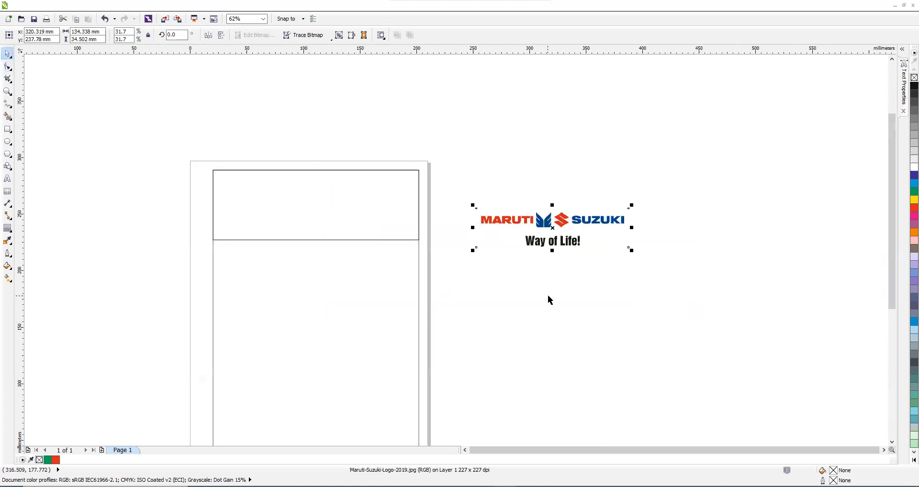
pyautogui.moveTo(557, 293)
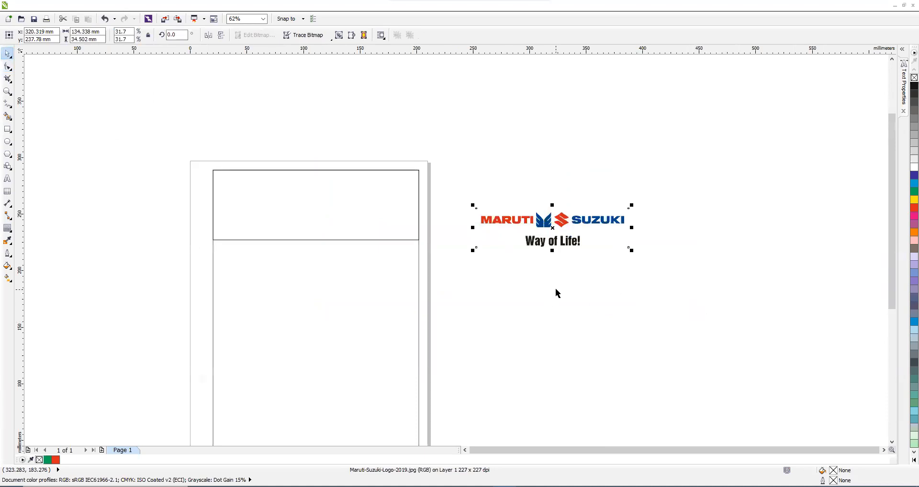
pyautogui.moveTo(267, 199)
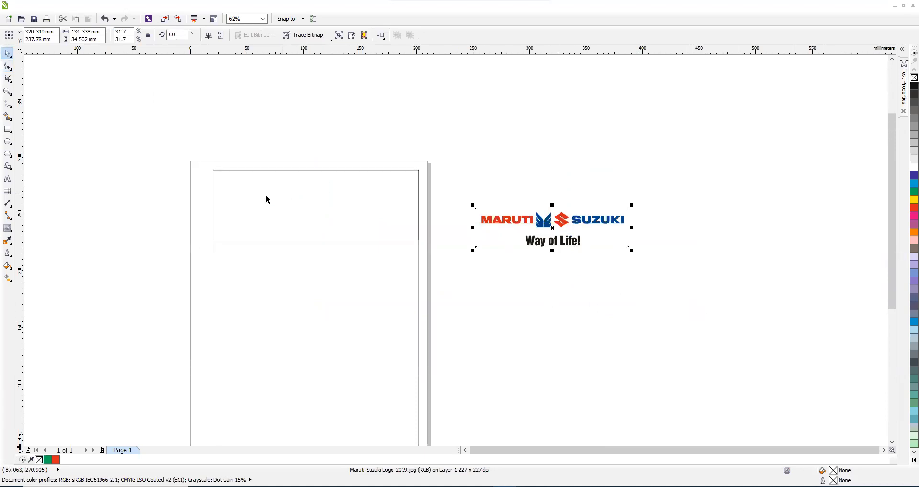
pyautogui.moveTo(399, 197)
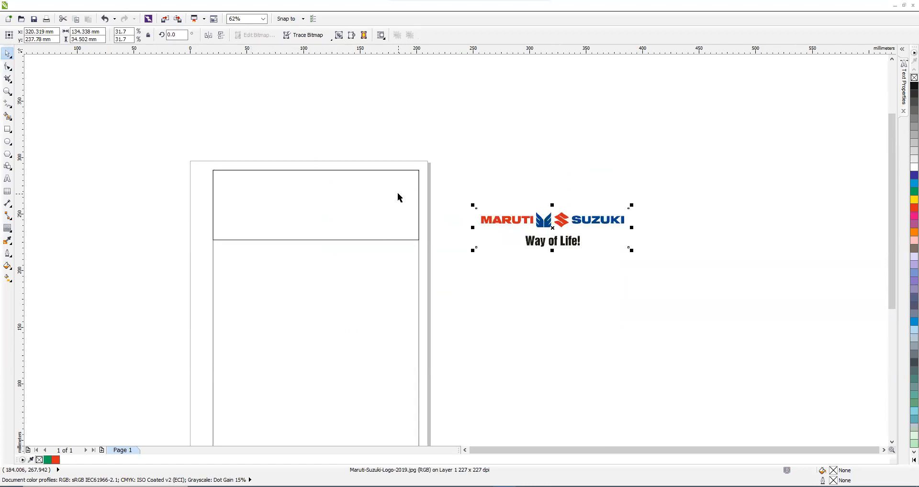
pyautogui.moveTo(612, 261)
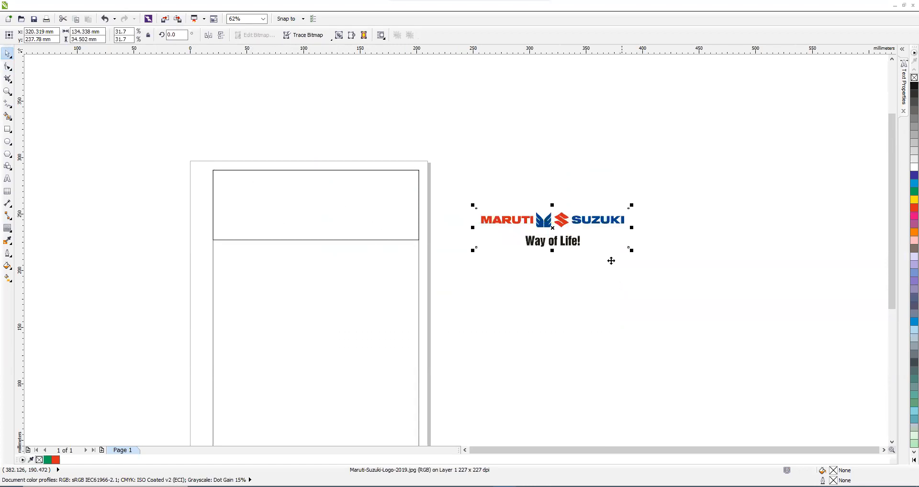
pyautogui.moveTo(563, 310)
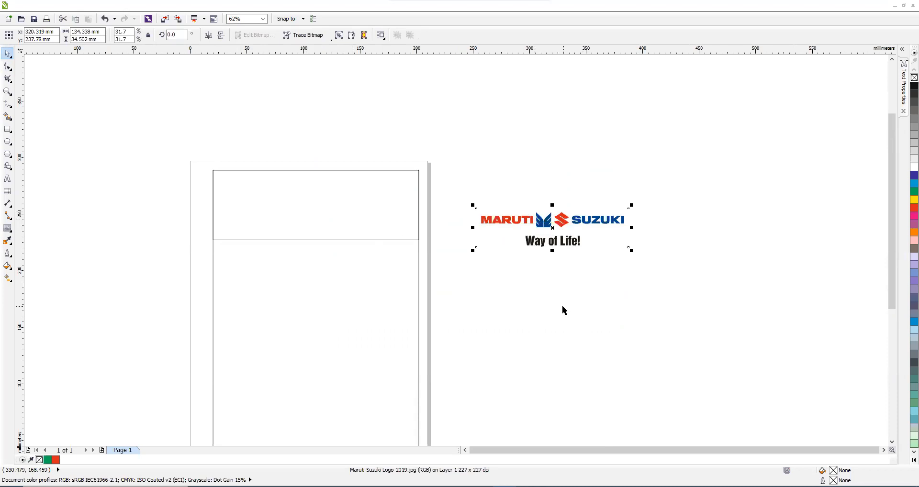
pyautogui.click(363, 225)
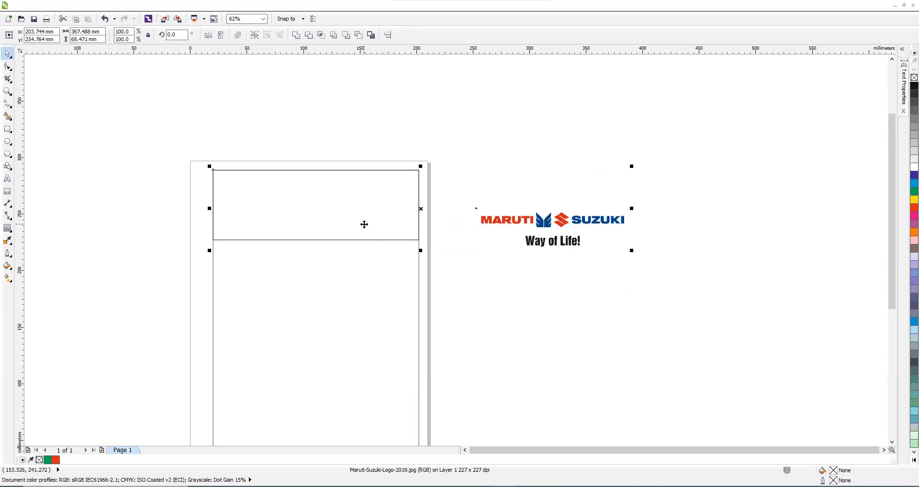
pyautogui.moveTo(552, 229); pyautogui.dragTo(316, 229)
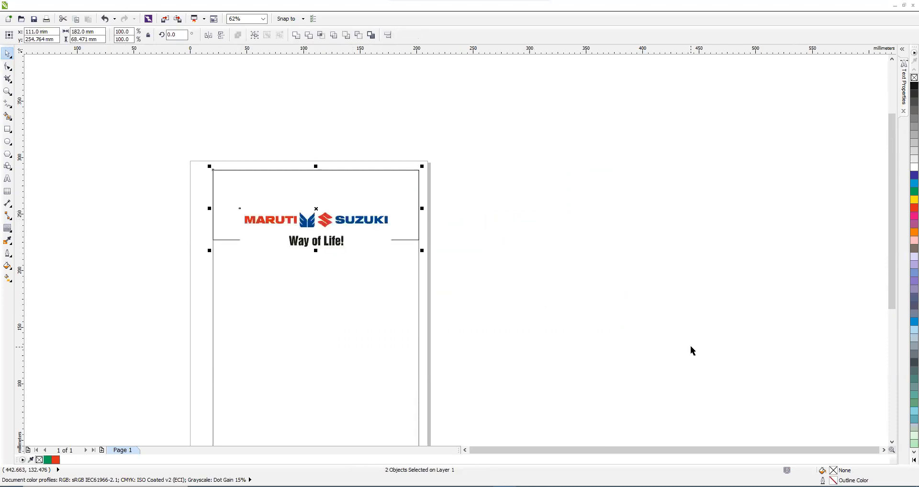
pyautogui.moveTo(260, 252)
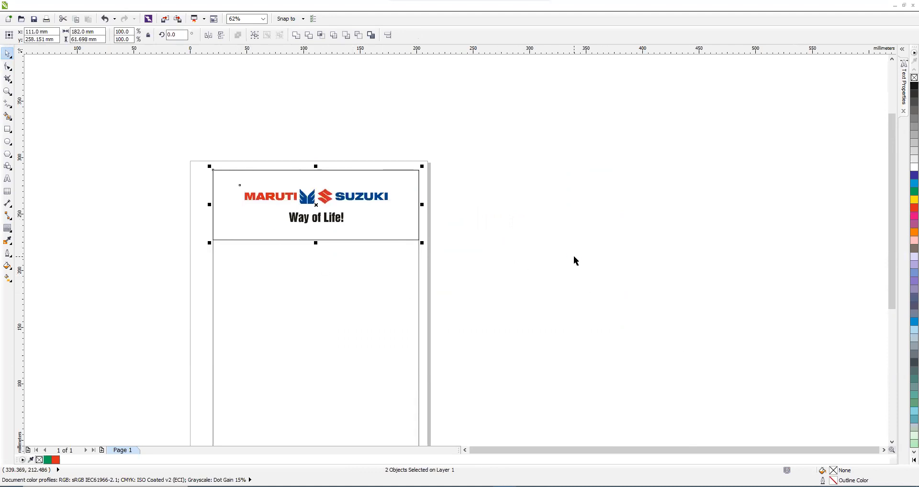
pyautogui.moveTo(495, 211)
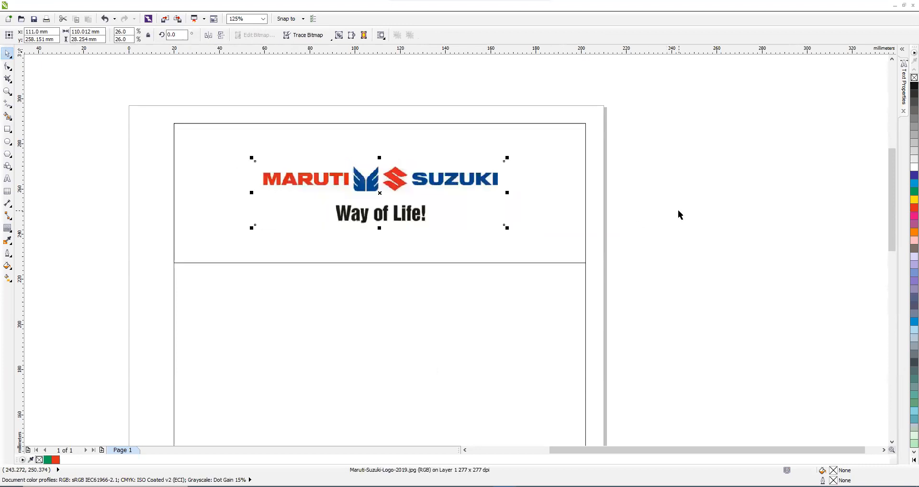
pyautogui.click(376, 239)
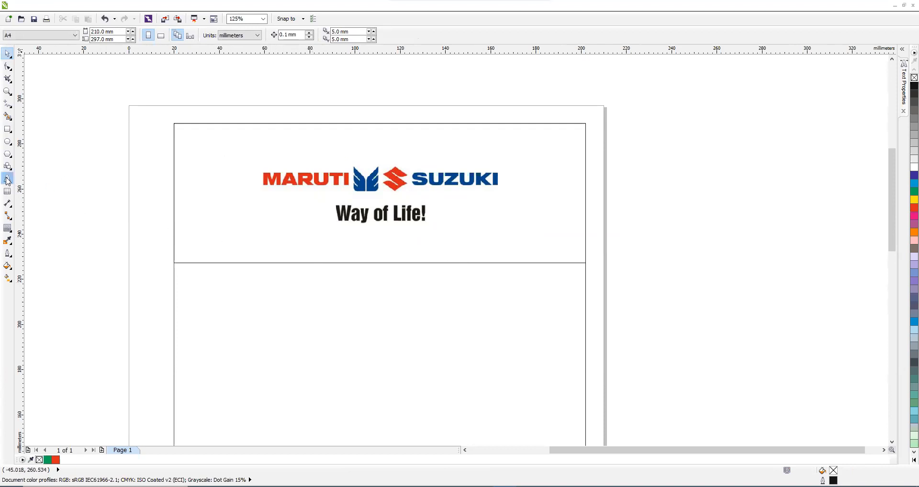
pyautogui.click(8, 179)
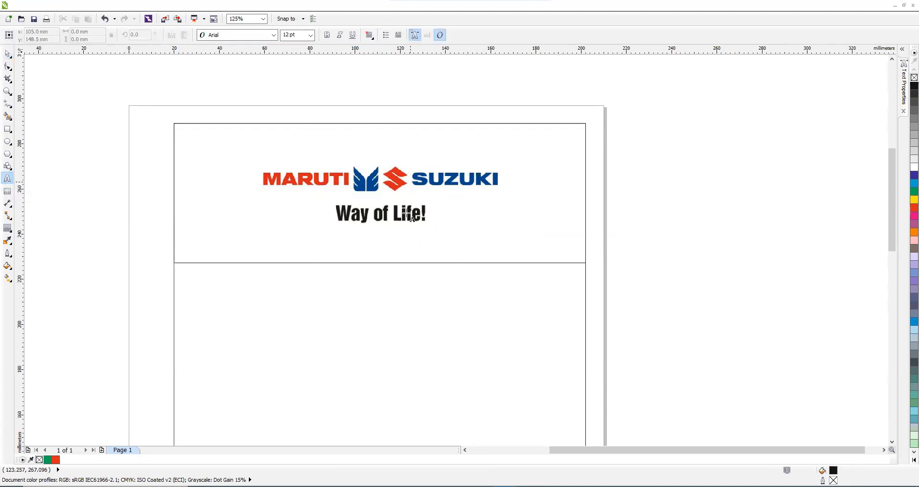
pyautogui.click(266, 296)
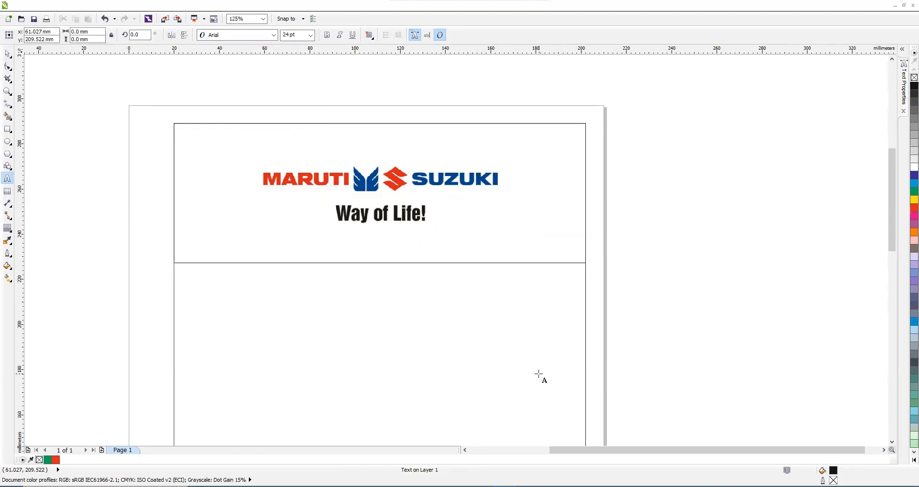
pyautogui.write('42A')
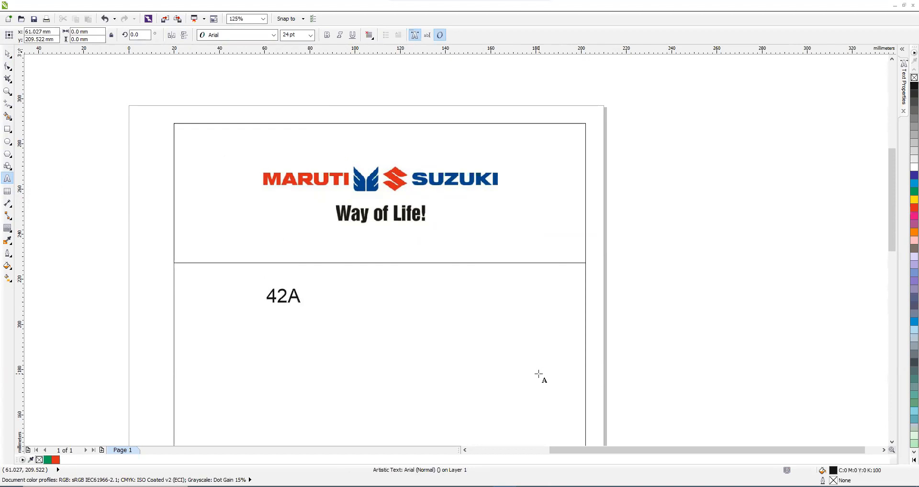
pyautogui.write('/')
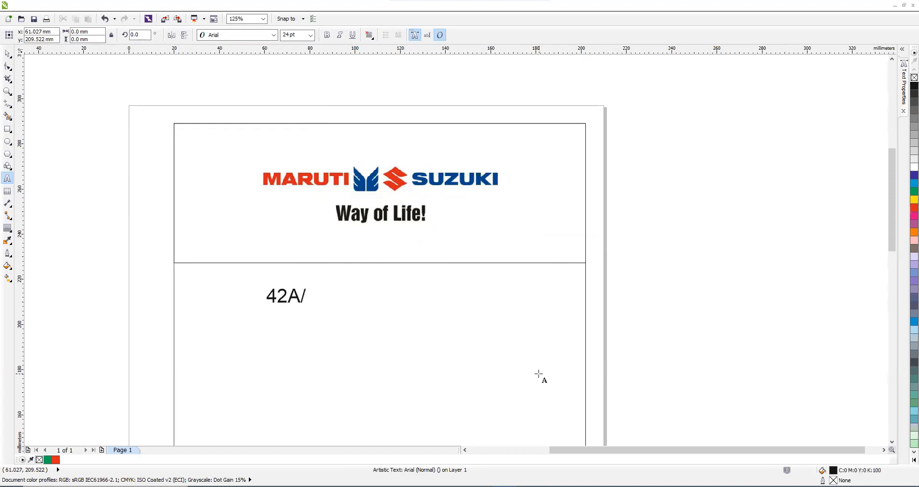
pyautogui.write('2G')
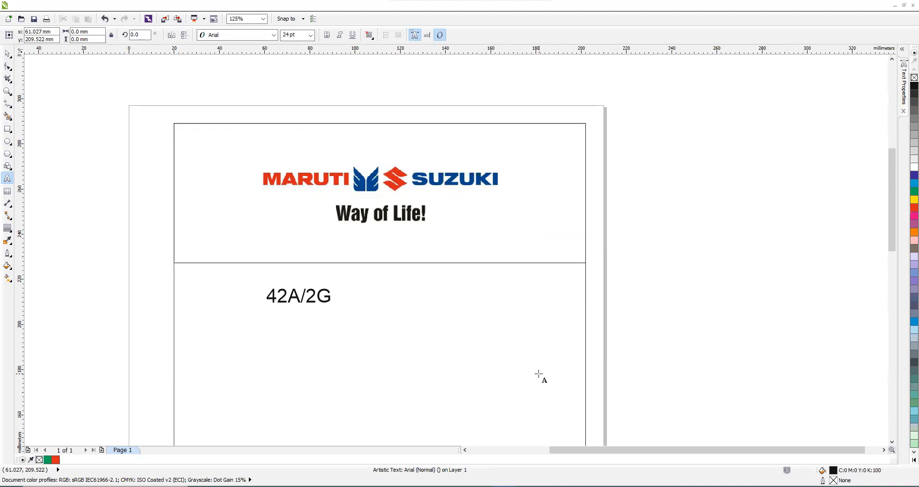
pyautogui.write(', Shree')
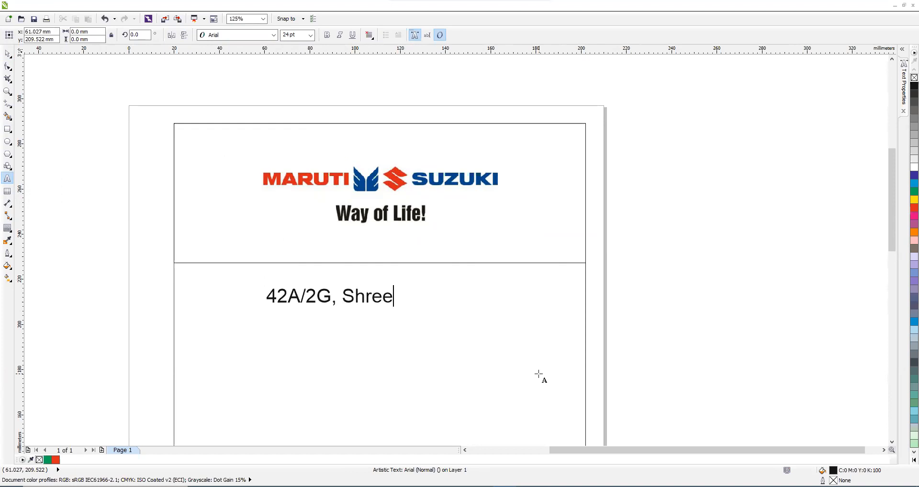
pyautogui.write('krupa')
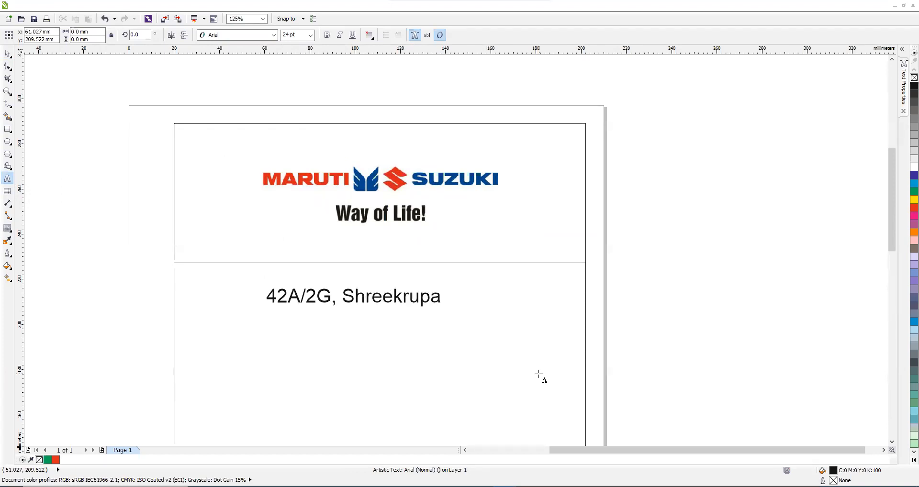
pyautogui.write('Gro')
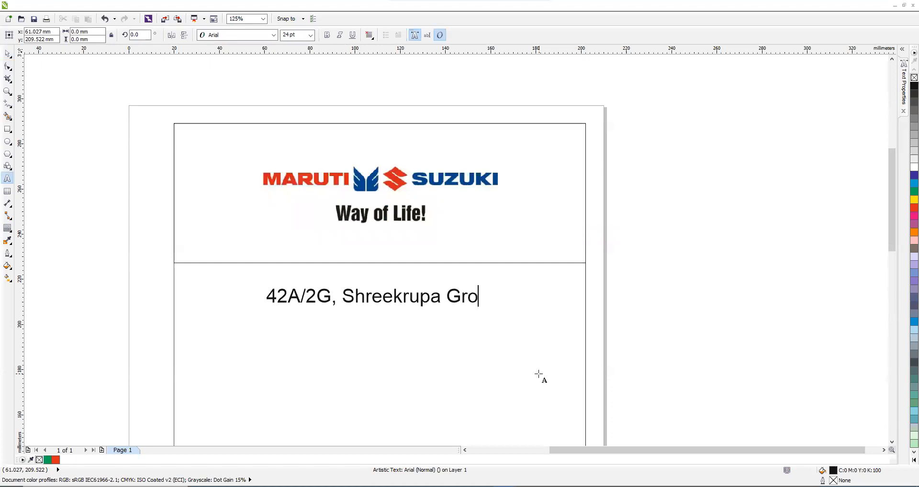
pyautogui.write('und Flo')
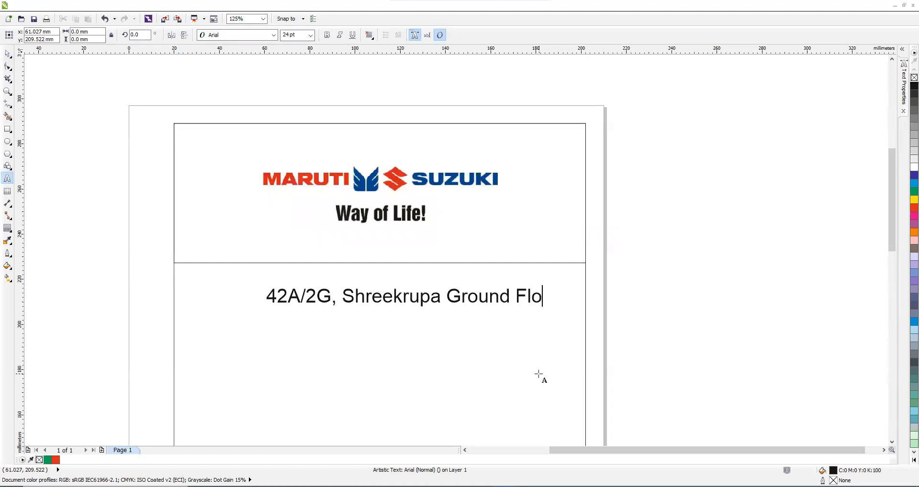
pyautogui.write('or,')
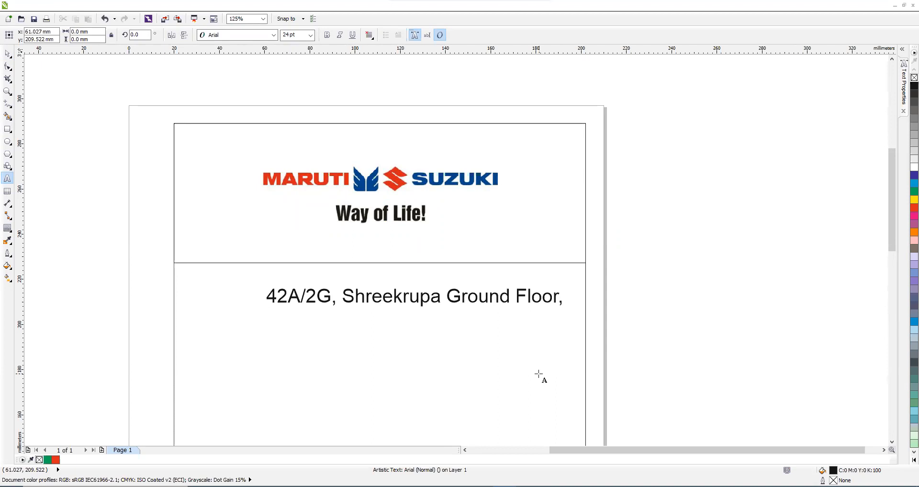
pyautogui.write('Eran')
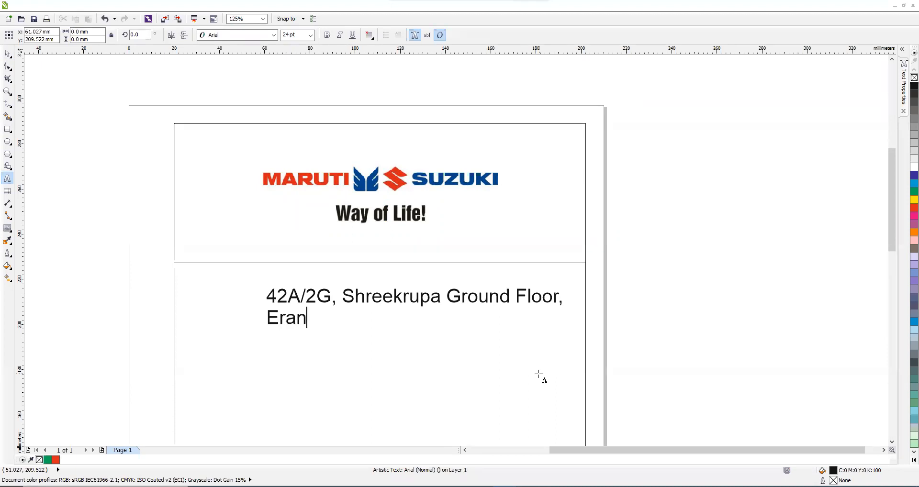
pyautogui.write('dwana, Karve')
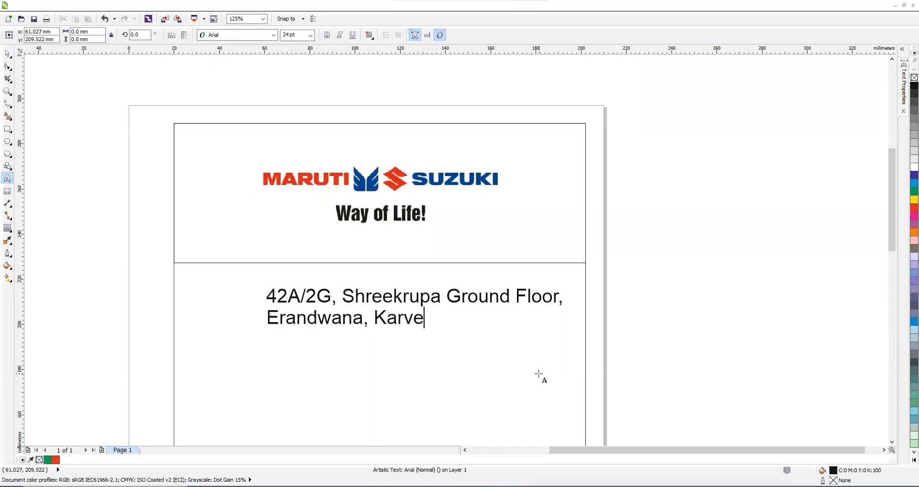
pyautogui.write('Road.')
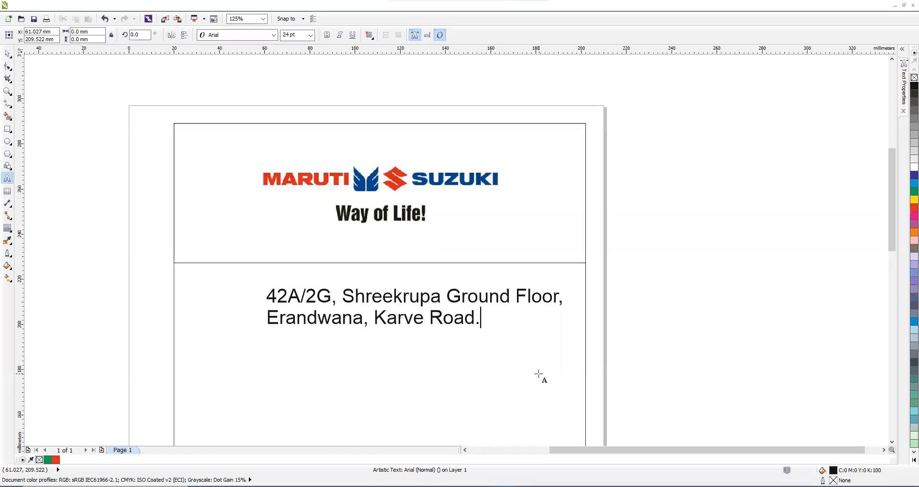
pyautogui.write('Pune')
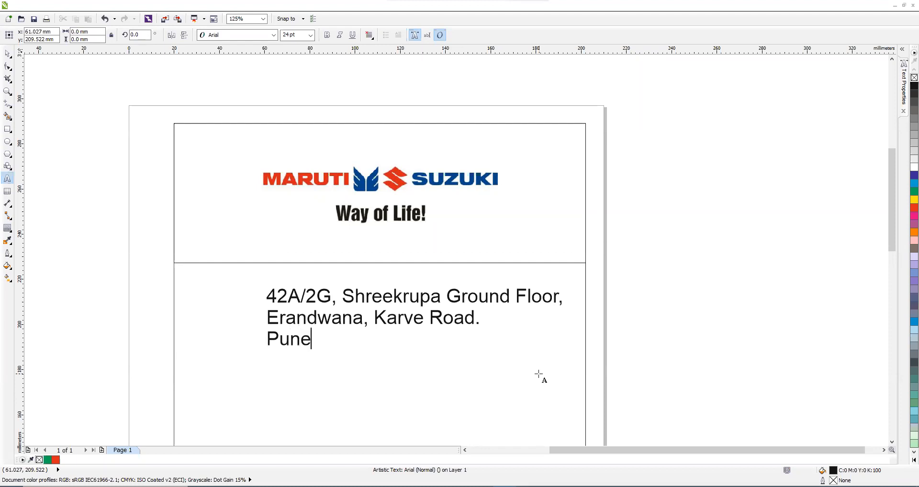
pyautogui.write('411038')
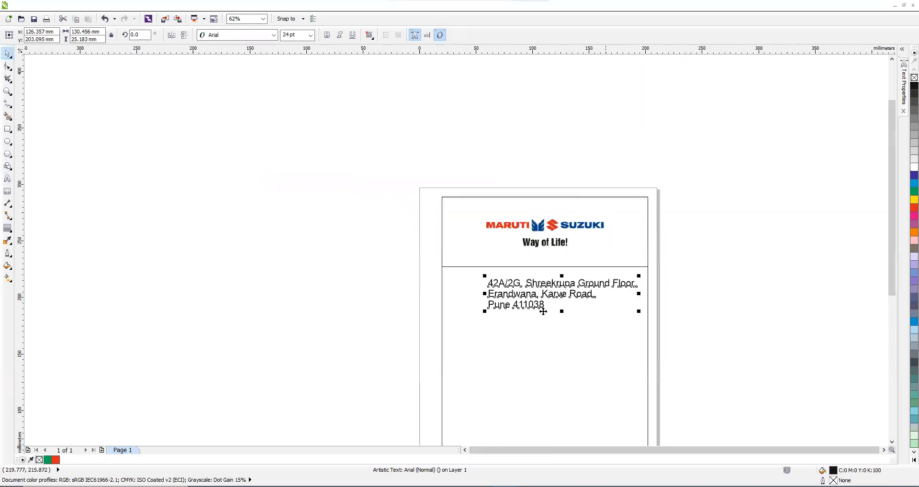
# Step: Set the address in Arno Pro Smbd with centre-aligned lines
pyautogui.click(261, 18)
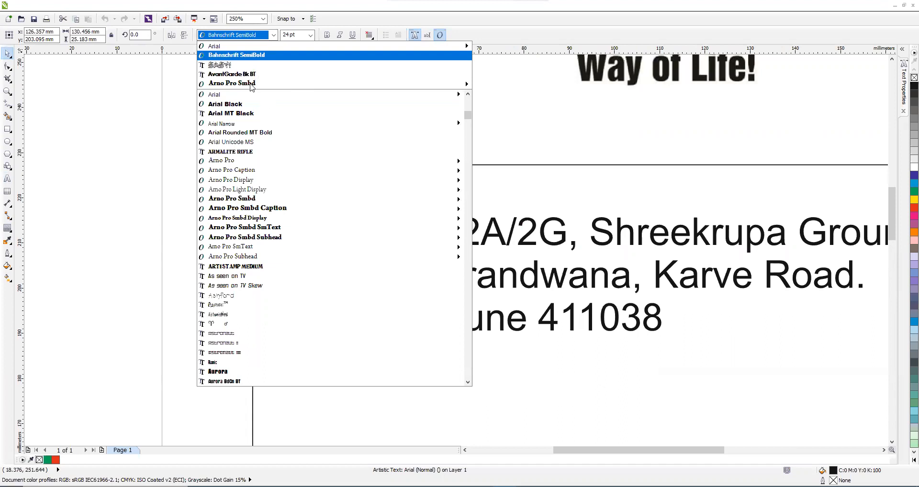
pyautogui.click(231, 198)
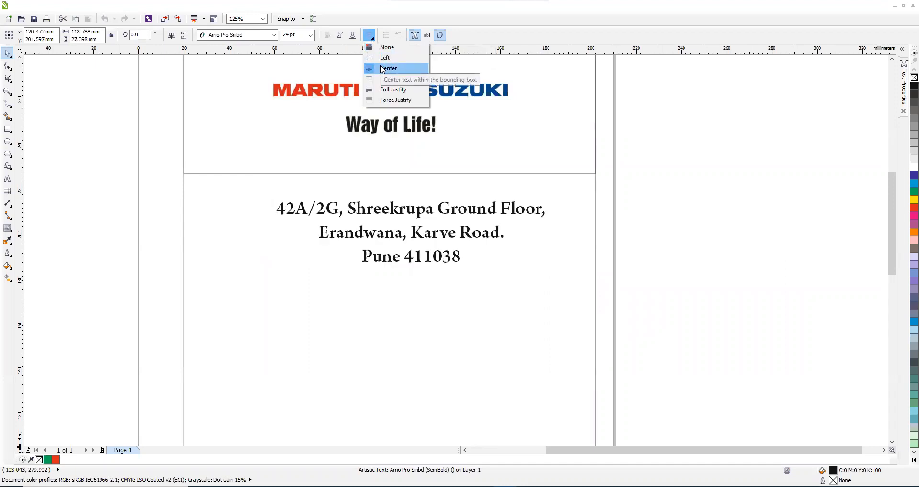
pyautogui.click(390, 68)
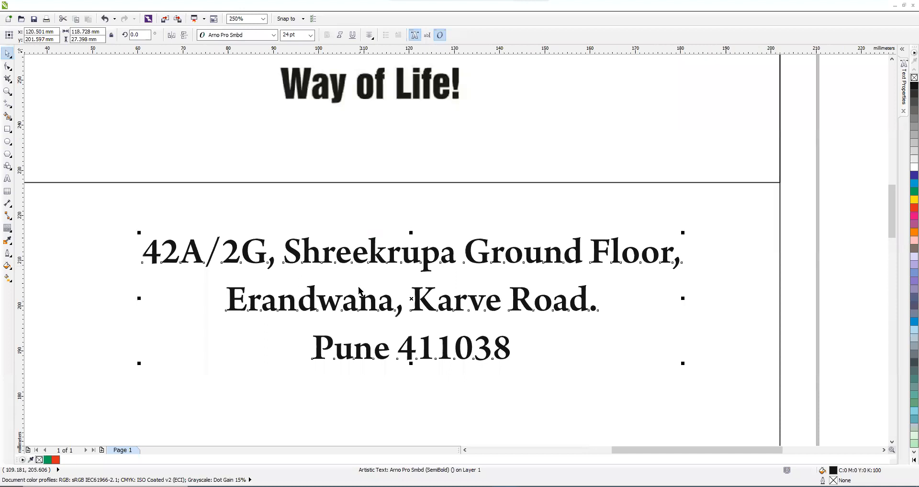
pyautogui.moveTo(99, 155)
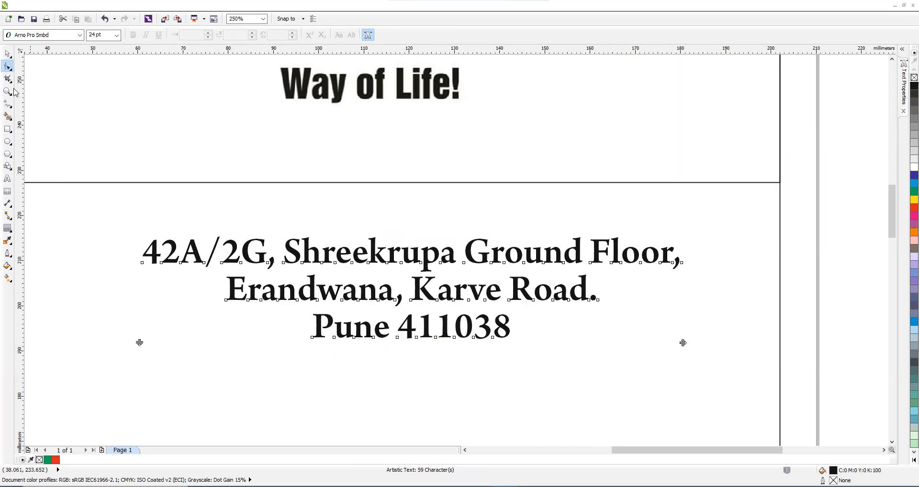
# Step: Select the address block and reduce its font size to 12 pt
pyautogui.click(8, 53)
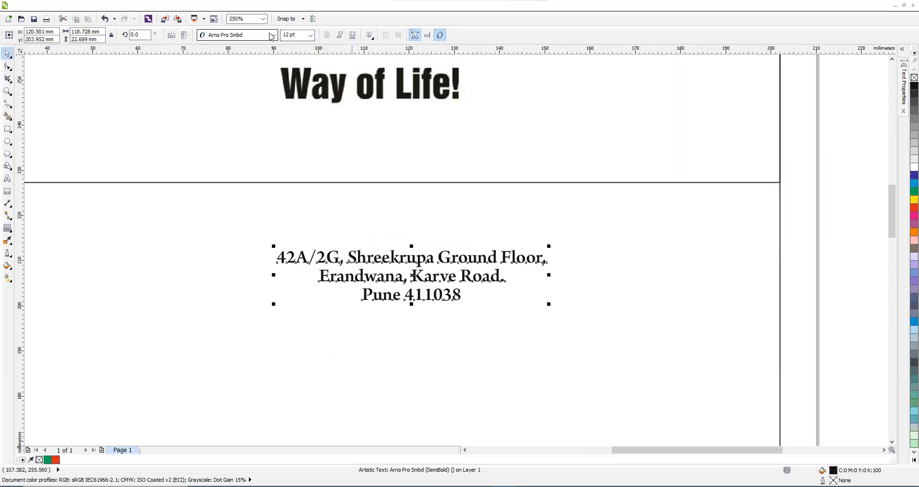
pyautogui.click(261, 18)
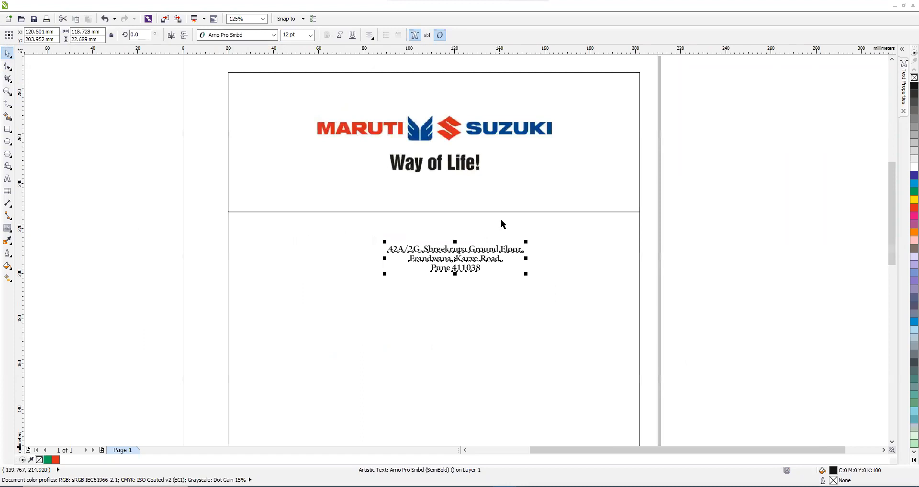
pyautogui.moveTo(472, 258)
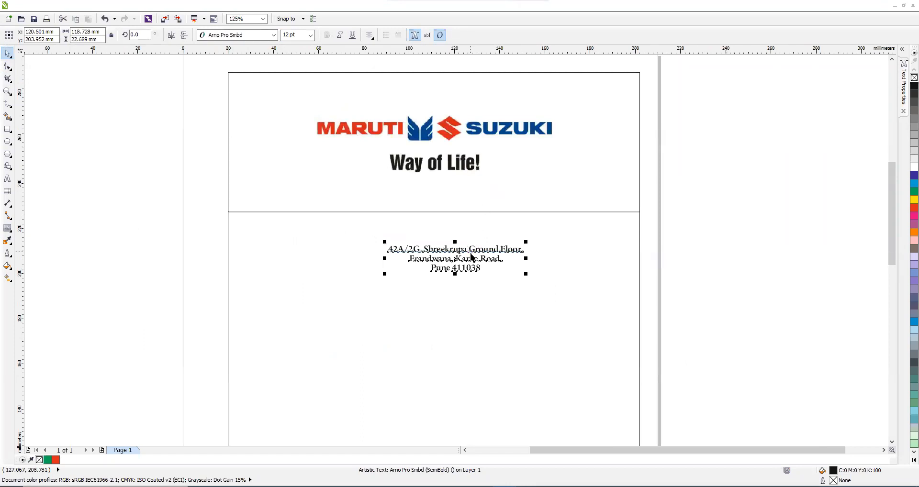
pyautogui.moveTo(451, 171)
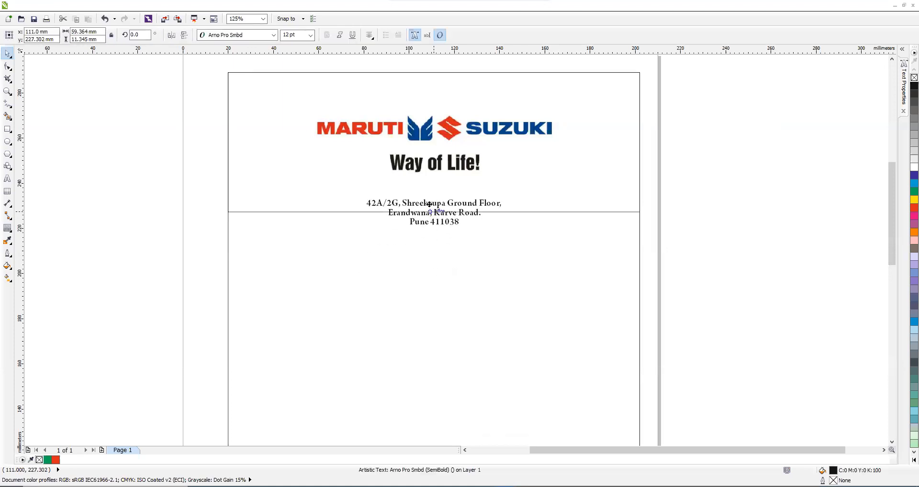
# Step: Move the 12 pt address into the header box just under the Way of Life! tagline
pyautogui.click(433, 127)
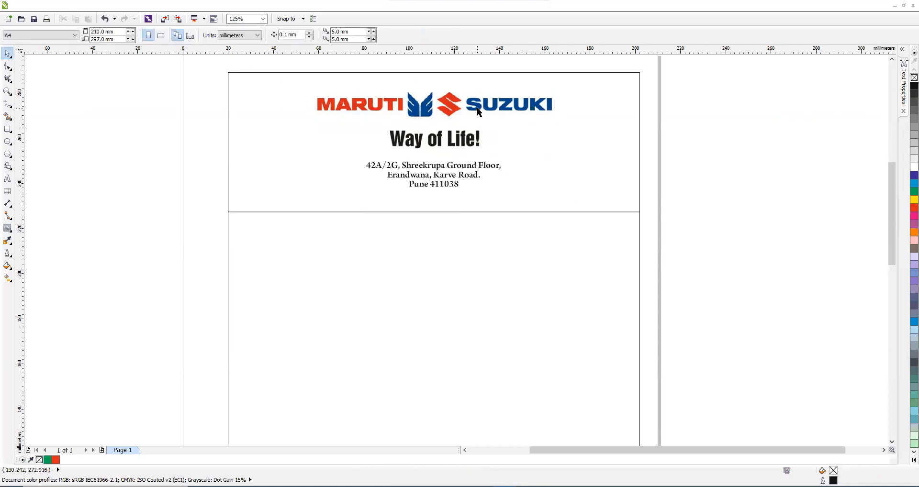
pyautogui.moveTo(435, 94)
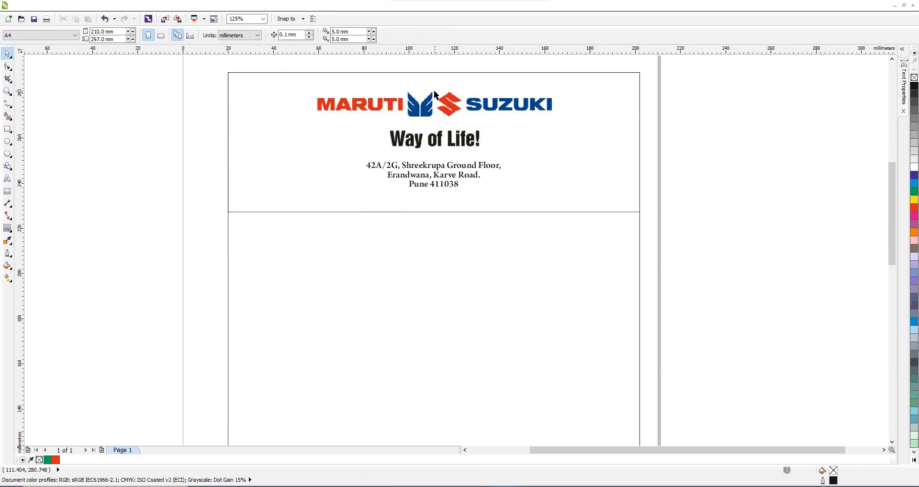
pyautogui.moveTo(452, 85)
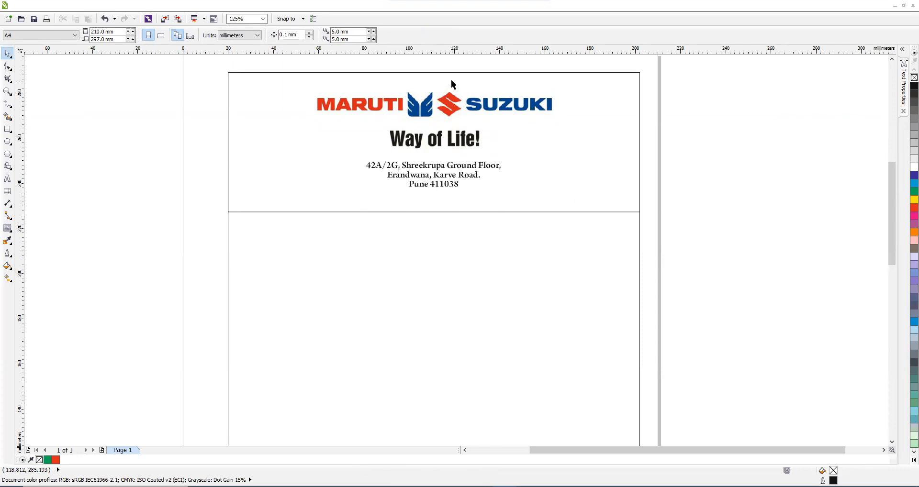
pyautogui.moveTo(431, 109)
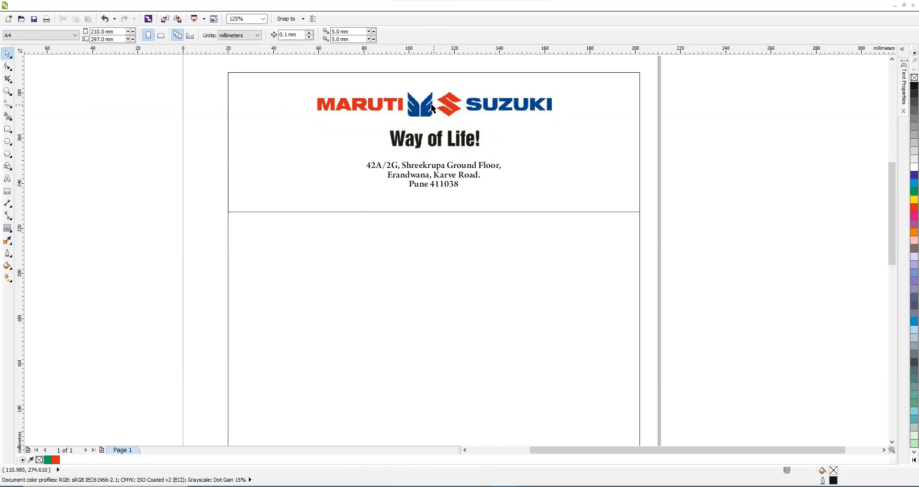
pyautogui.moveTo(430, 110)
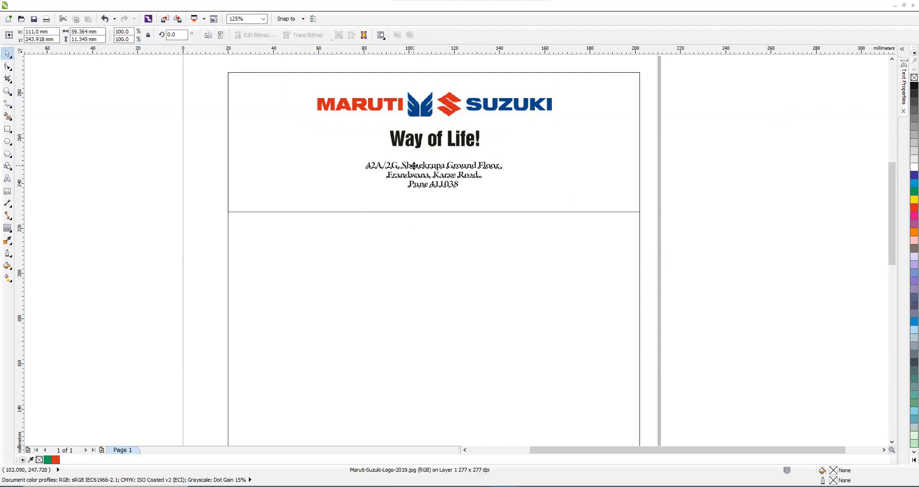
pyautogui.click(431, 174)
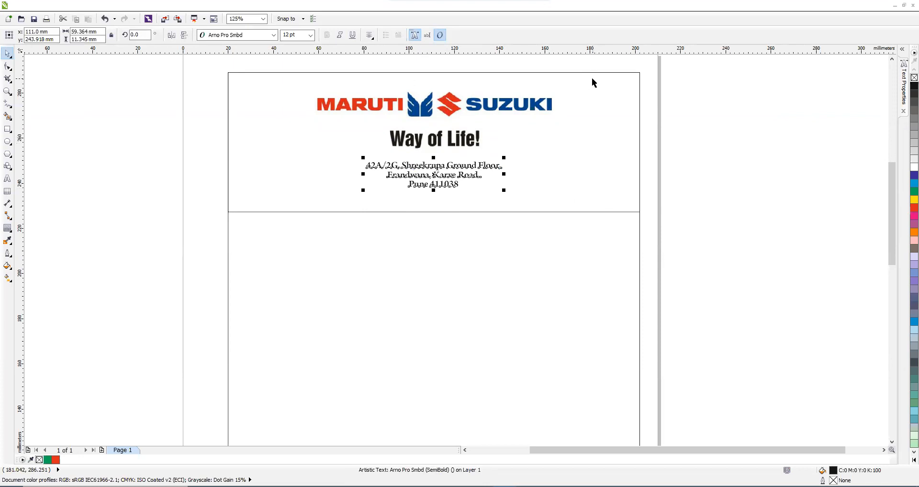
pyautogui.moveTo(573, 205)
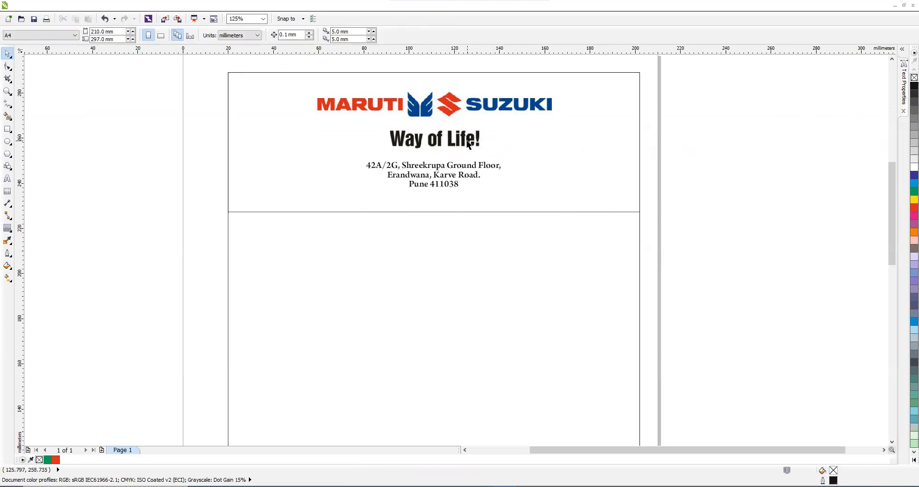
# Step: Centre the tagline and address lines relative to the logo and header box
pyautogui.click(433, 103)
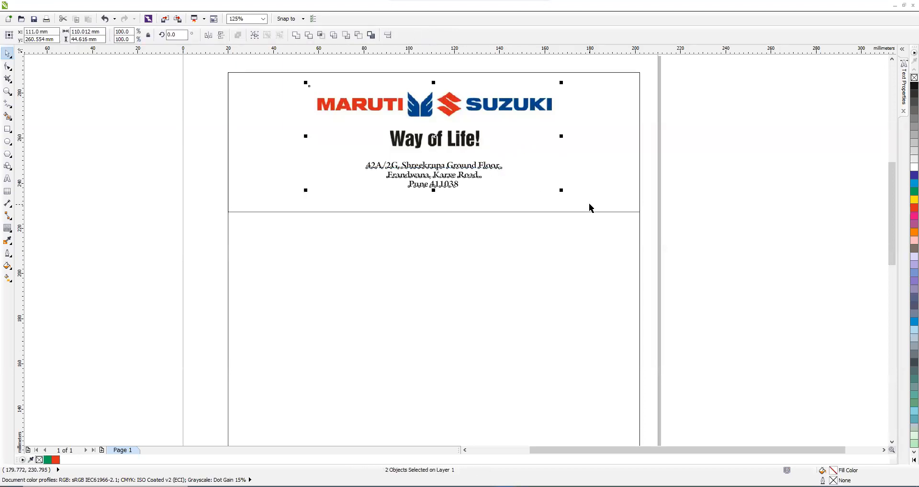
pyautogui.moveTo(584, 208)
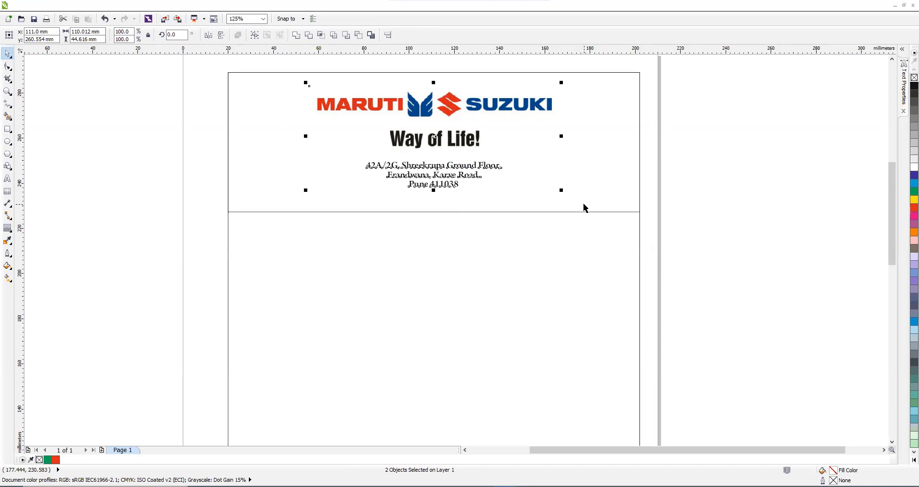
pyautogui.click(434, 104)
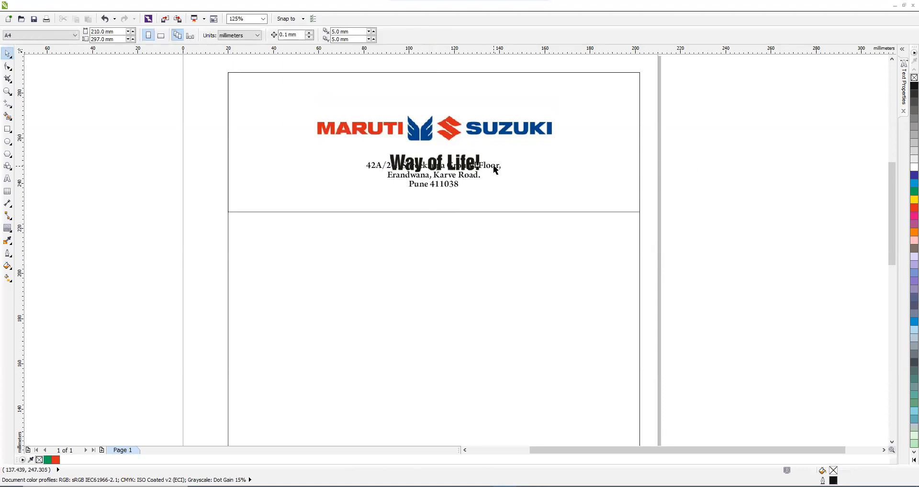
pyautogui.click(432, 175)
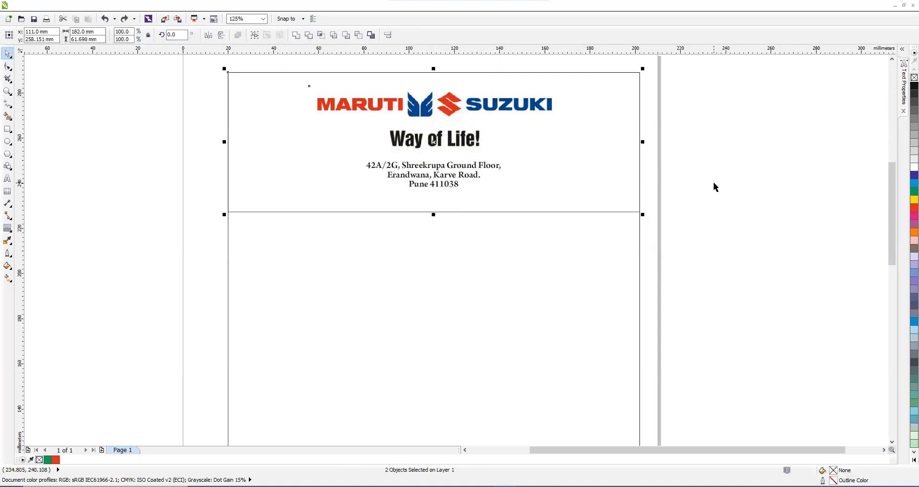
pyautogui.click(433, 174)
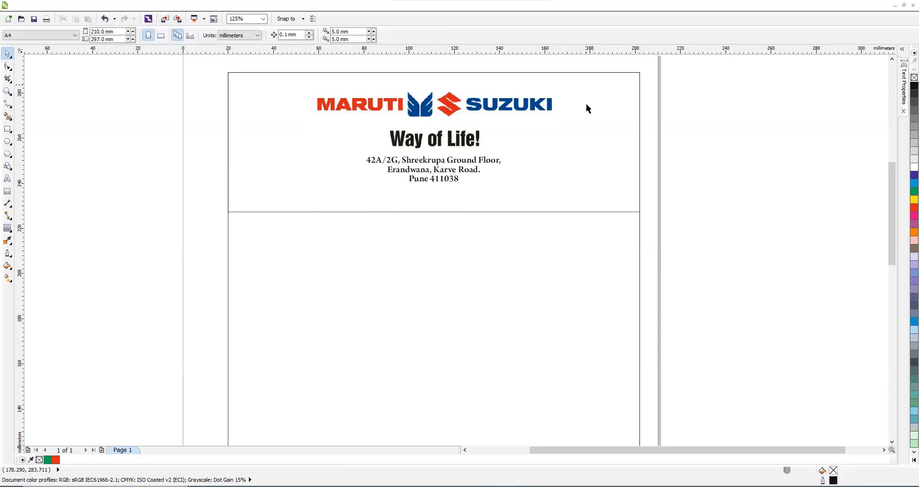
# Step: Select the logo together with its tagline and address text
pyautogui.click(434, 102)
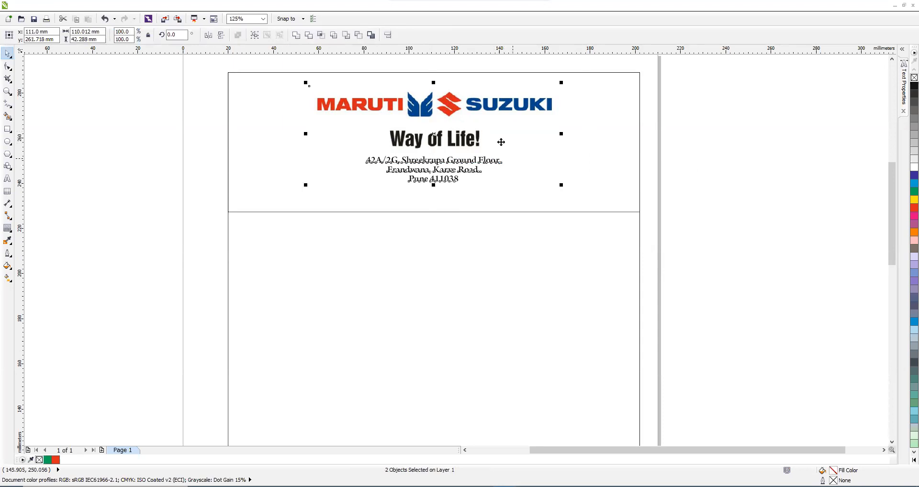
pyautogui.moveTo(545, 241)
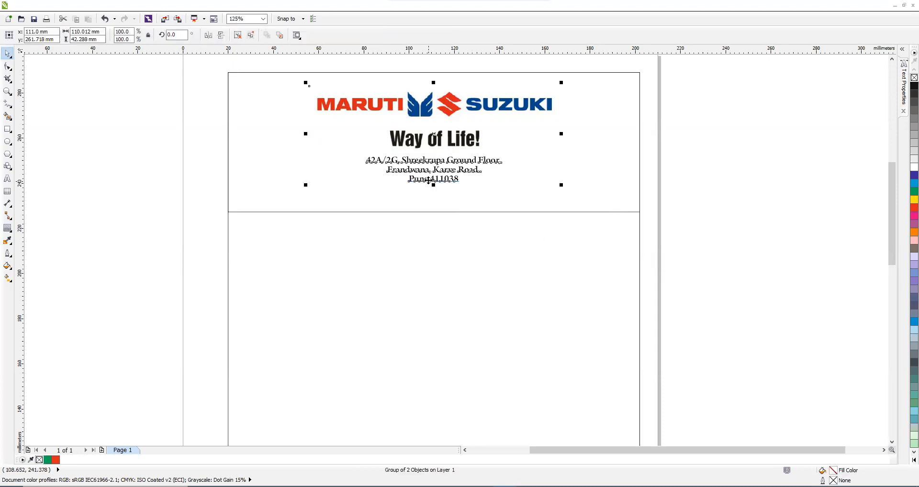
pyautogui.moveTo(459, 198)
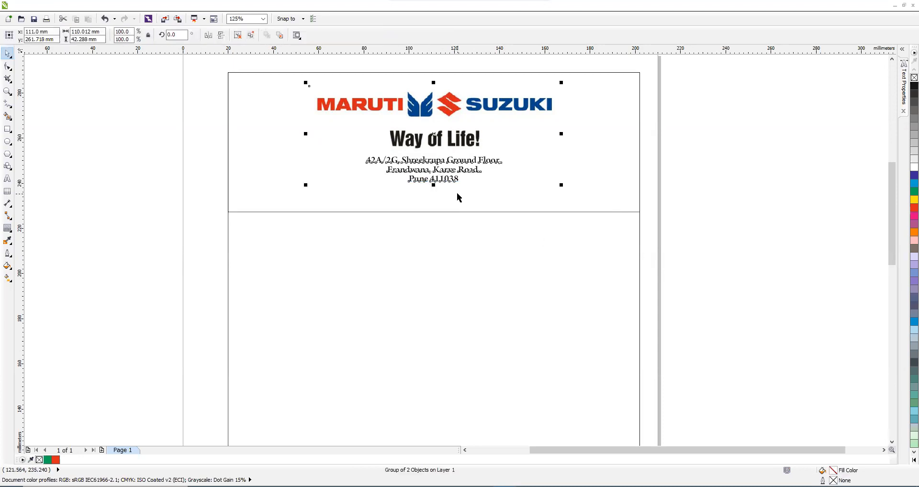
pyautogui.moveTo(624, 178)
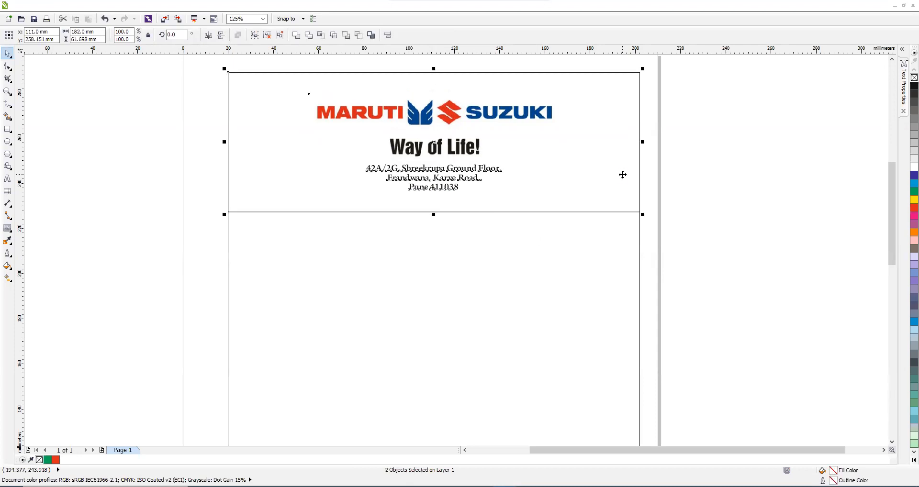
pyautogui.moveTo(679, 180)
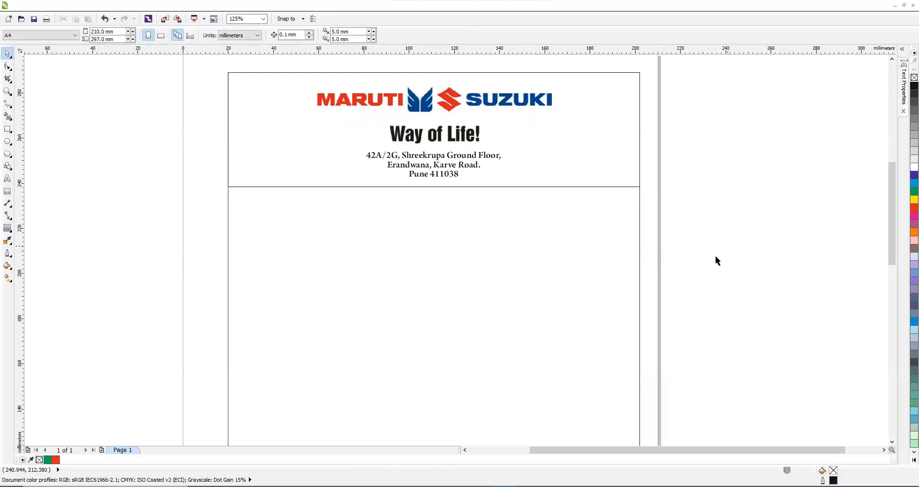
pyautogui.moveTo(481, 193)
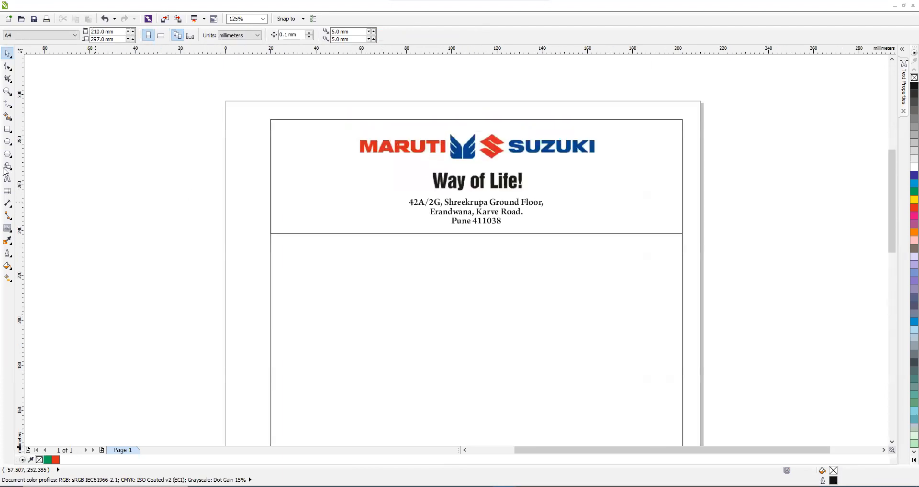
pyautogui.click(8, 178)
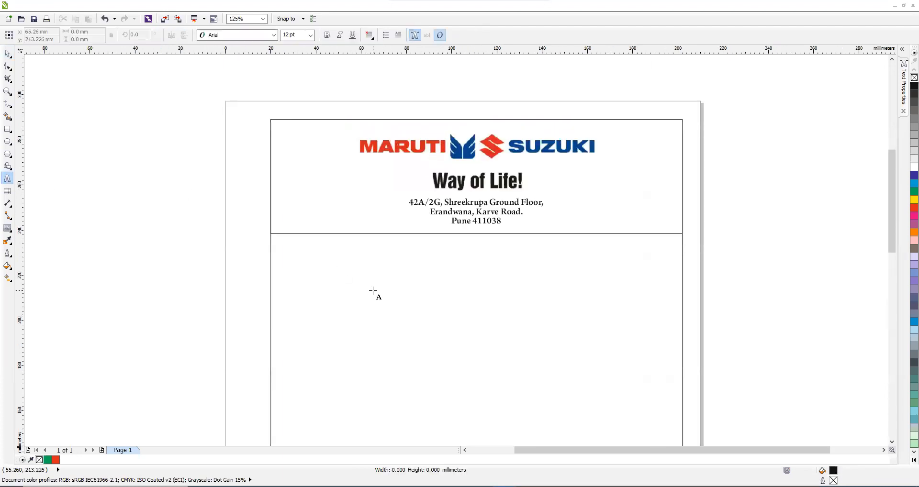
pyautogui.write('Mob')
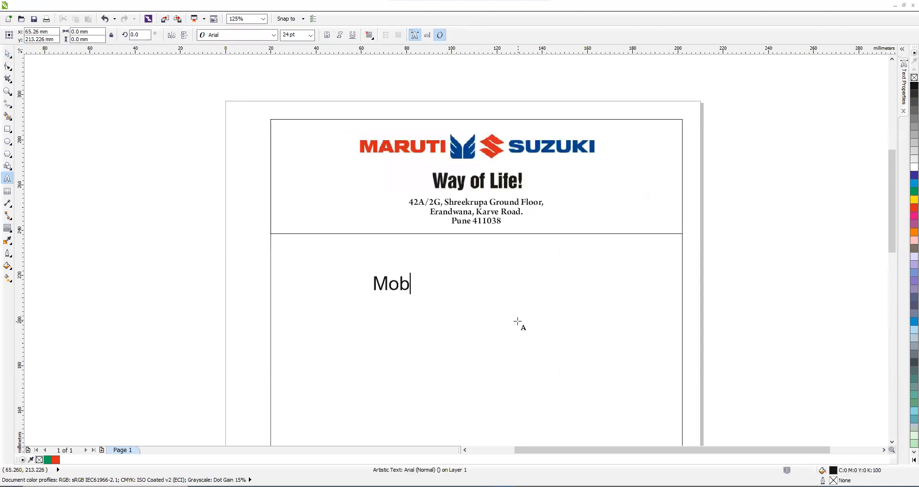
pyautogui.write('ile:')
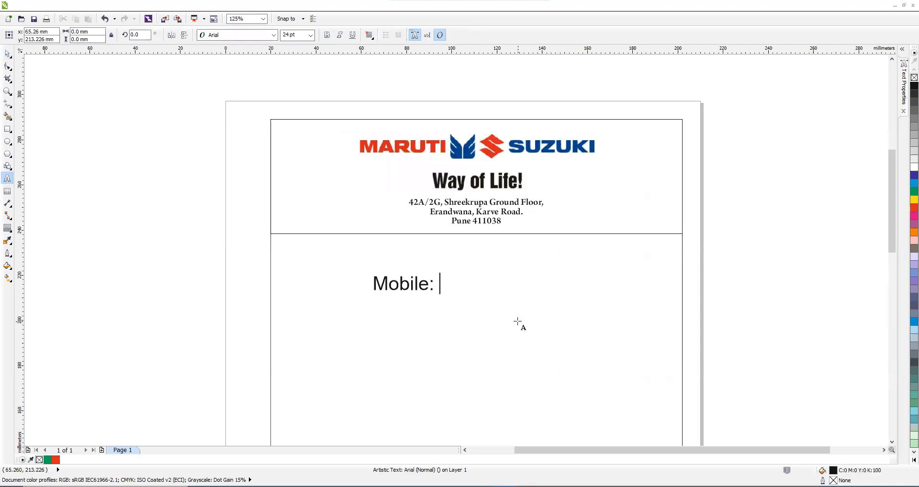
pyautogui.write('913038')
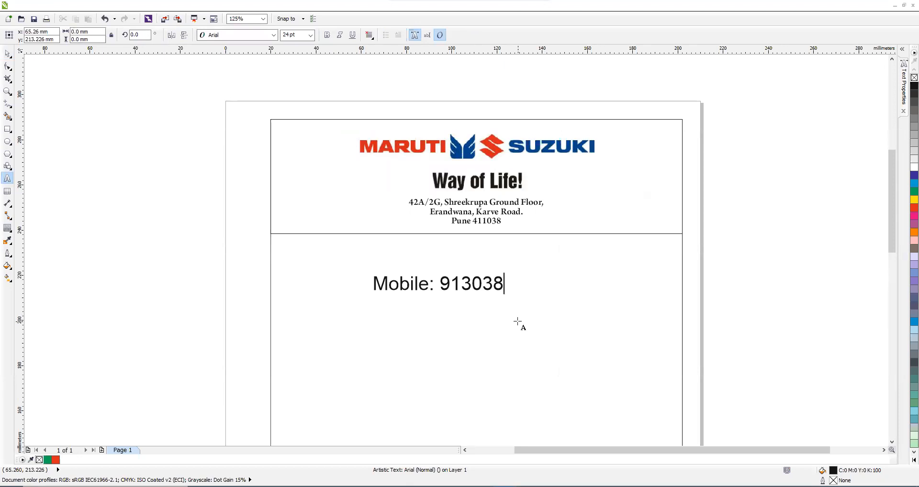
pyautogui.write('2002')
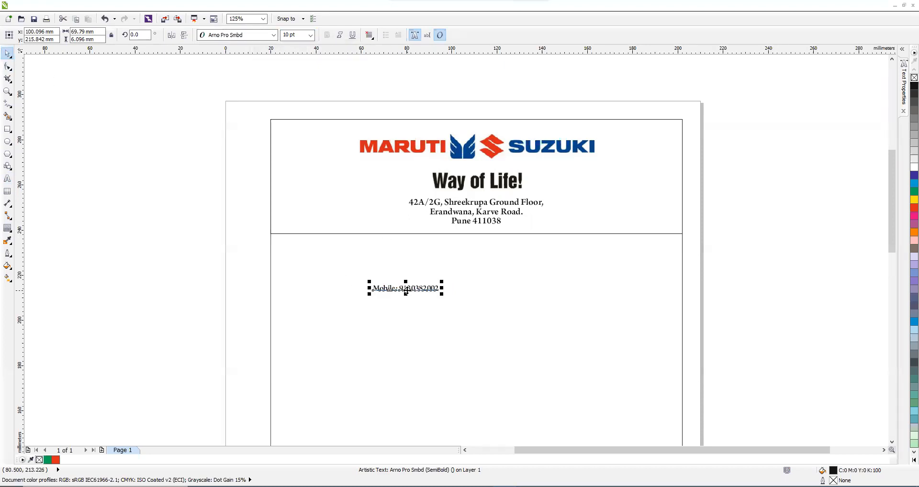
pyautogui.moveTo(271, 299)
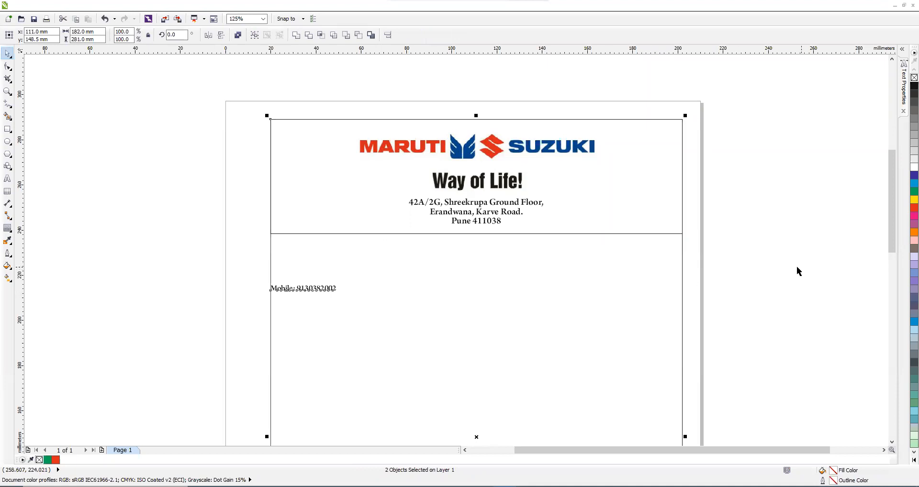
pyautogui.click(389, 381)
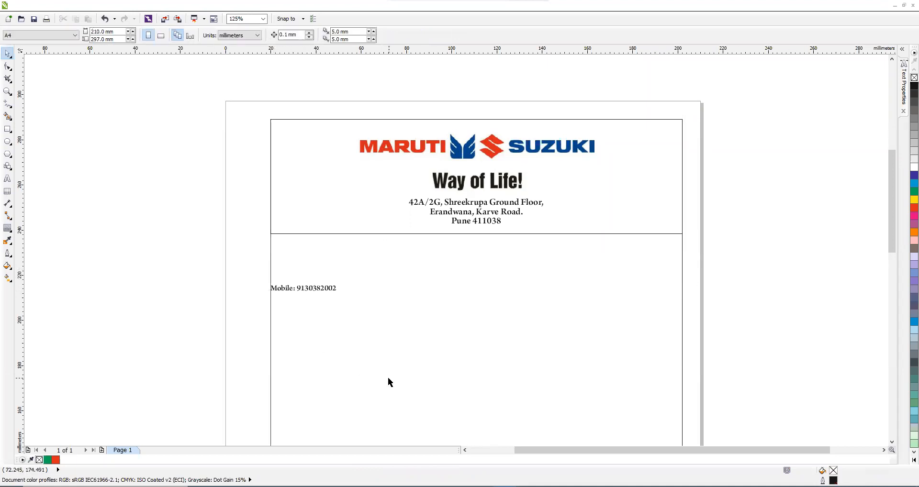
pyautogui.moveTo(314, 290)
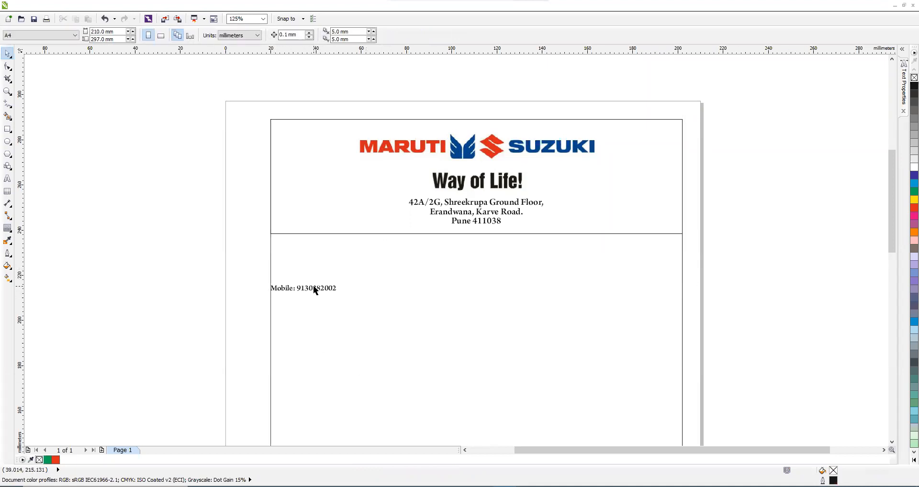
pyautogui.click(304, 287)
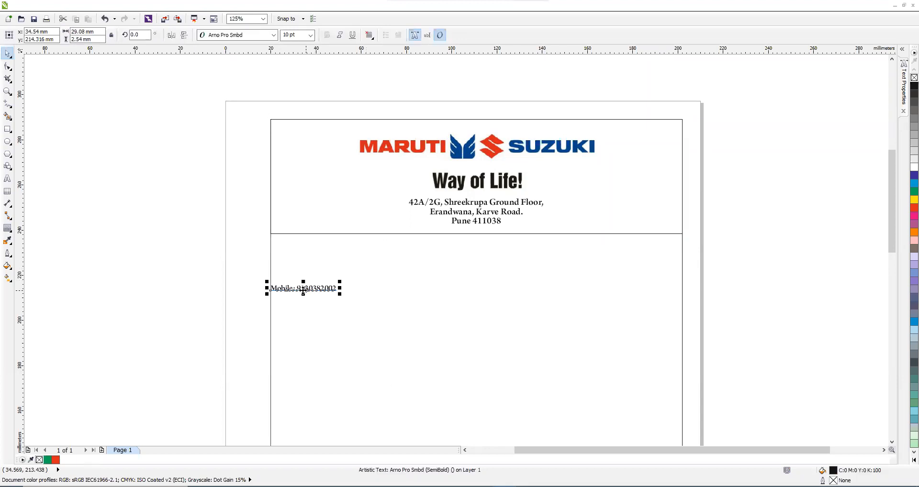
pyautogui.moveTo(303, 287); pyautogui.dragTo(303, 216)
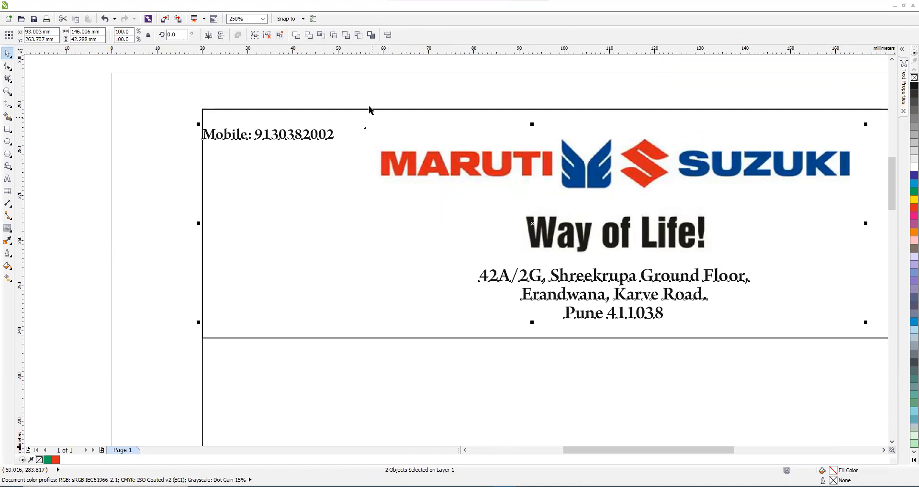
pyautogui.click(434, 164)
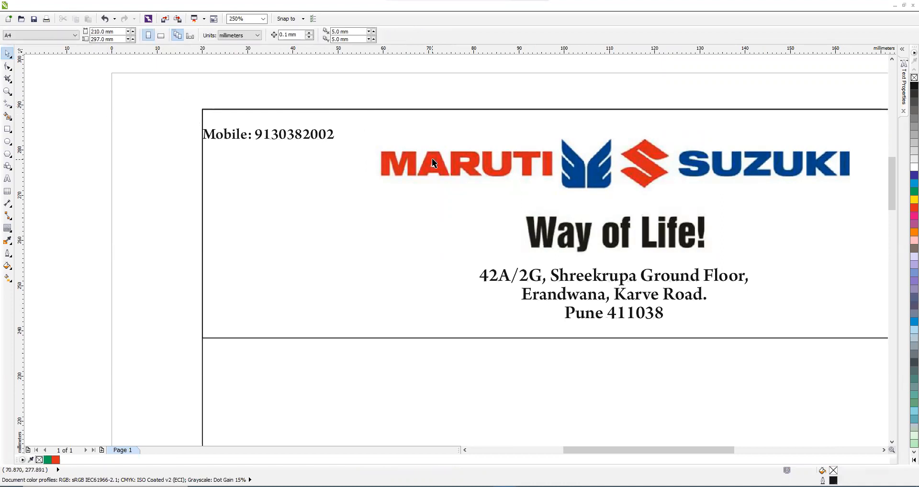
pyautogui.moveTo(323, 140)
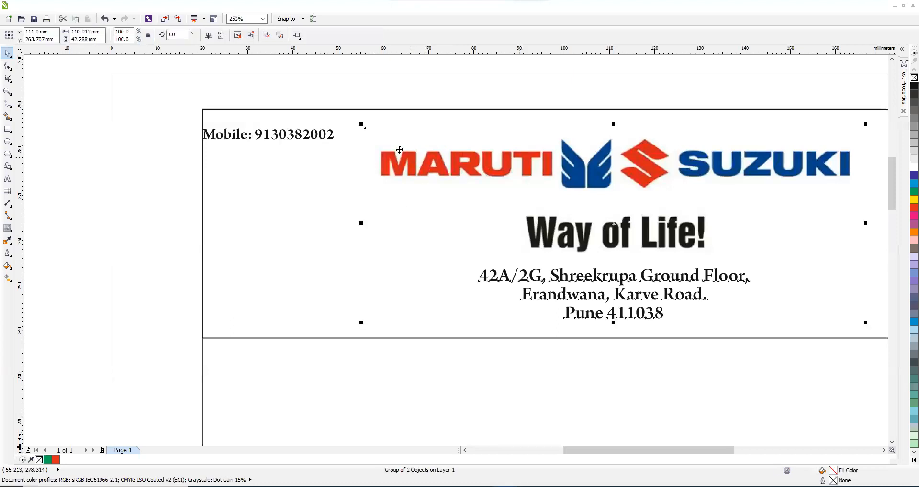
pyautogui.moveTo(370, 130)
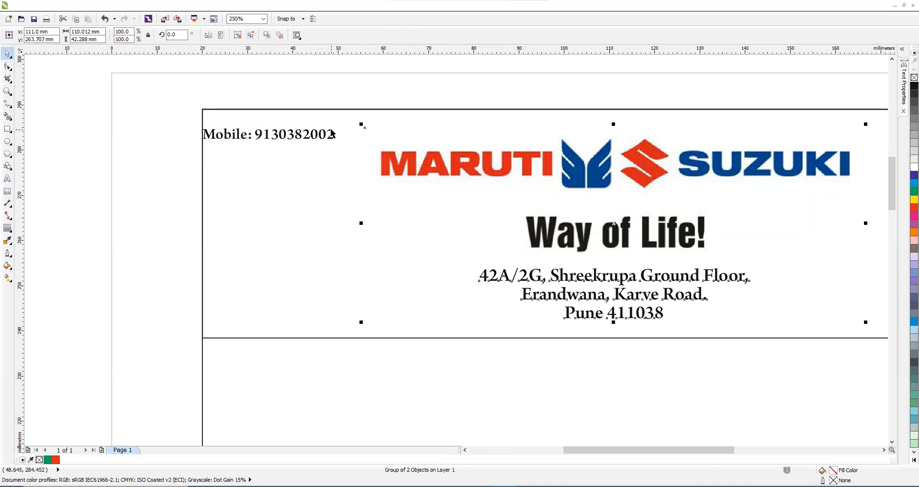
pyautogui.moveTo(305, 140)
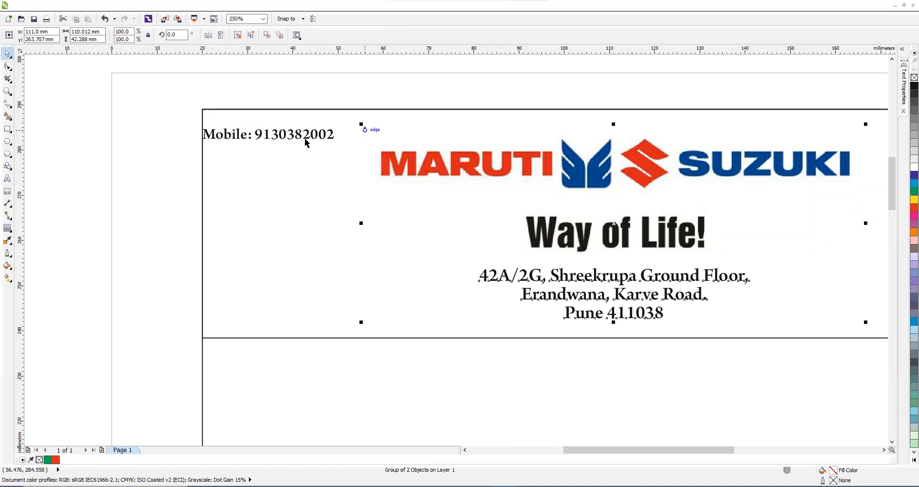
pyautogui.click(115, 229)
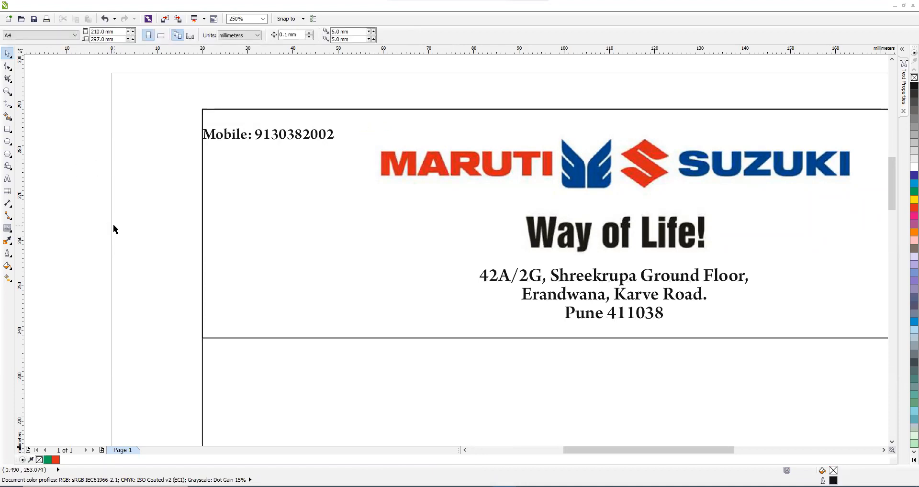
pyautogui.moveTo(130, 214)
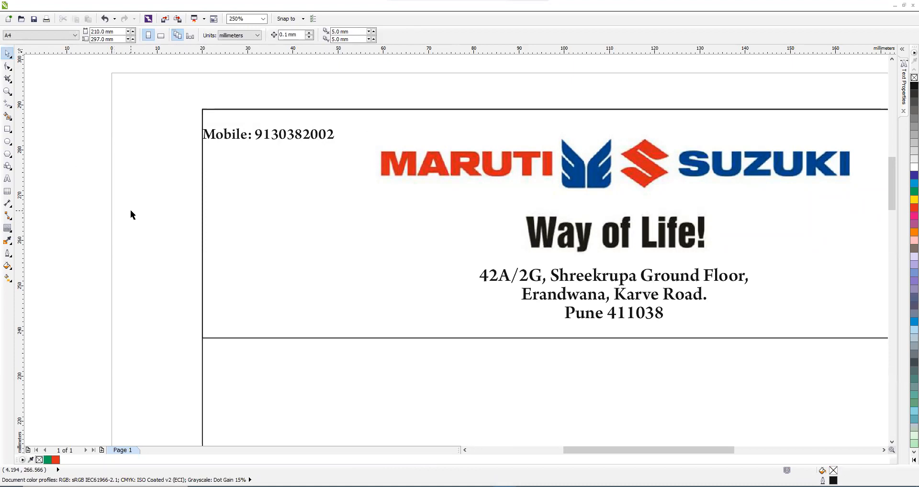
pyautogui.scroll(-3)
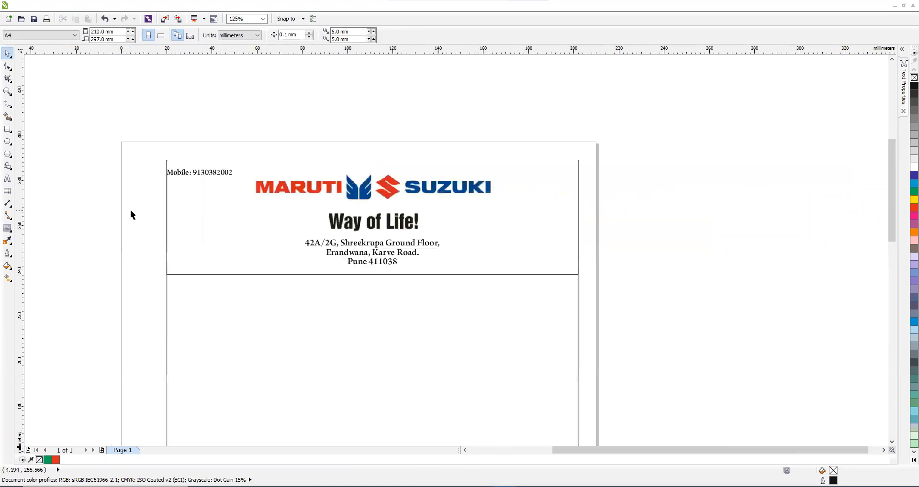
pyautogui.moveTo(269, 188)
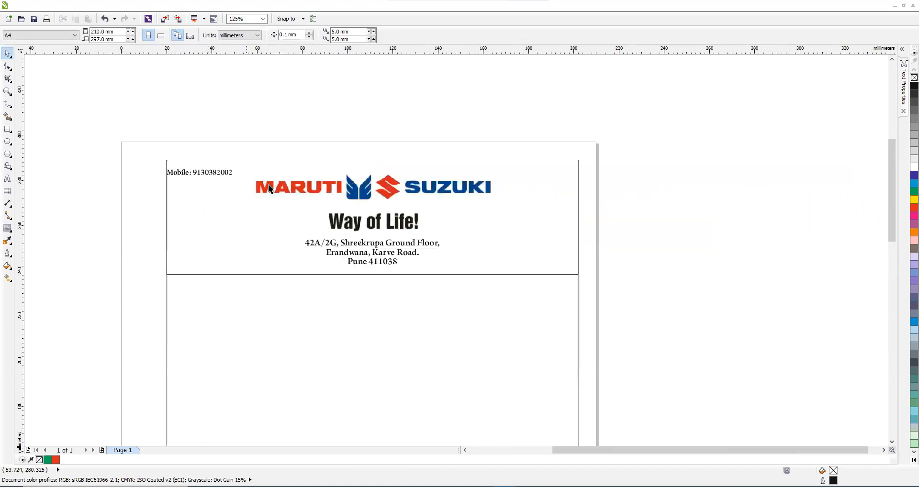
pyautogui.moveTo(245, 194)
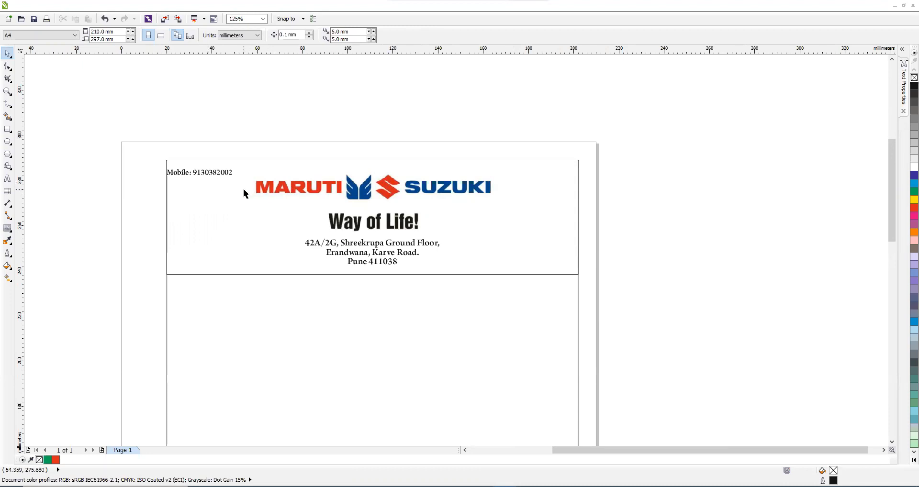
pyautogui.moveTo(235, 185)
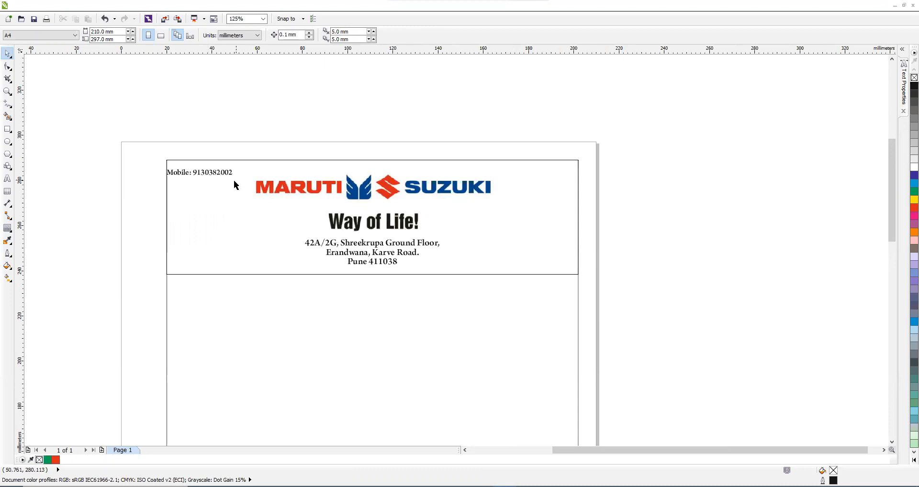
pyautogui.moveTo(212, 184)
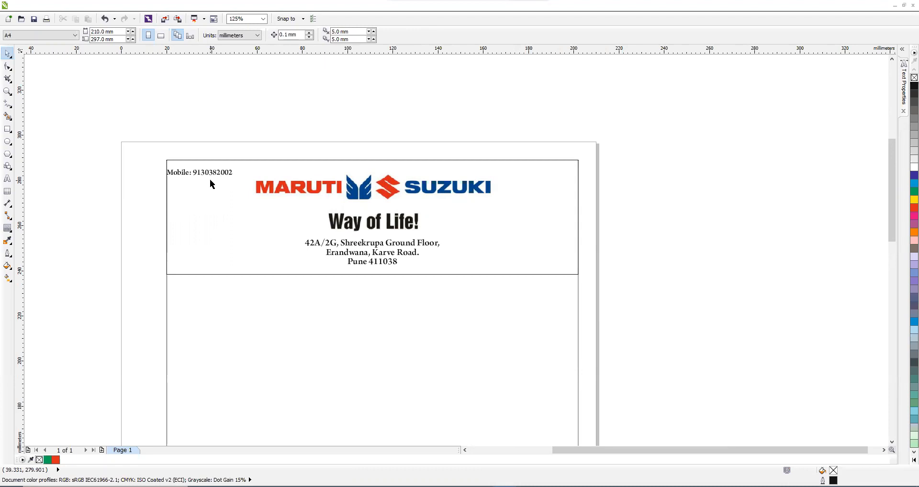
pyautogui.moveTo(213, 185)
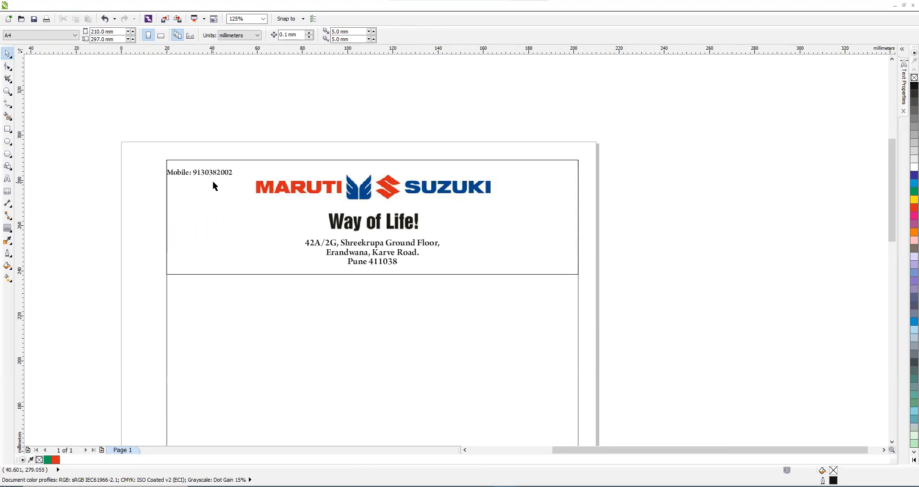
pyautogui.moveTo(189, 177)
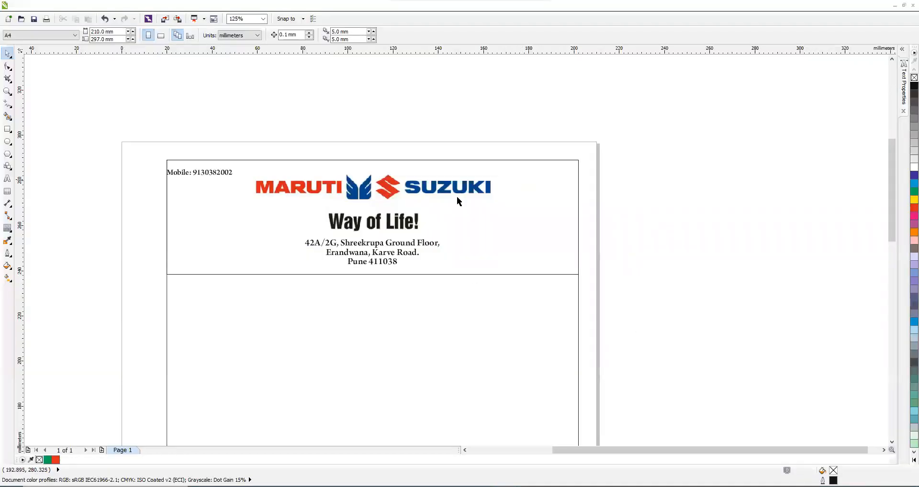
pyautogui.moveTo(207, 182)
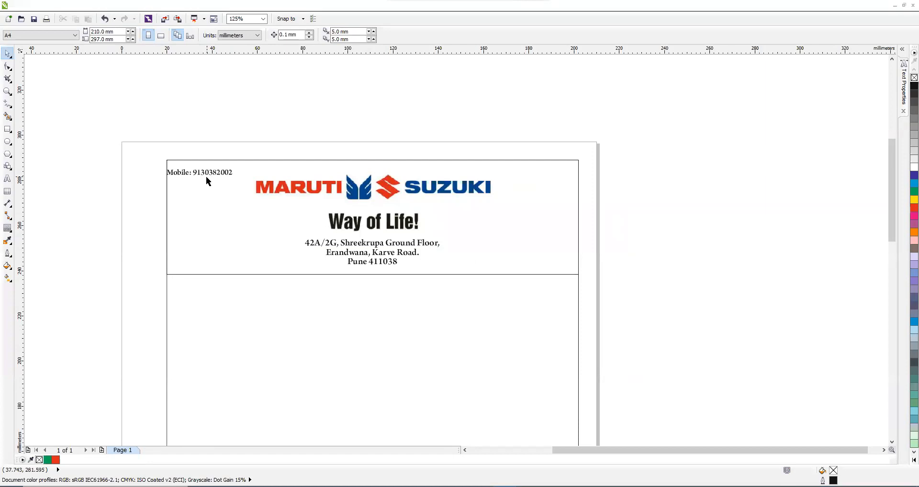
pyautogui.moveTo(582, 327)
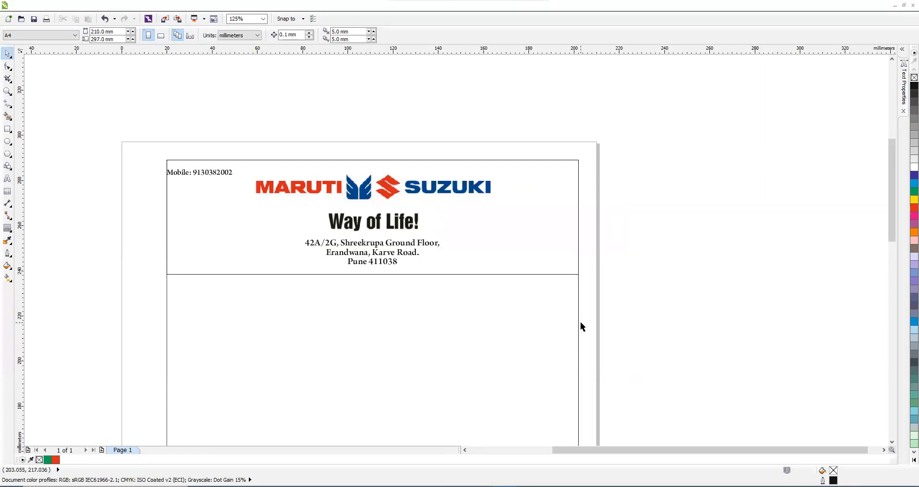
pyautogui.moveTo(578, 172)
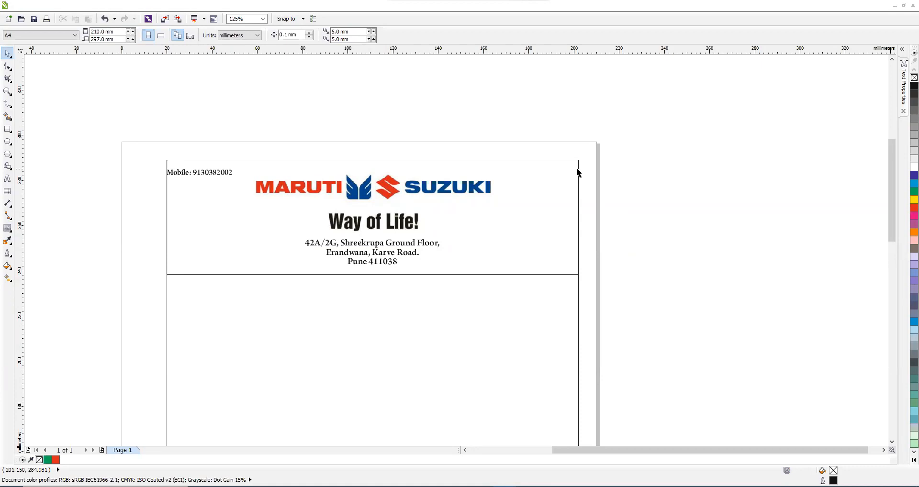
pyautogui.moveTo(401, 198)
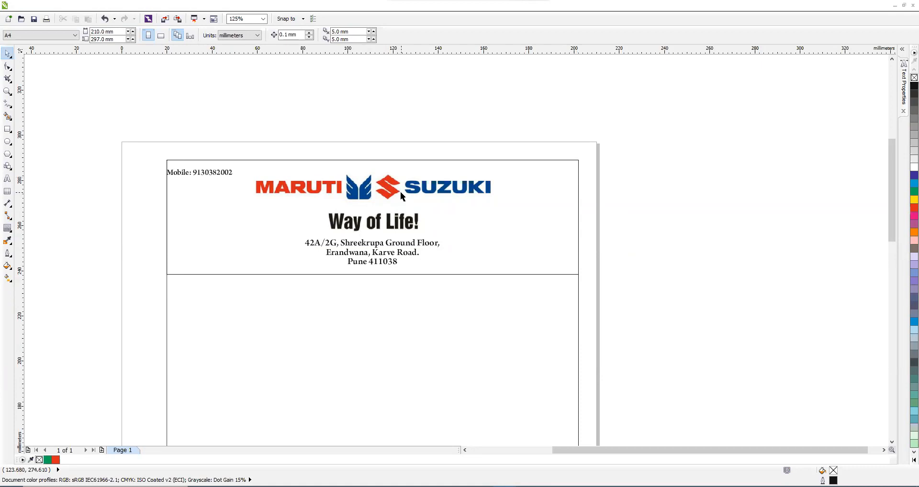
pyautogui.moveTo(381, 193)
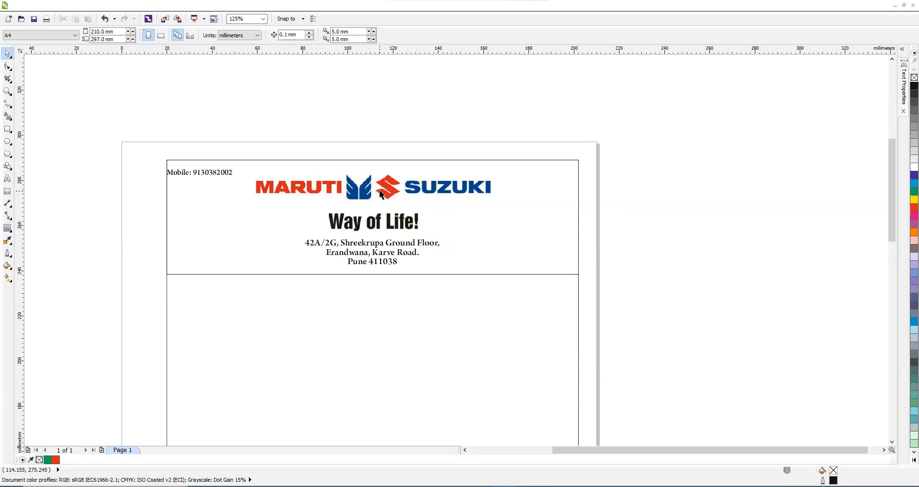
pyautogui.moveTo(379, 198)
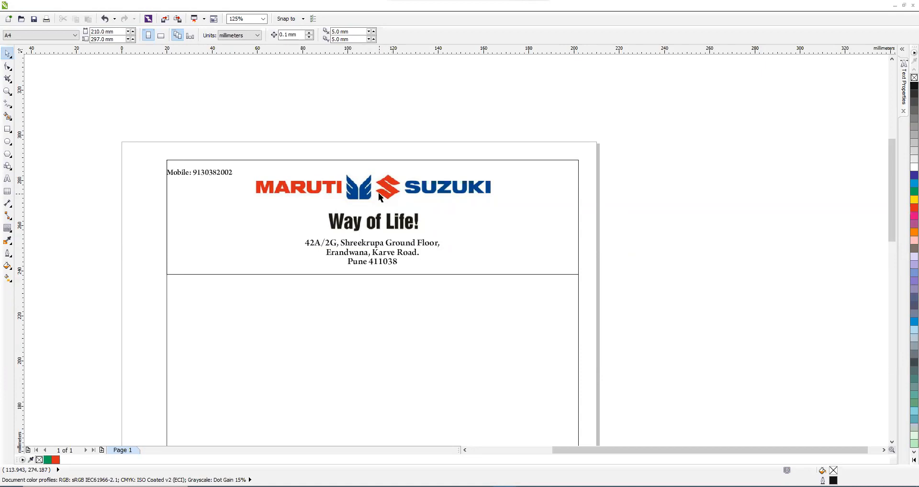
pyautogui.moveTo(380, 196)
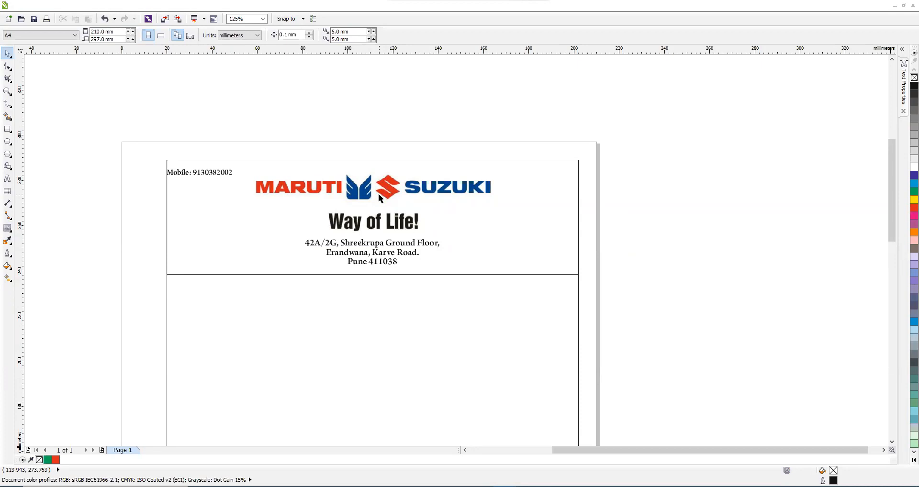
pyautogui.moveTo(380, 201)
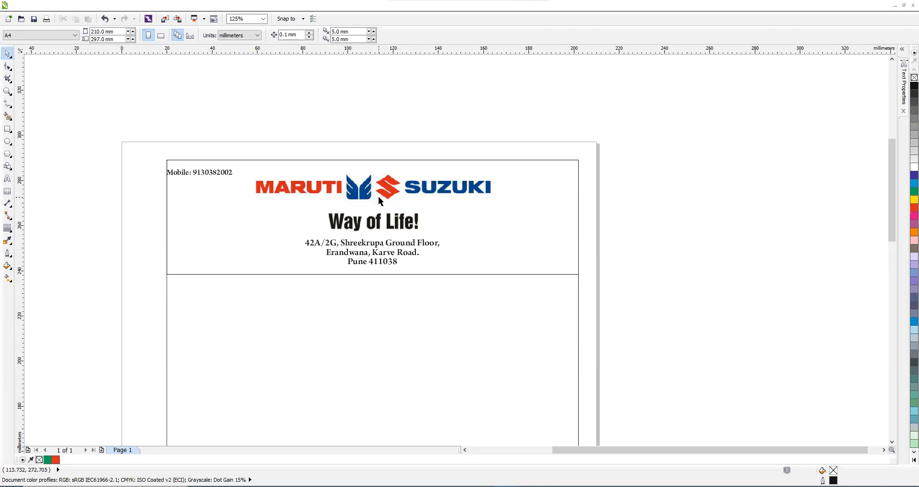
pyautogui.moveTo(375, 201)
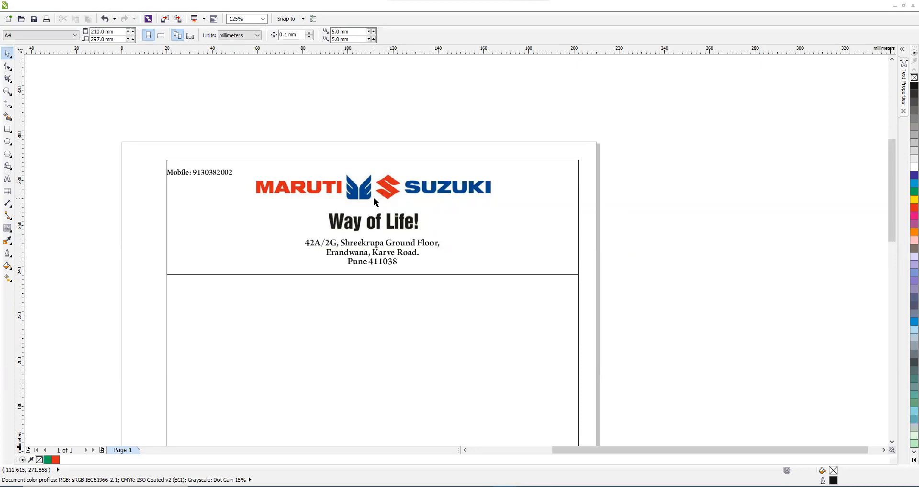
pyautogui.moveTo(223, 177)
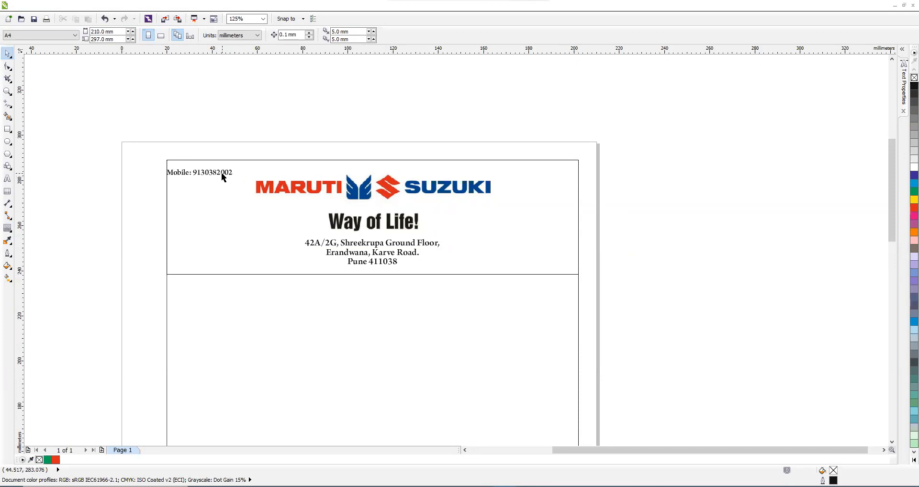
pyautogui.click(199, 172)
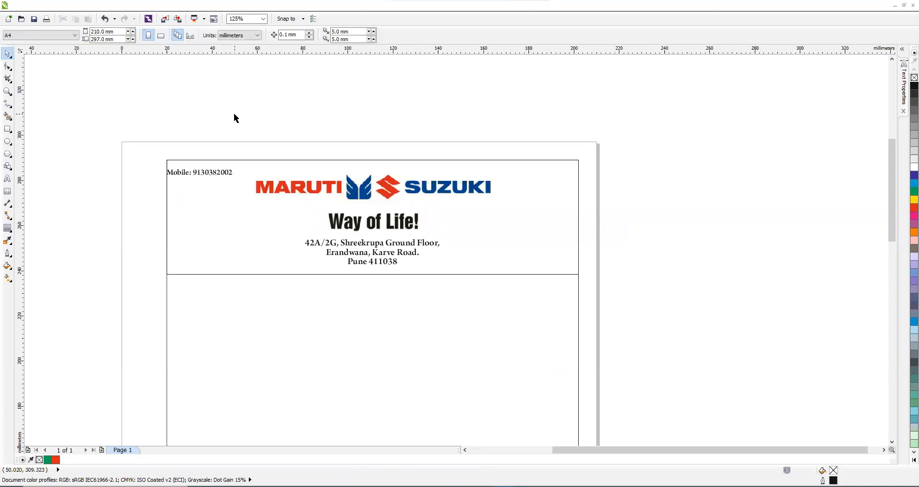
pyautogui.click(200, 172)
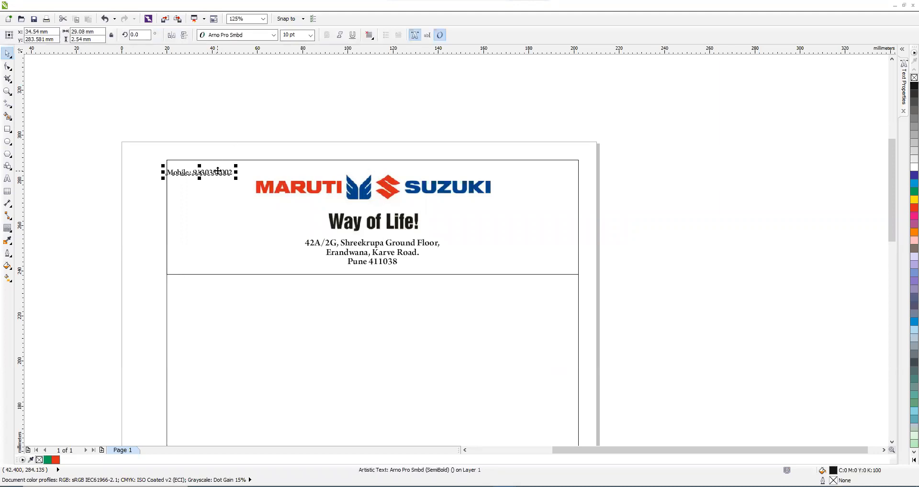
pyautogui.moveTo(256, 317)
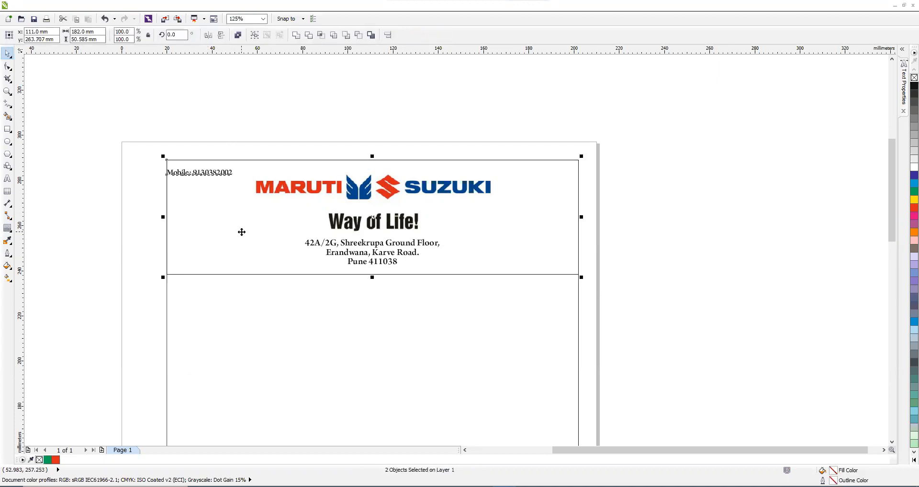
pyautogui.moveTo(199, 172); pyautogui.dragTo(544, 173)
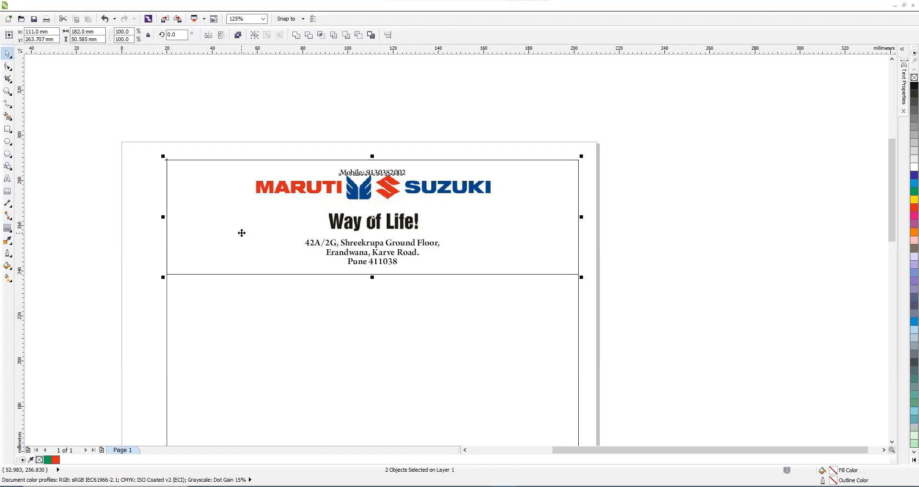
pyautogui.moveTo(371, 172); pyautogui.dragTo(216, 172)
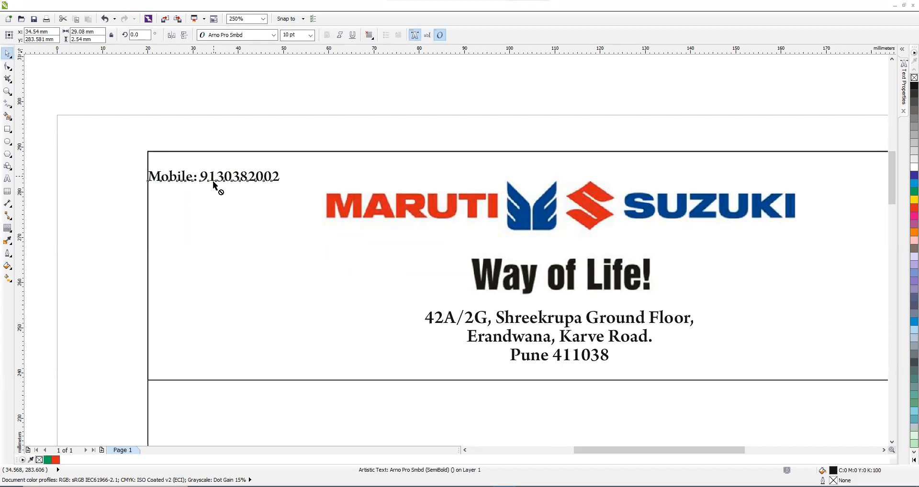
pyautogui.moveTo(214, 176); pyautogui.dragTo(219, 216)
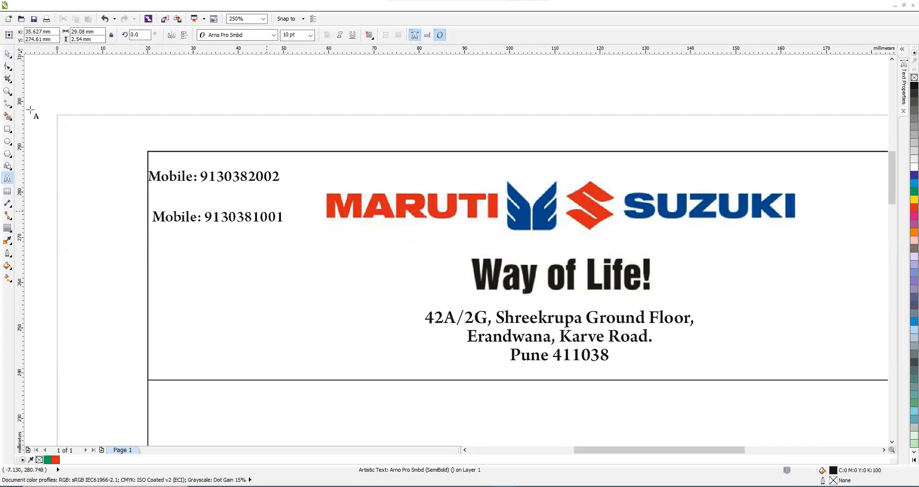
pyautogui.click(7, 53)
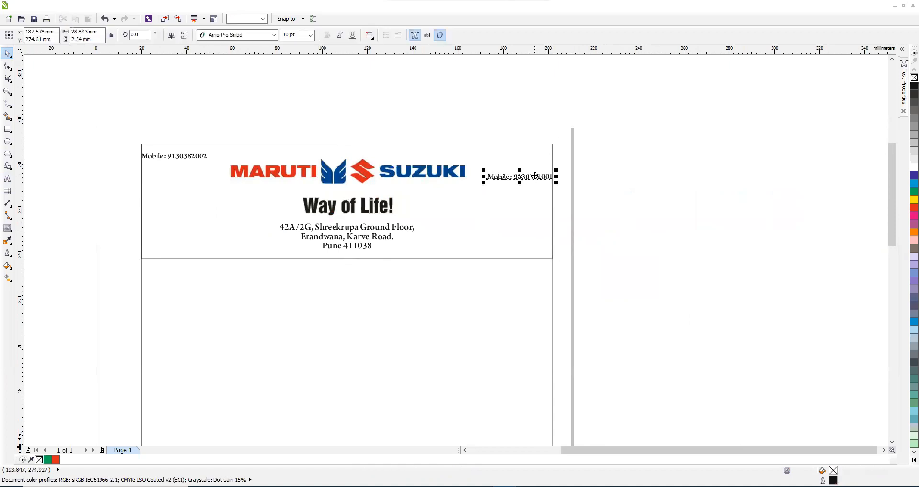
pyautogui.click(173, 156)
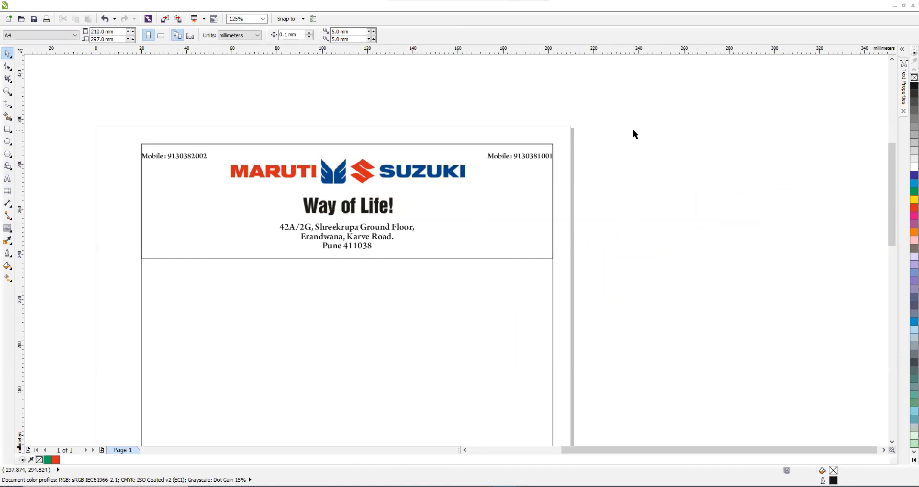
pyautogui.click(111, 5)
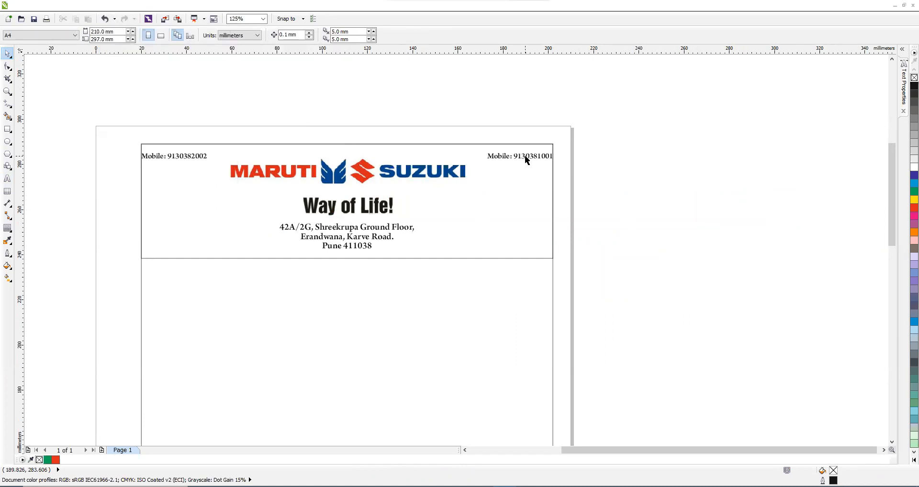
pyautogui.click(519, 156)
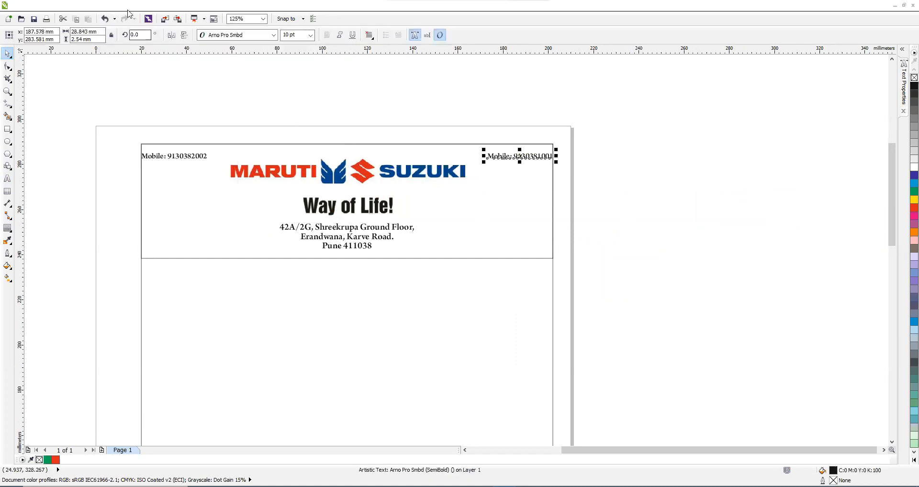
pyautogui.click(111, 5)
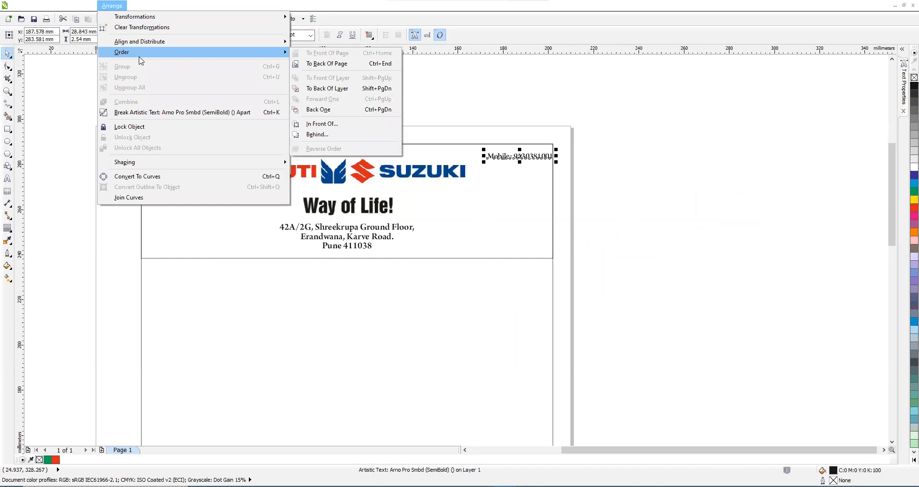
pyautogui.moveTo(139, 41)
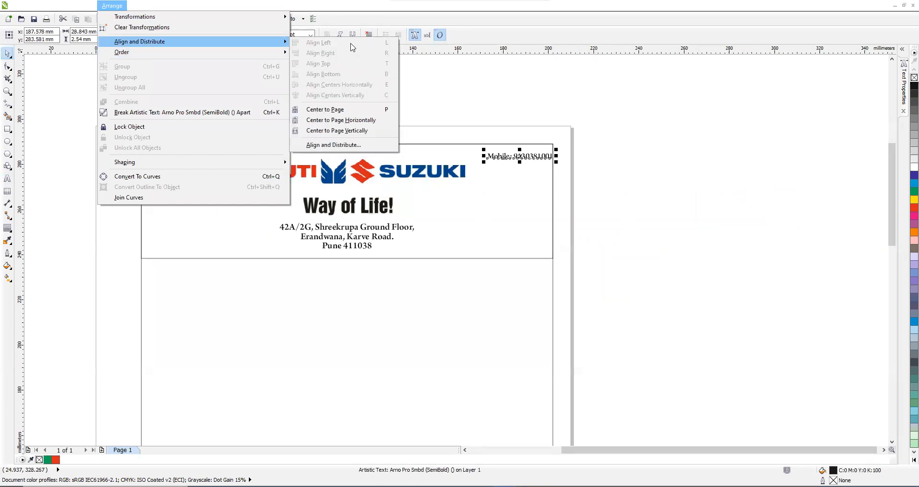
pyautogui.moveTo(380, 81)
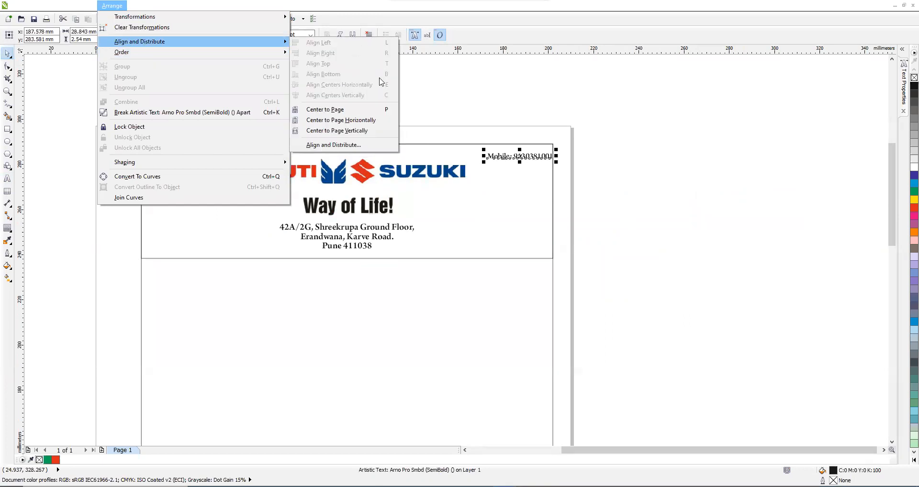
pyautogui.moveTo(597, 100)
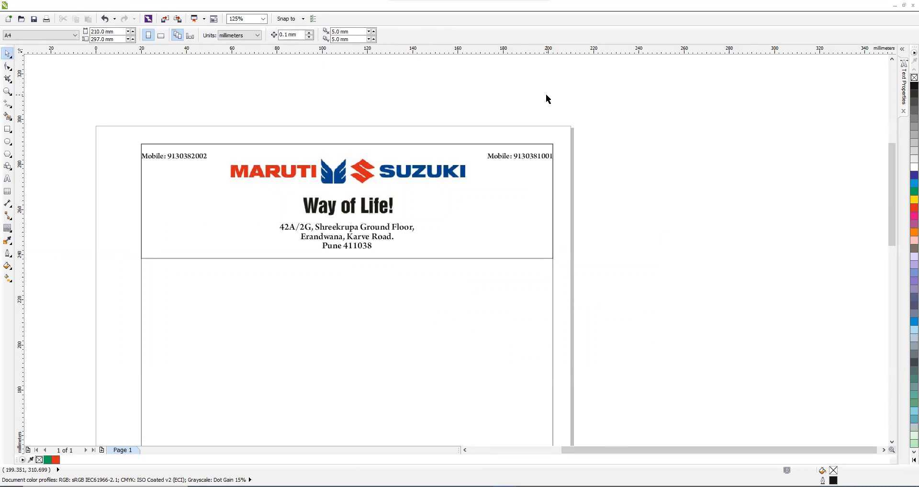
pyautogui.moveTo(548, 162)
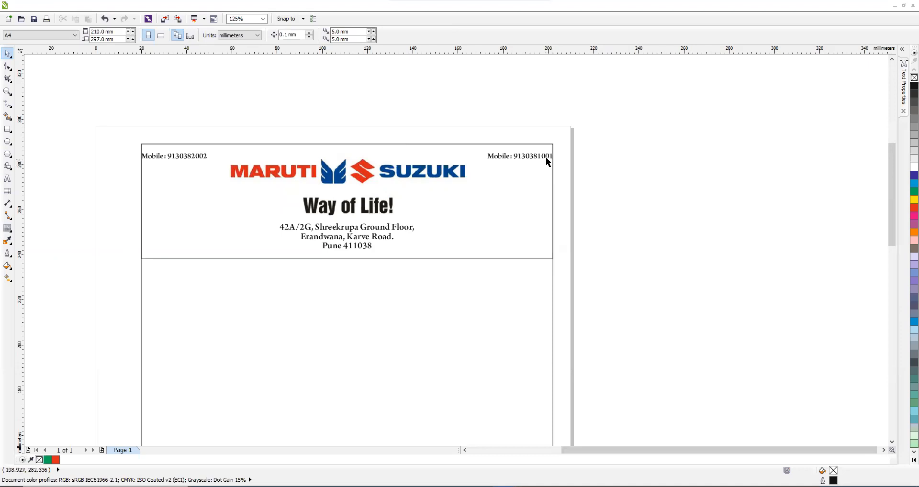
pyautogui.moveTo(553, 178)
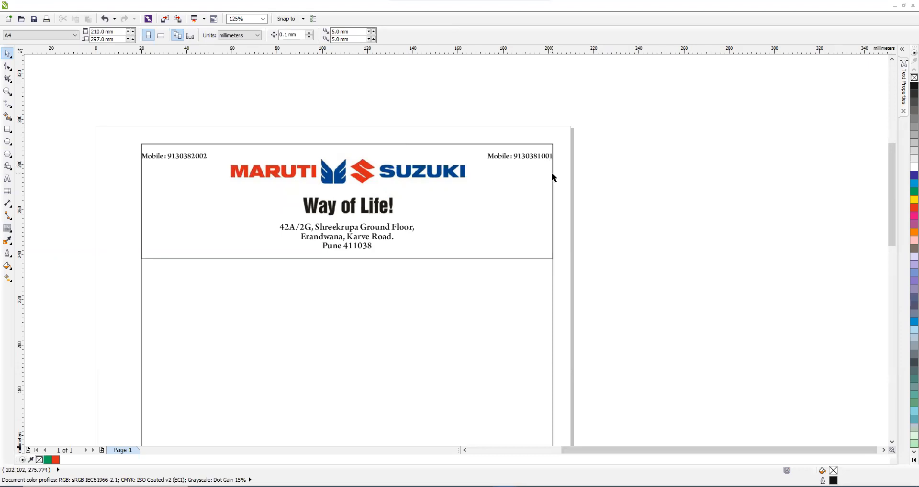
pyautogui.moveTo(194, 157)
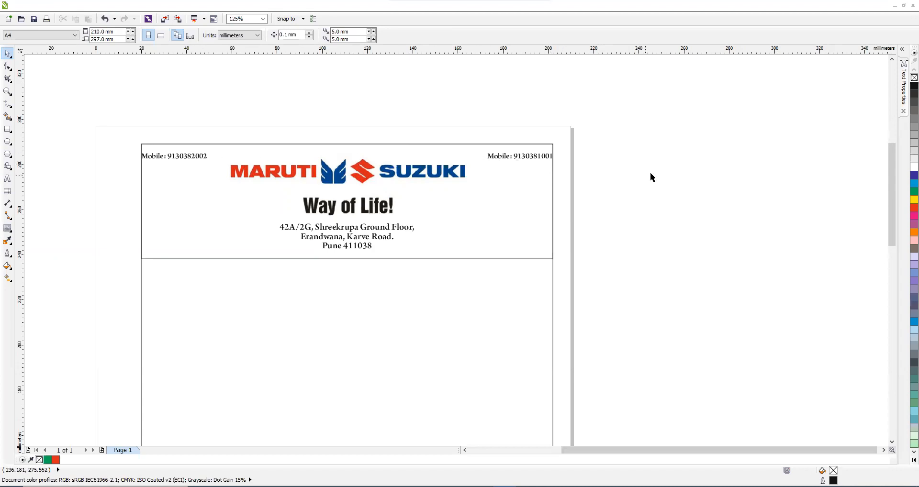
pyautogui.moveTo(531, 118)
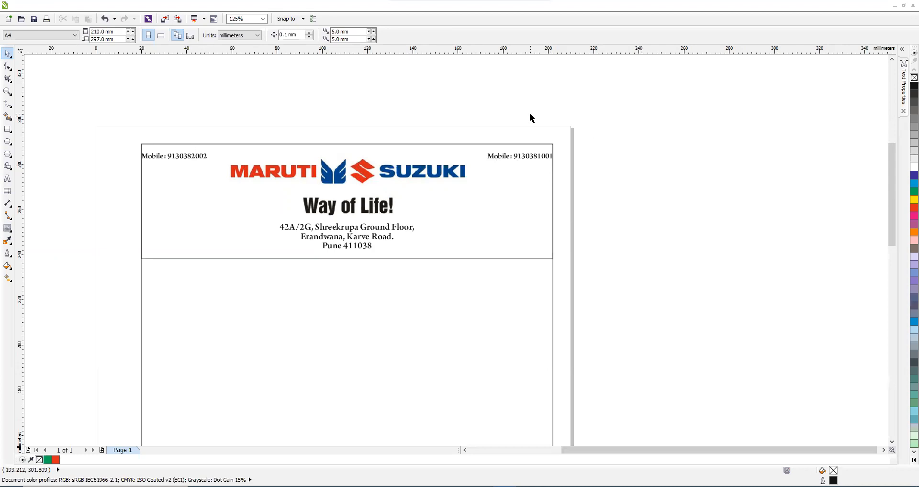
pyautogui.moveTo(555, 99)
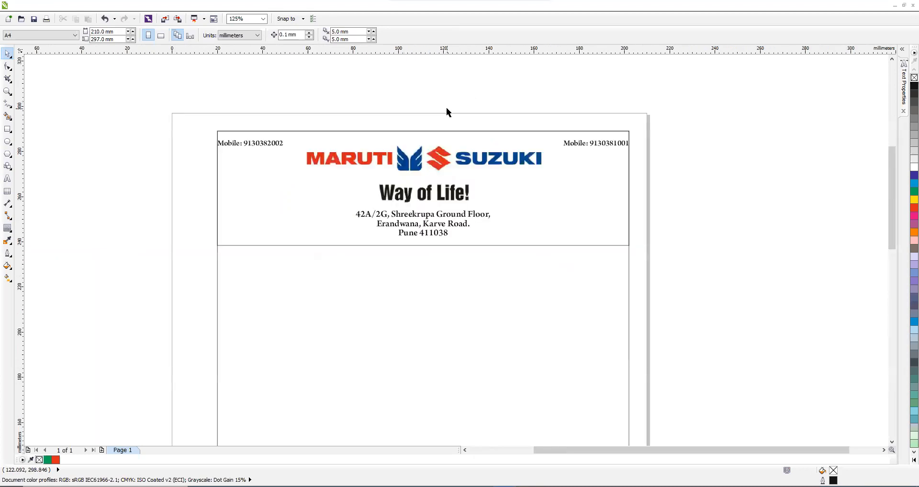
pyautogui.moveTo(551, 442)
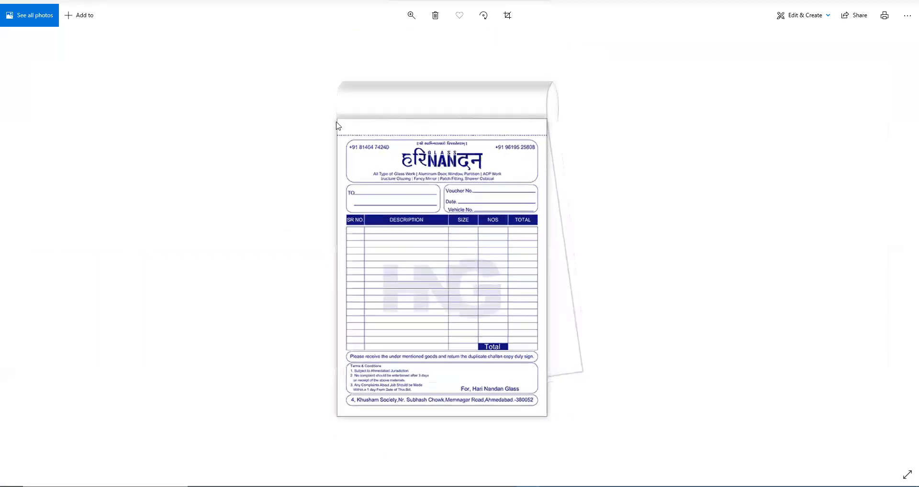
pyautogui.moveTo(327, 126)
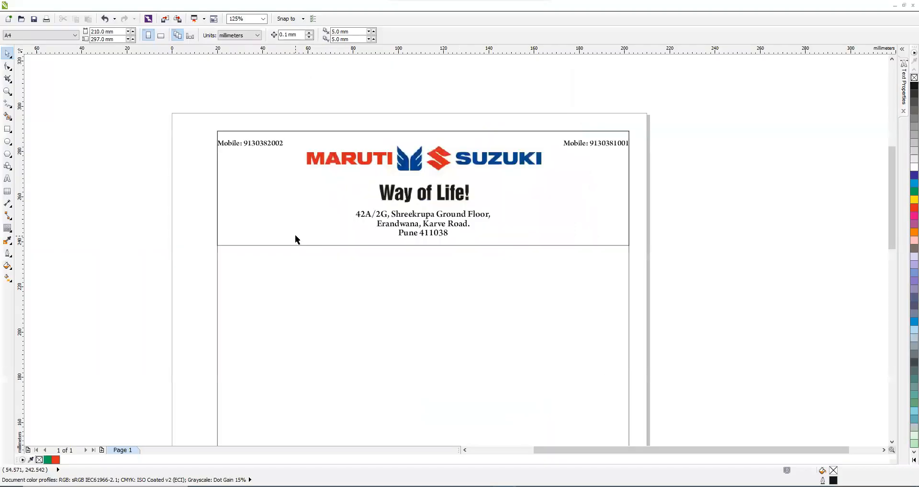
# Step: Round the header rectangle's corners to a 10 mm radius
pyautogui.click(423, 188)
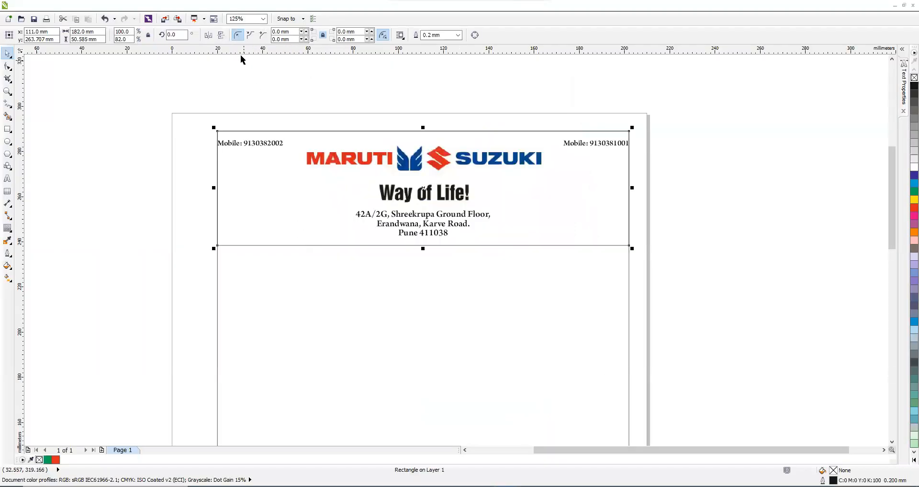
pyautogui.moveTo(287, 31)
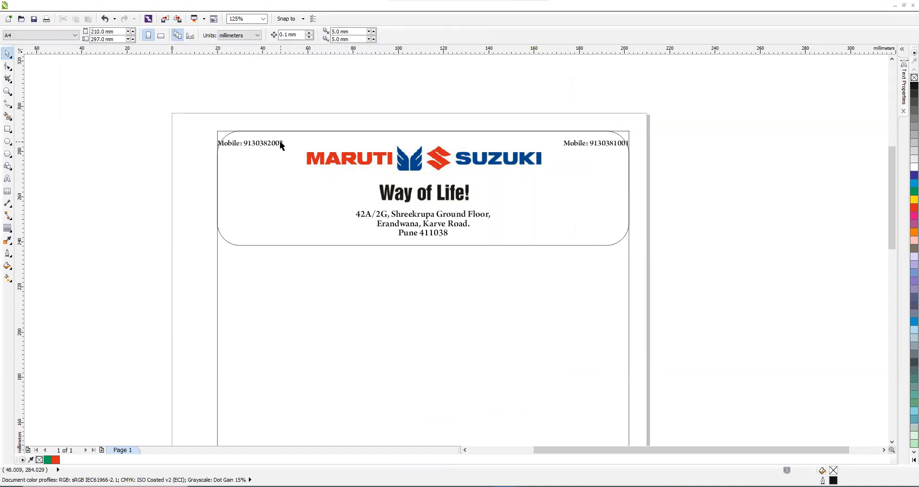
pyautogui.moveTo(140, 122)
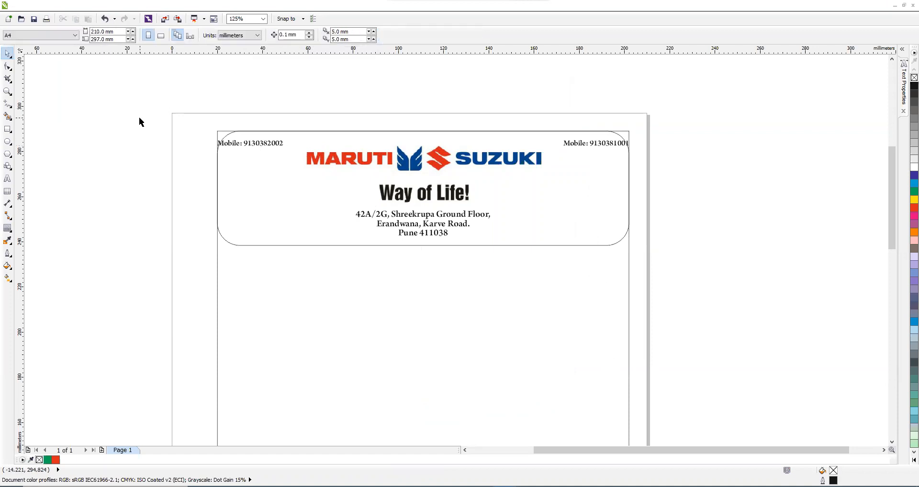
pyautogui.moveTo(101, 115)
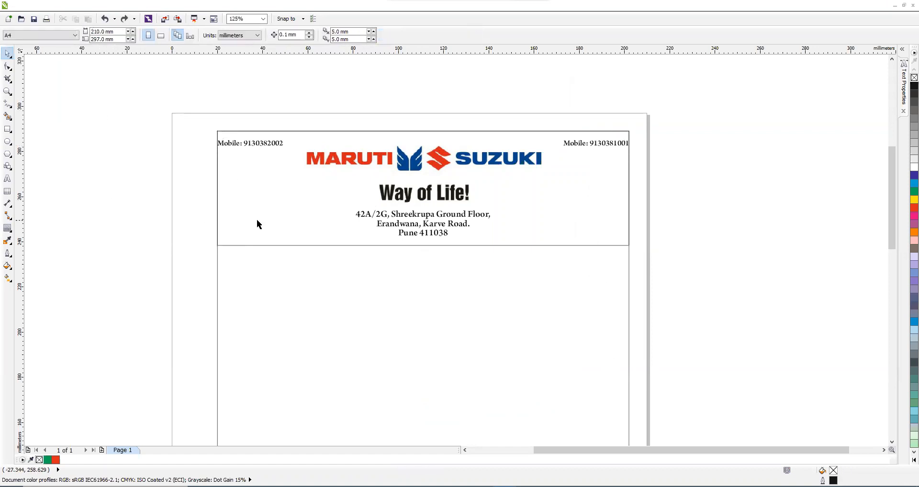
pyautogui.click(422, 188)
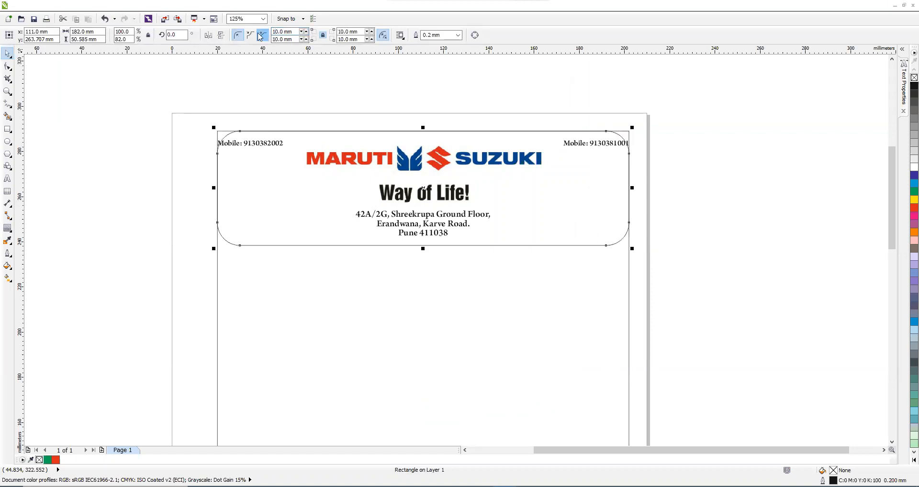
pyautogui.click(238, 35)
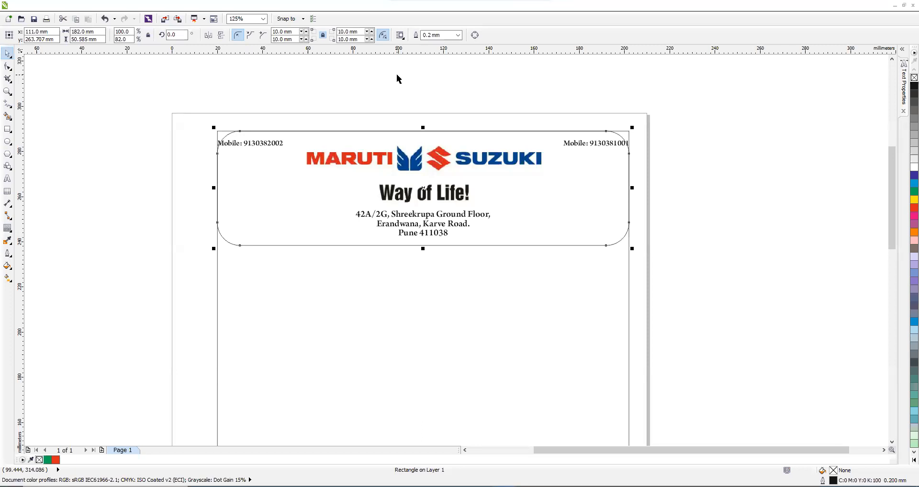
pyautogui.moveTo(305, 76)
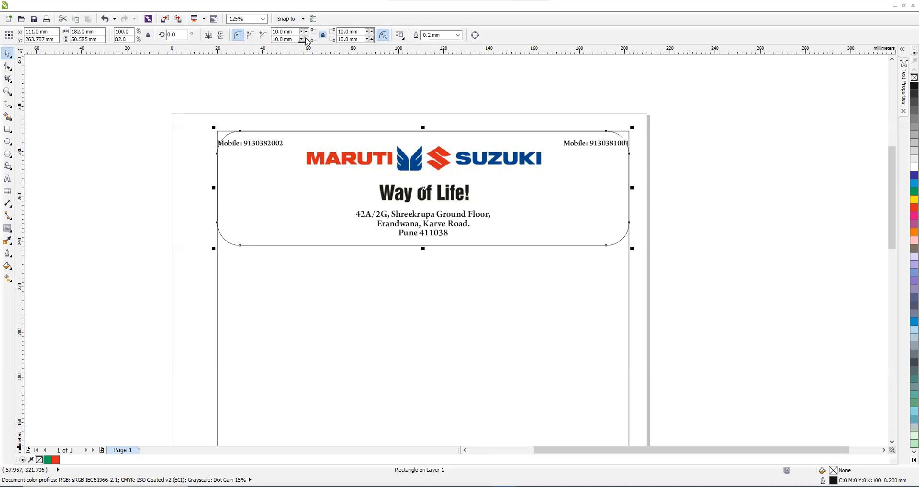
pyautogui.moveTo(347, 39)
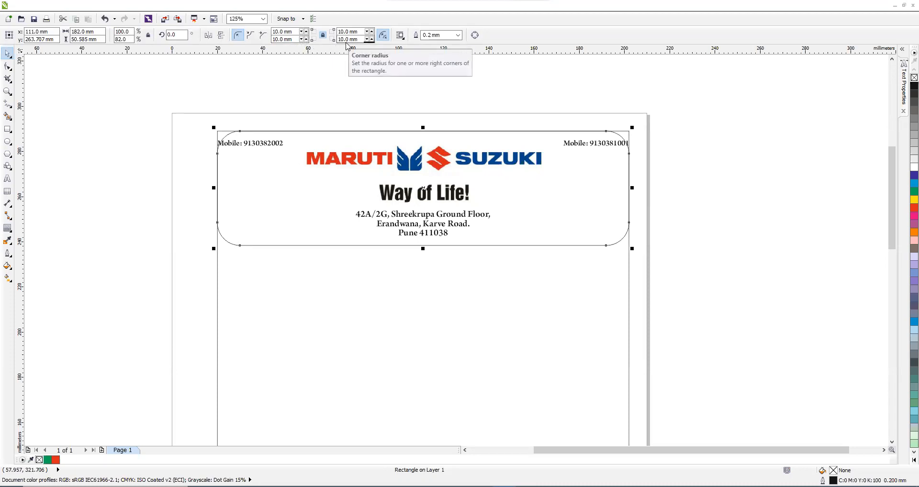
pyautogui.moveTo(331, 98)
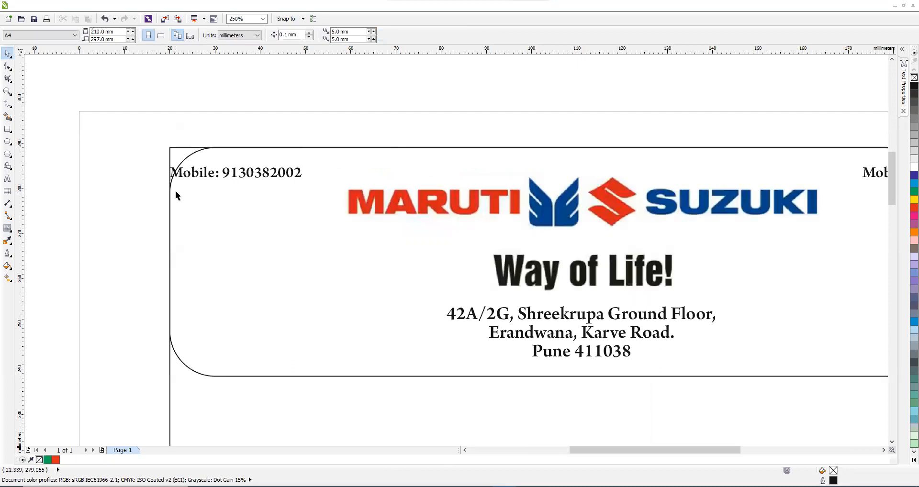
pyautogui.moveTo(177, 191)
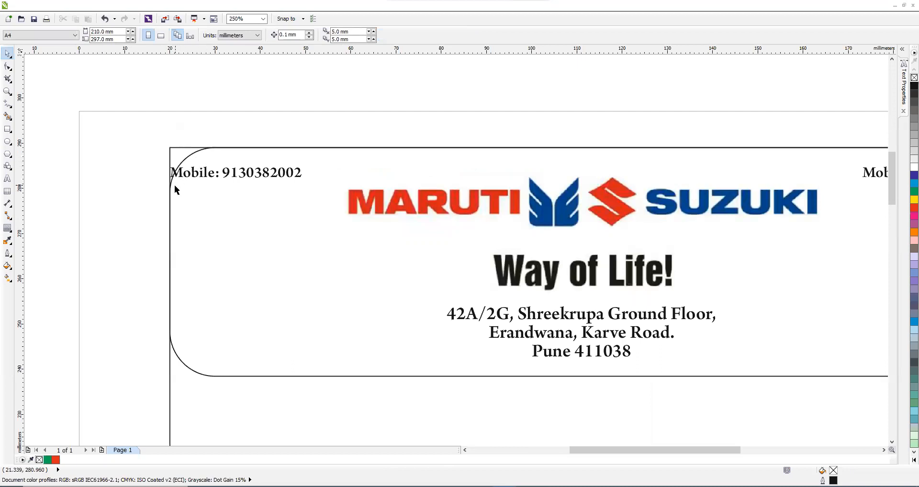
pyautogui.moveTo(208, 177)
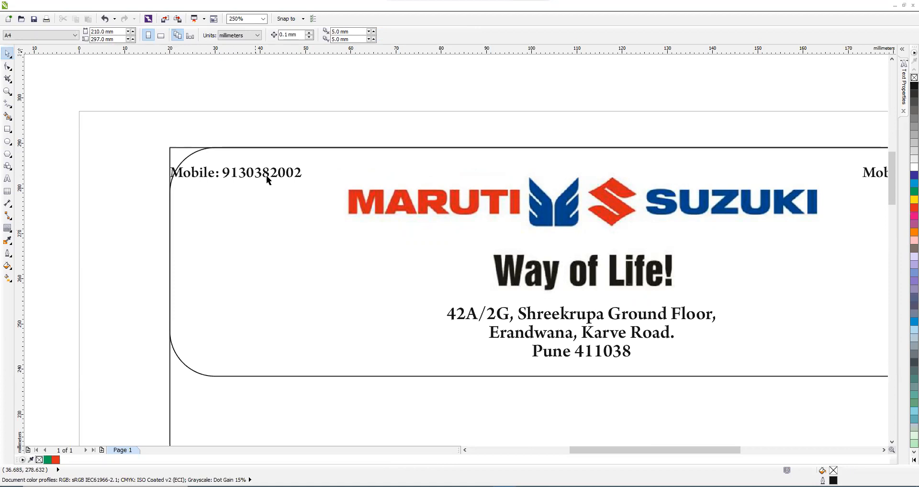
pyautogui.moveTo(345, 176)
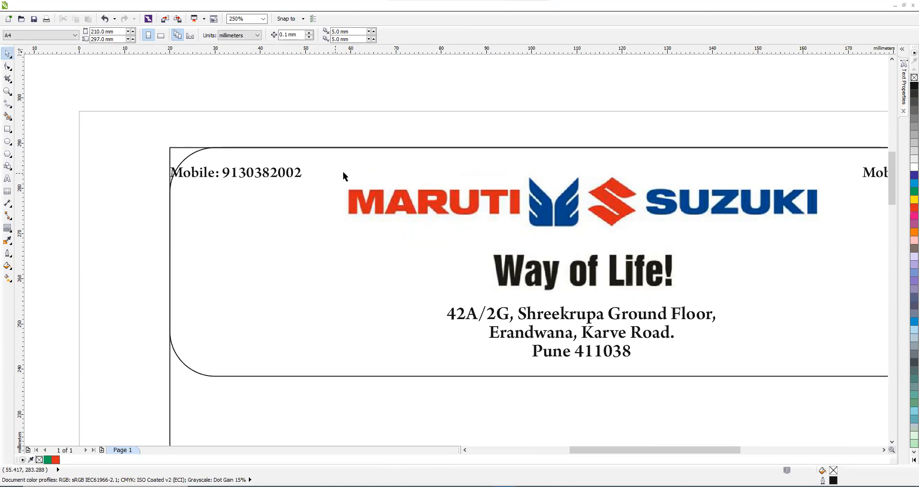
pyautogui.click(260, 18)
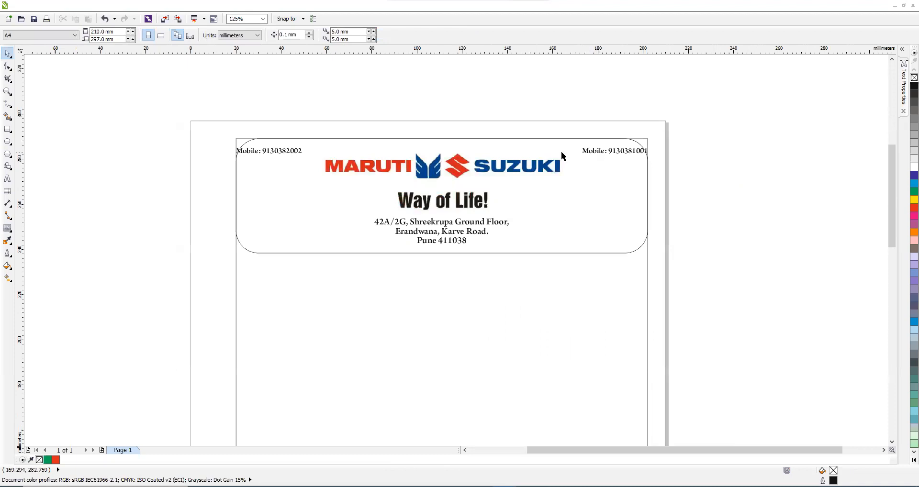
pyautogui.moveTo(517, 219)
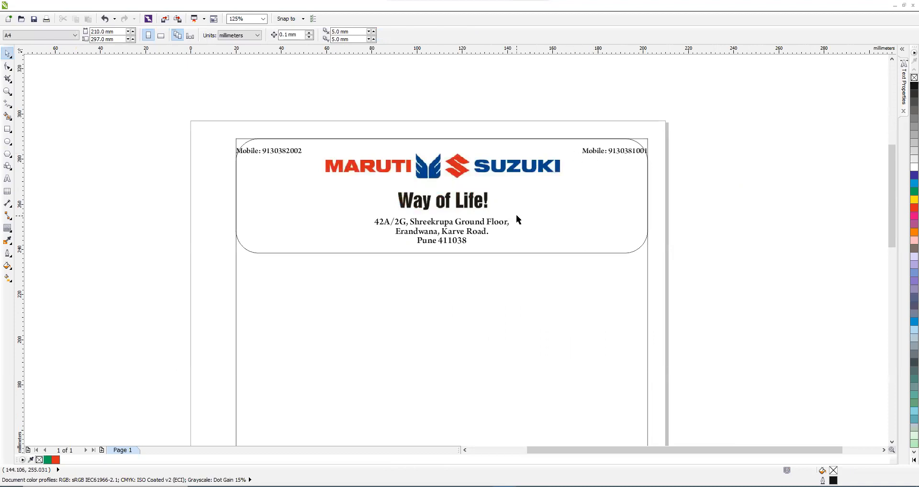
pyautogui.moveTo(277, 154)
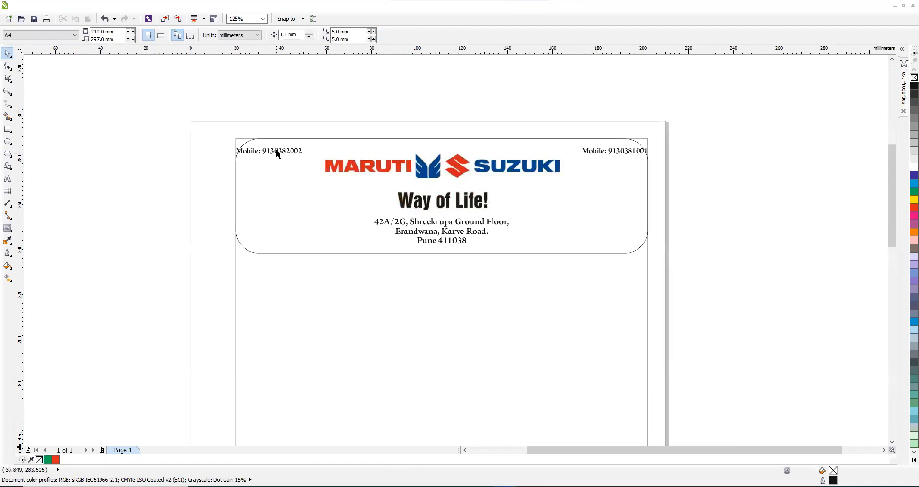
pyautogui.moveTo(310, 100)
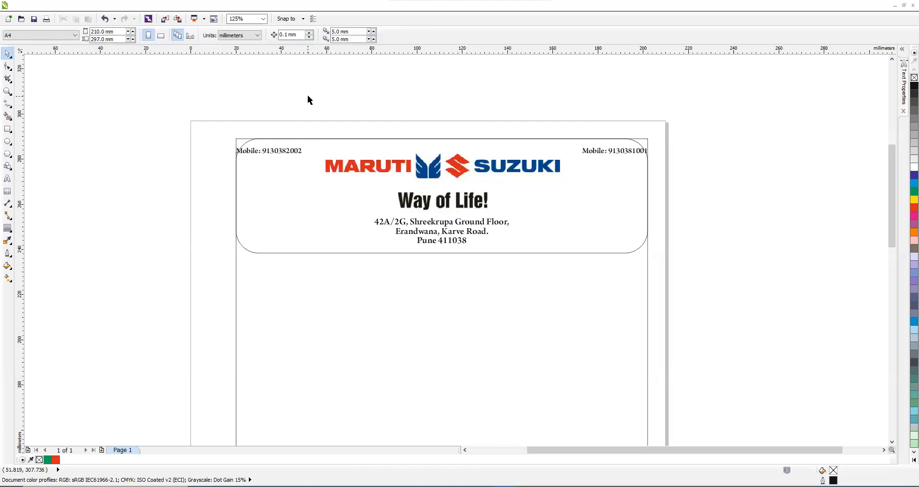
pyautogui.moveTo(288, 34)
pyautogui.write('2')
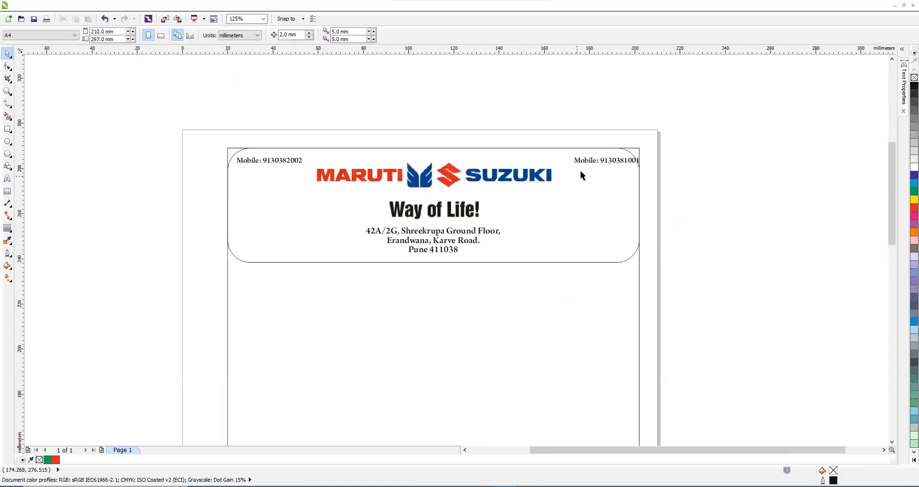
pyautogui.click(606, 160)
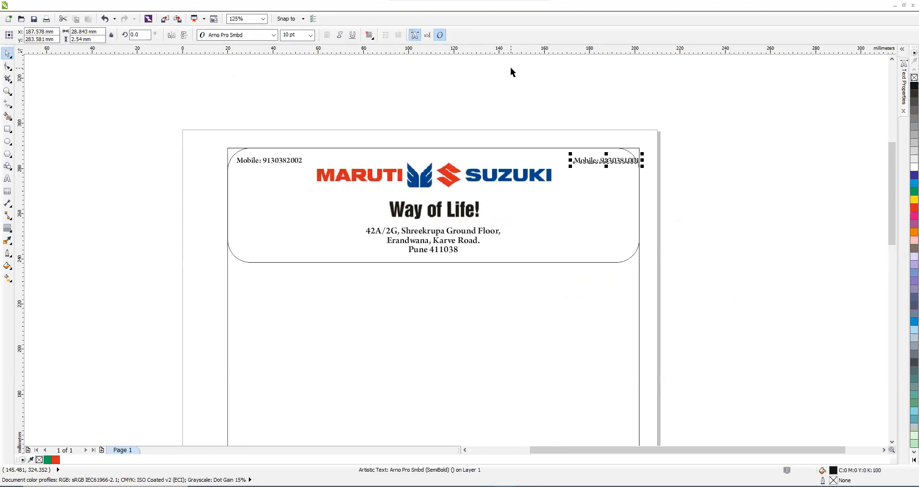
pyautogui.moveTo(607, 161); pyautogui.dragTo(596, 161)
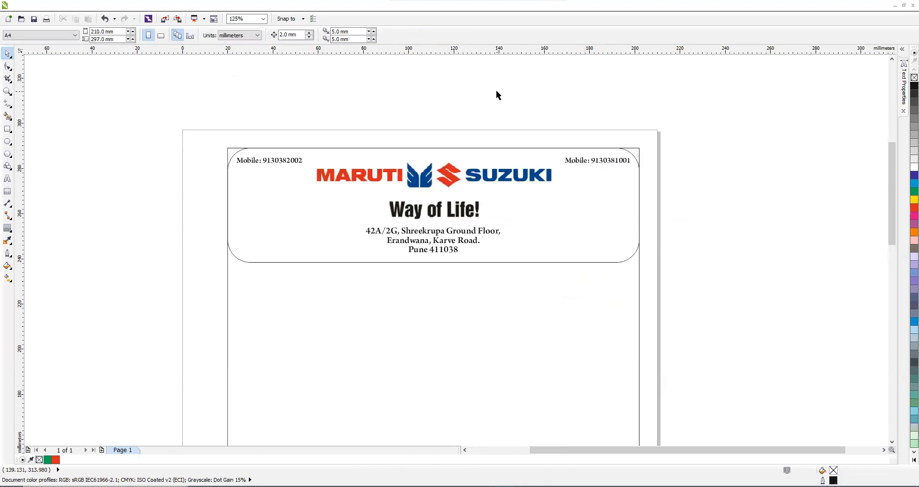
pyautogui.moveTo(258, 168)
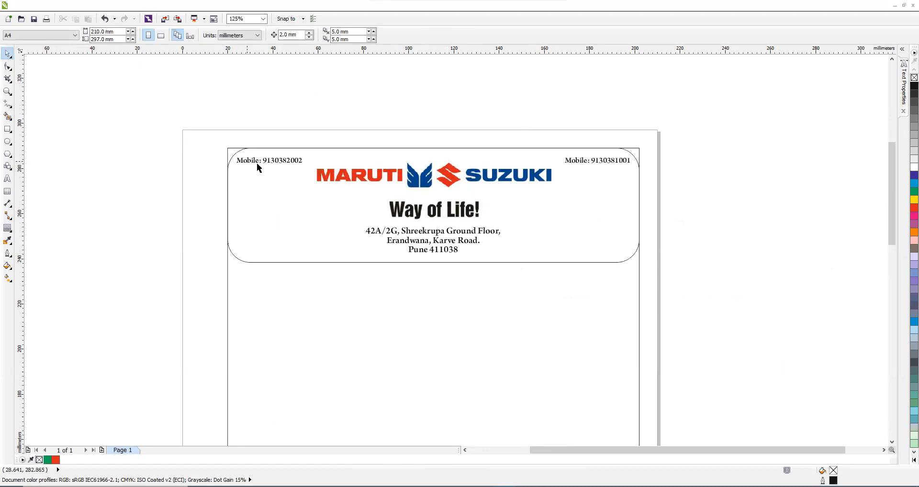
pyautogui.moveTo(292, 35)
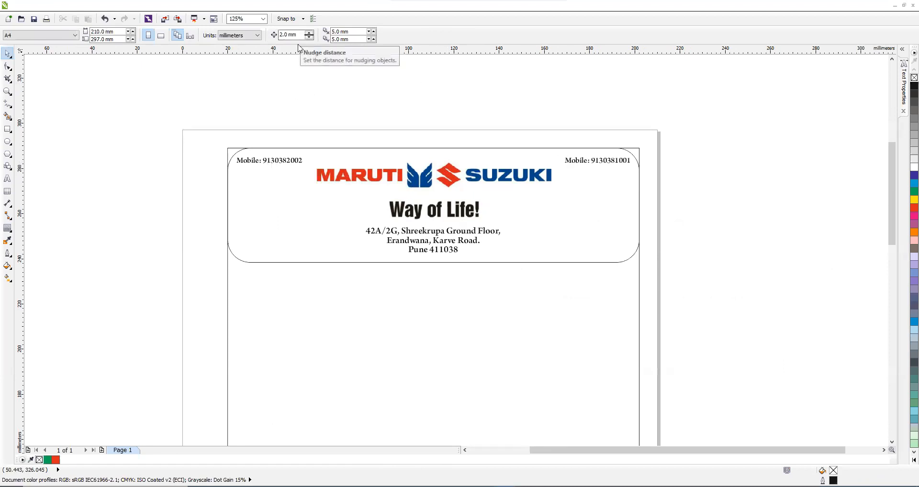
pyautogui.moveTo(632, 166)
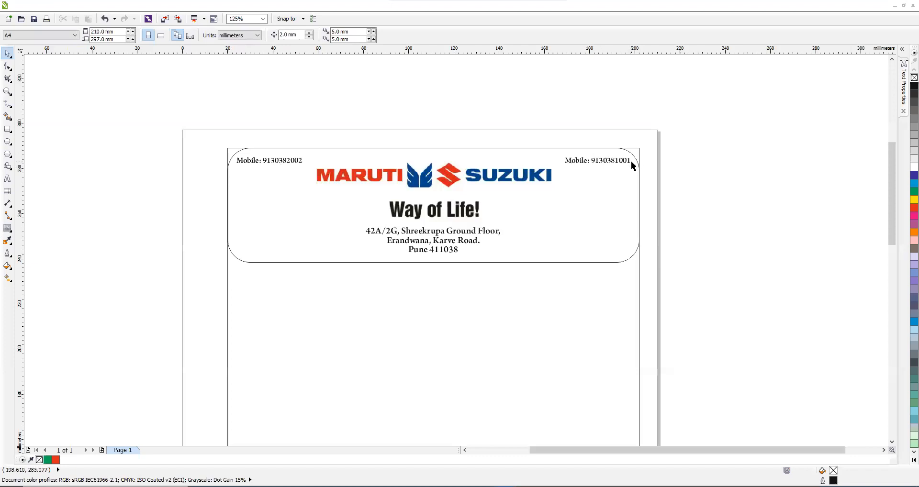
pyautogui.moveTo(411, 77)
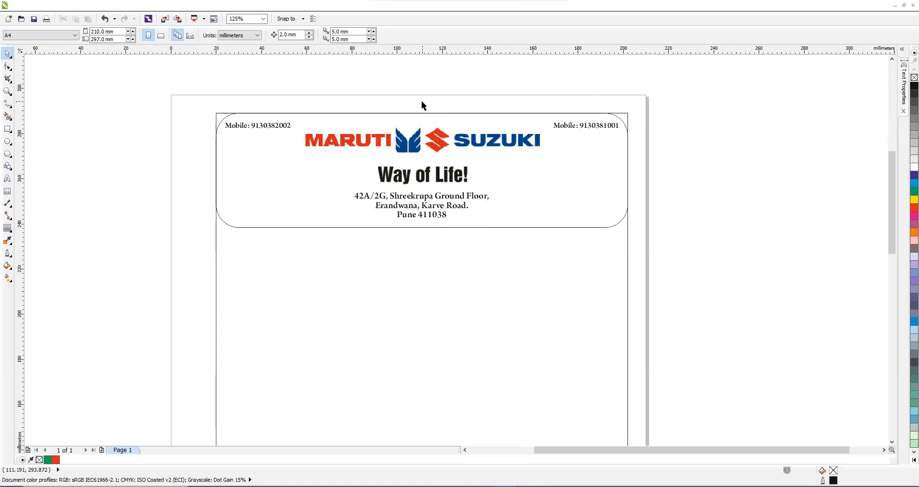
pyautogui.moveTo(506, 321)
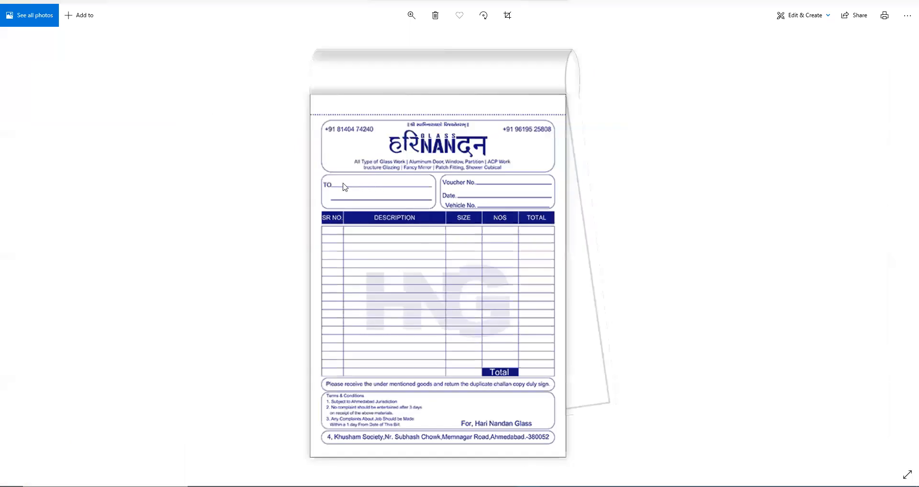
pyautogui.moveTo(483, 207)
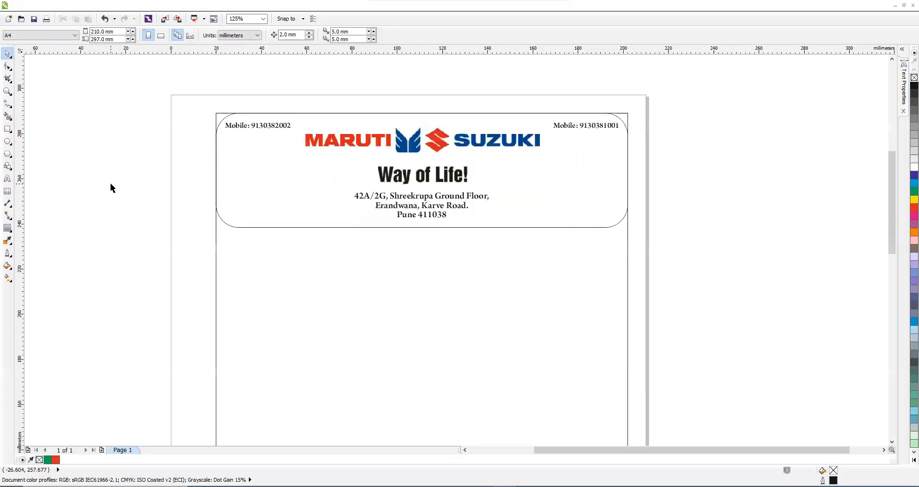
pyautogui.moveTo(115, 189)
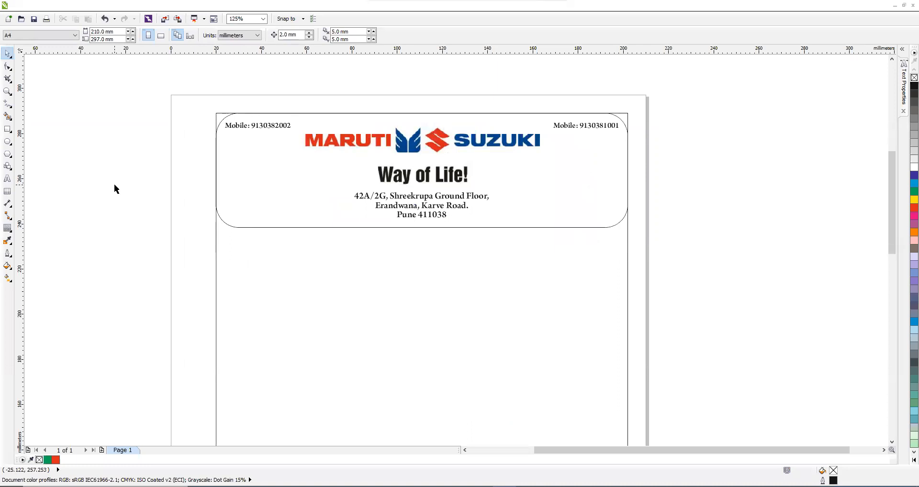
pyautogui.moveTo(474, 407)
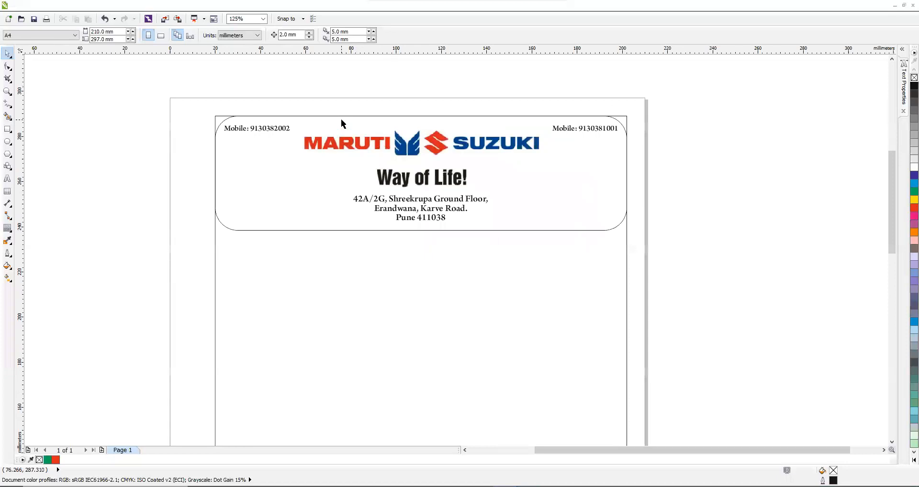
pyautogui.moveTo(227, 122)
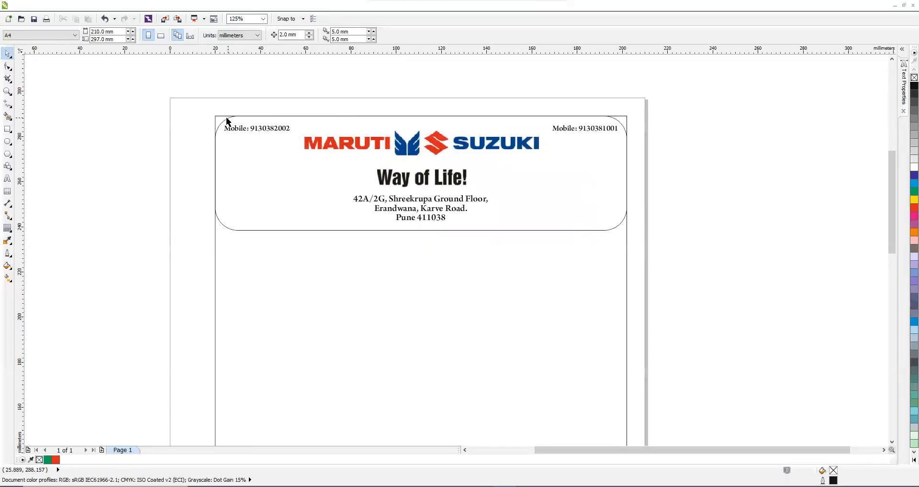
pyautogui.moveTo(228, 132)
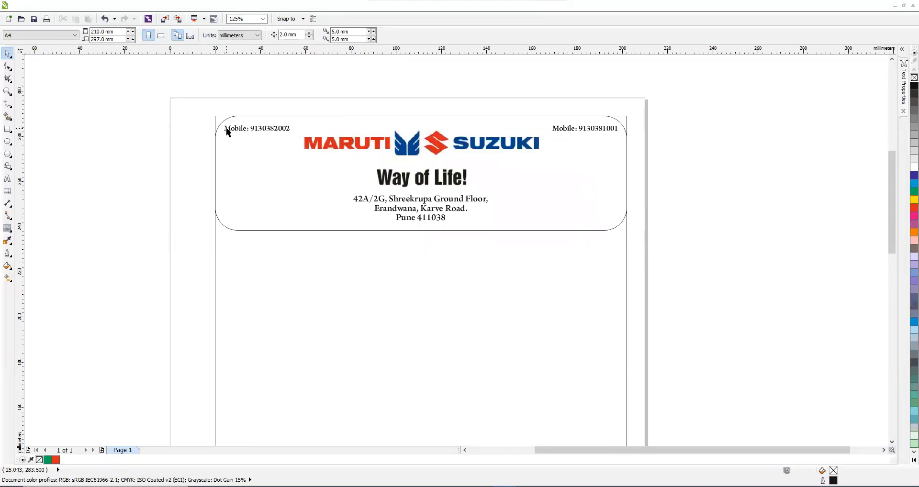
pyautogui.moveTo(256, 197)
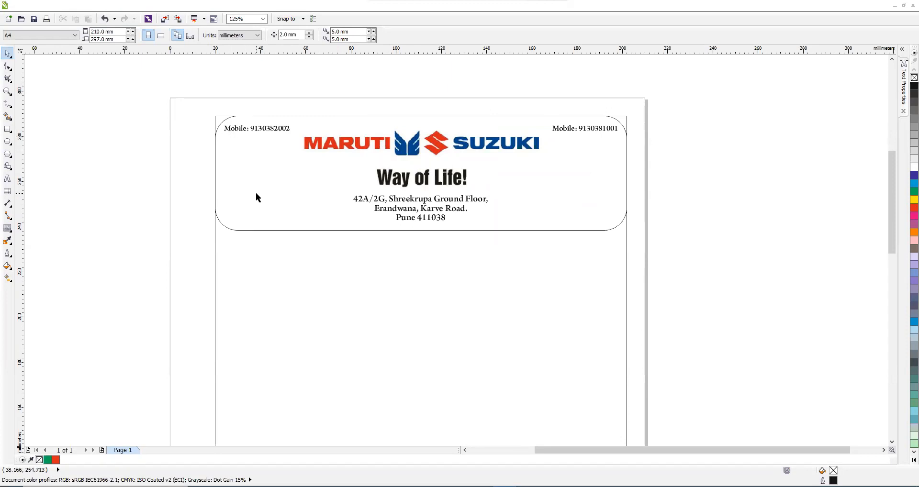
pyautogui.moveTo(257, 198)
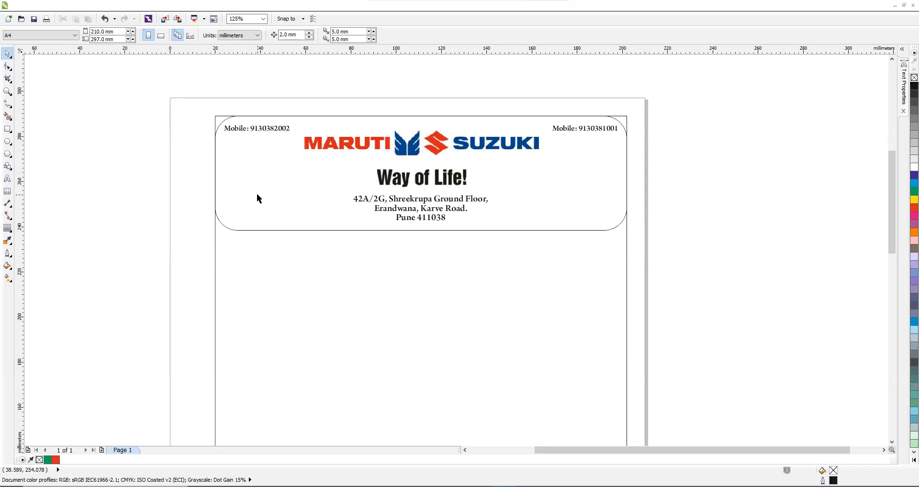
pyautogui.moveTo(220, 130)
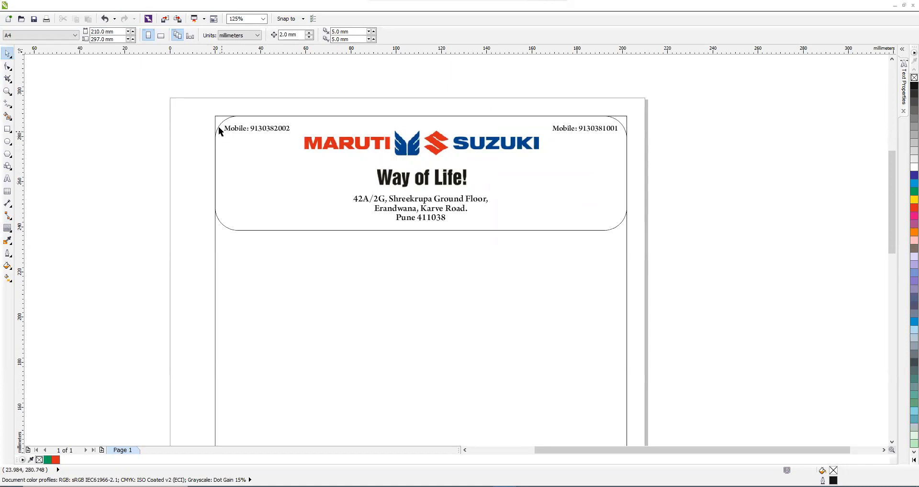
pyautogui.moveTo(201, 138)
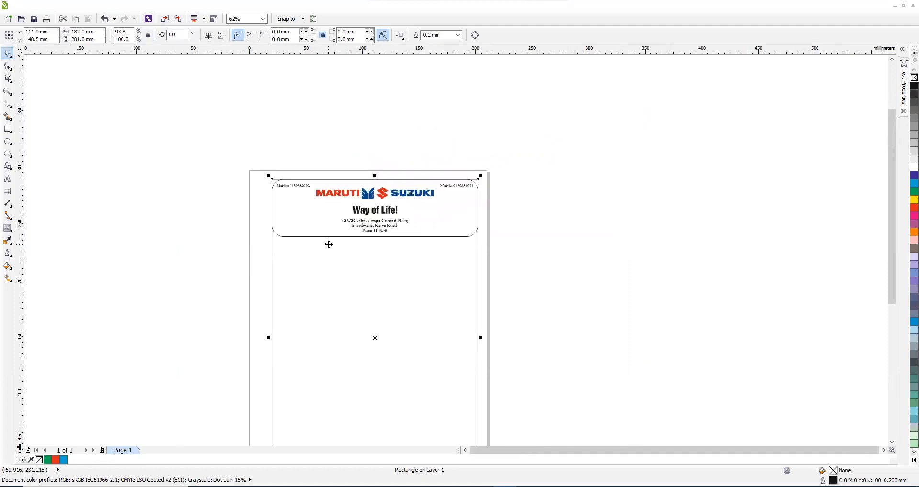
pyautogui.click(234, 18)
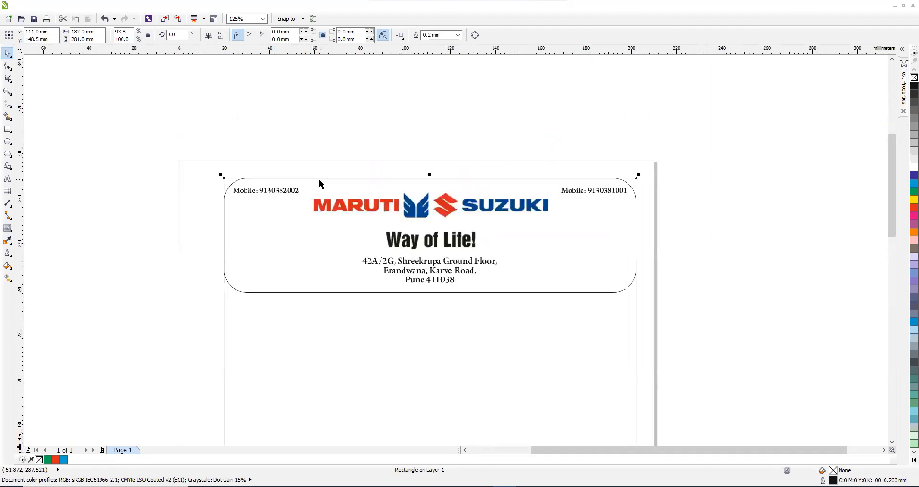
pyautogui.moveTo(321, 185)
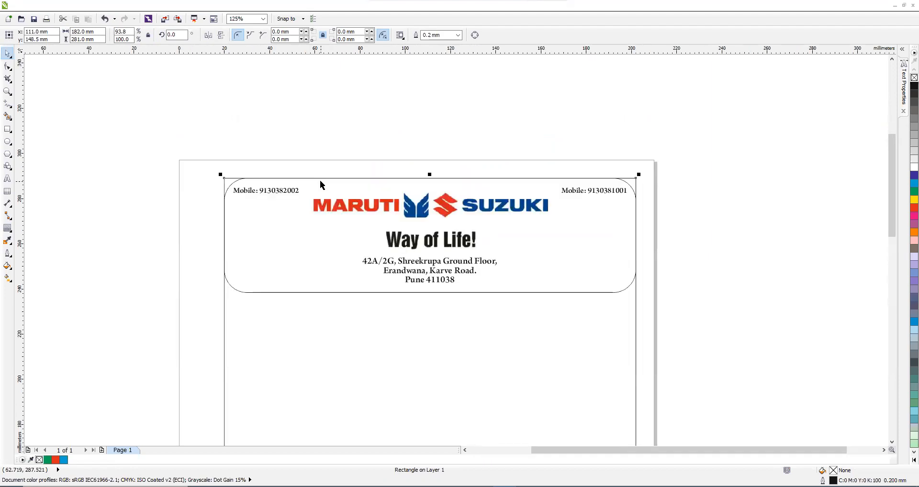
pyautogui.moveTo(320, 189)
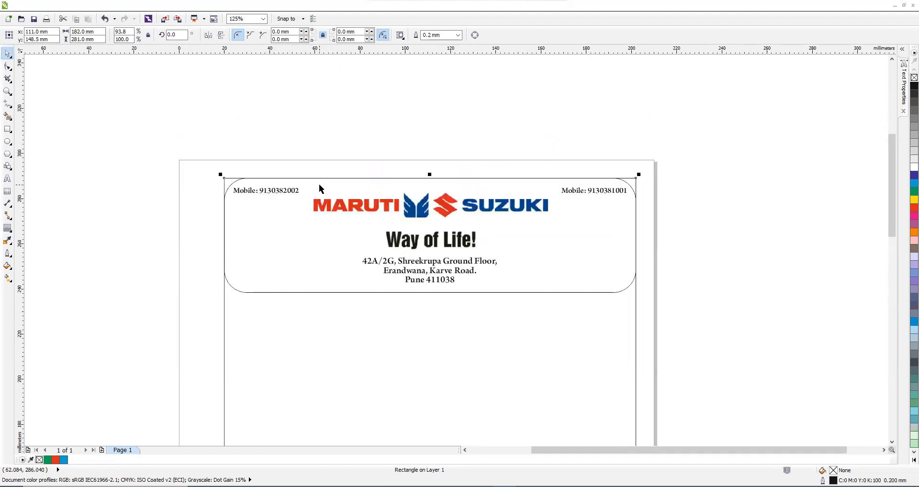
pyautogui.moveTo(320, 190)
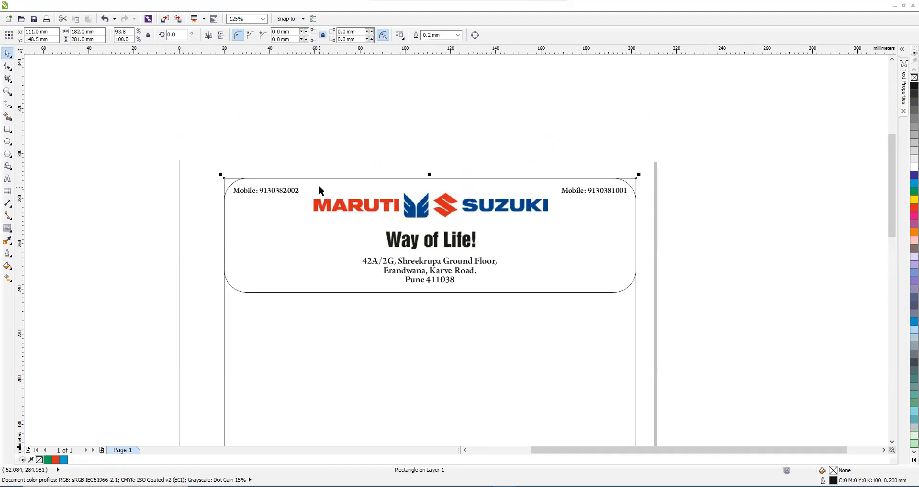
pyautogui.moveTo(320, 195)
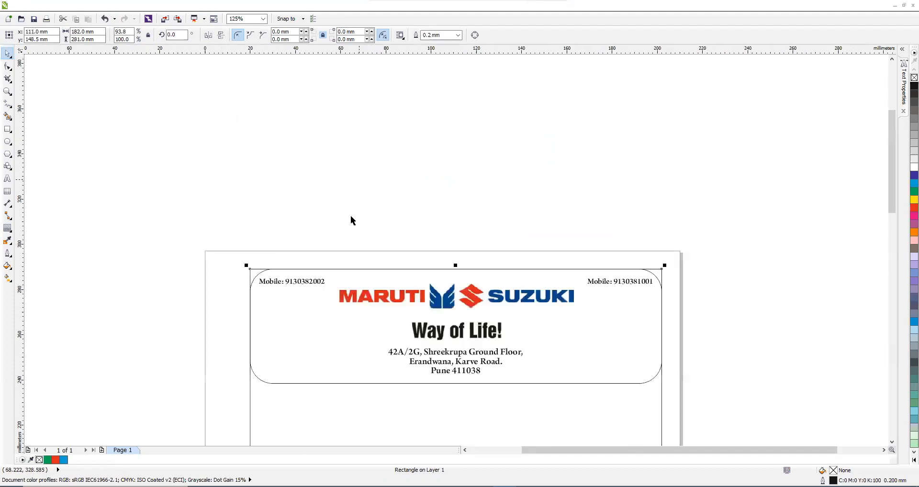
pyautogui.moveTo(906, 81)
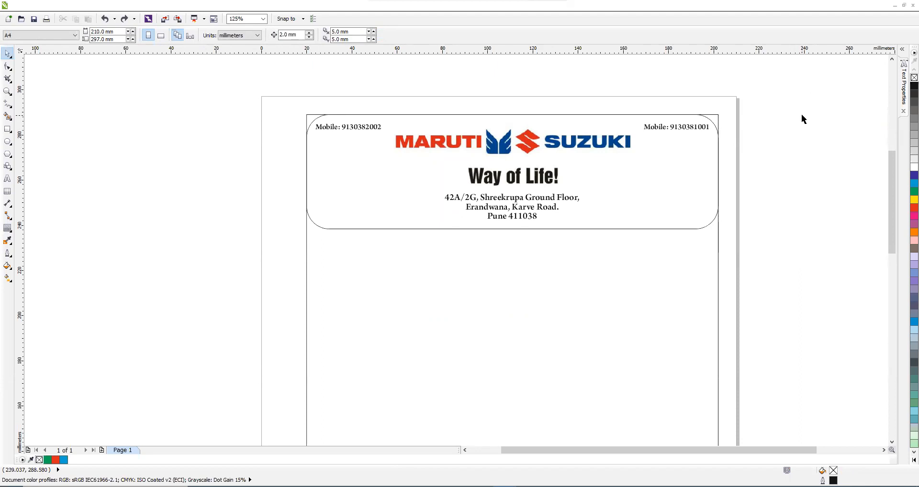
pyautogui.moveTo(311, 216)
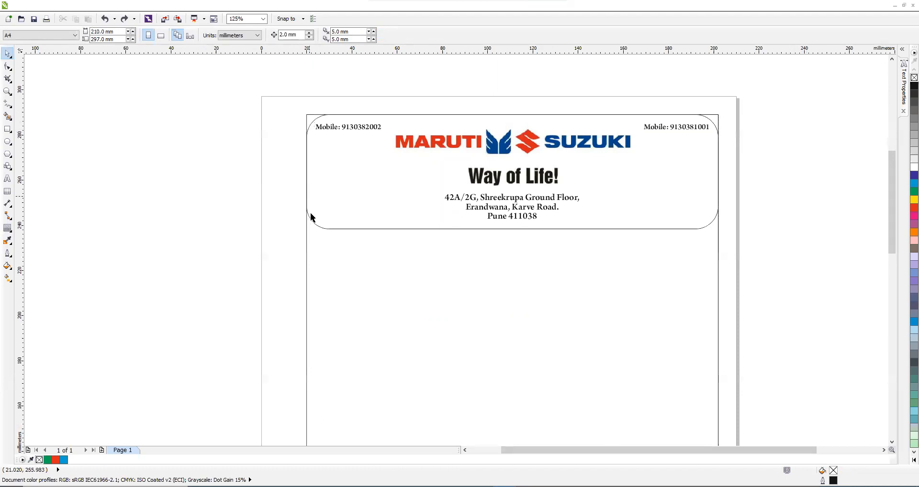
pyautogui.moveTo(325, 117)
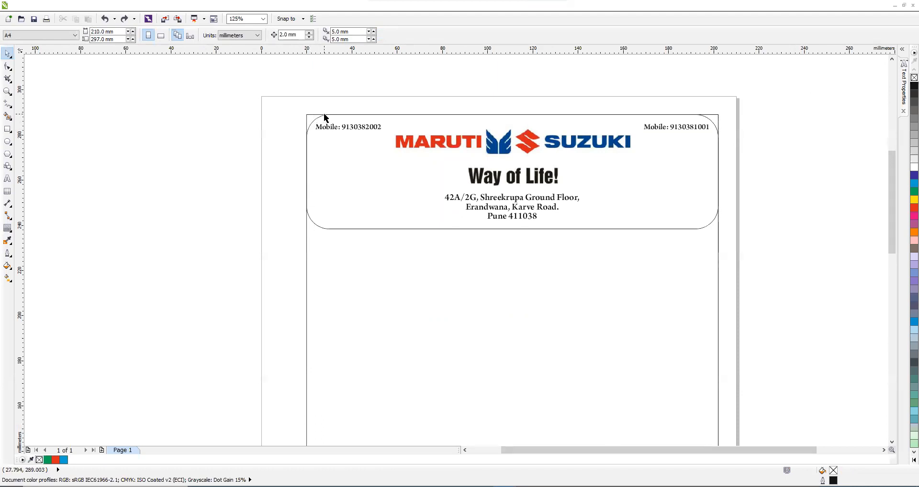
pyautogui.moveTo(261, 103)
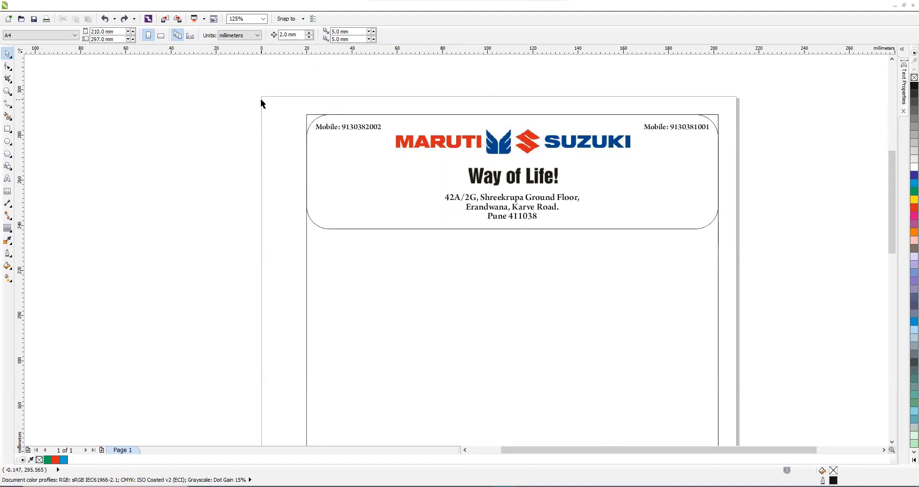
pyautogui.moveTo(272, 101)
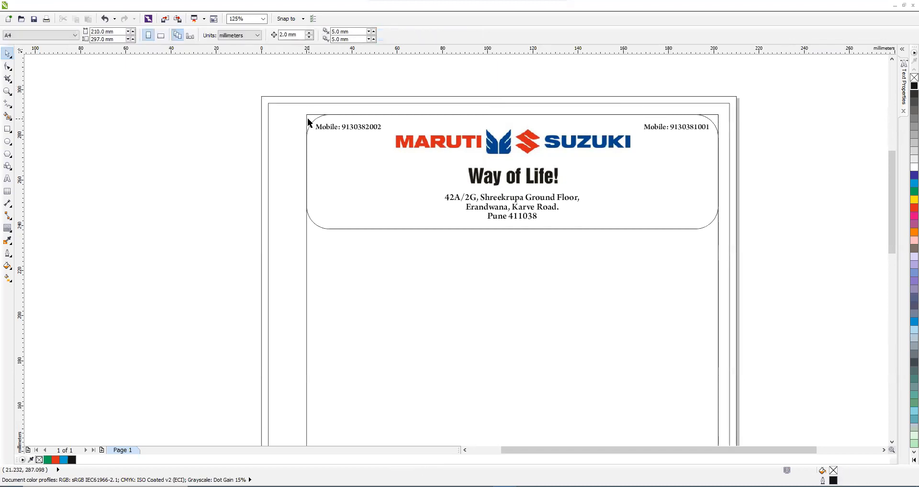
pyautogui.moveTo(352, 240)
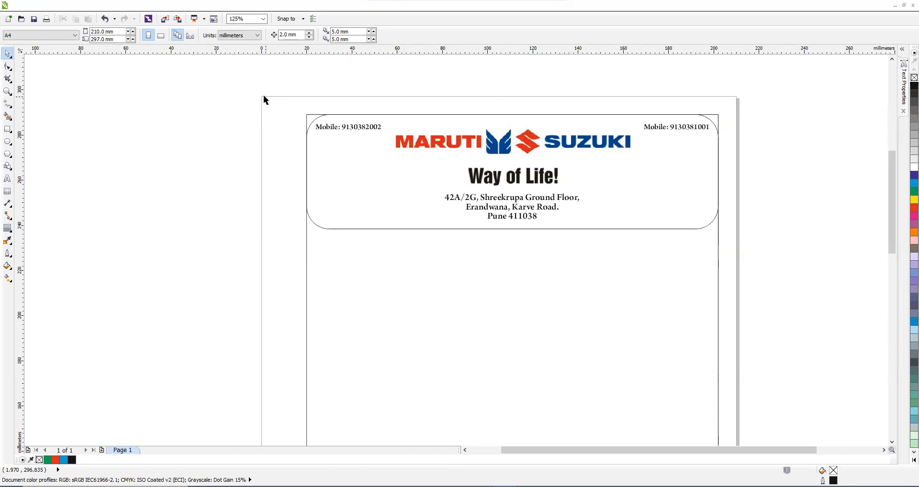
pyautogui.moveTo(293, 107)
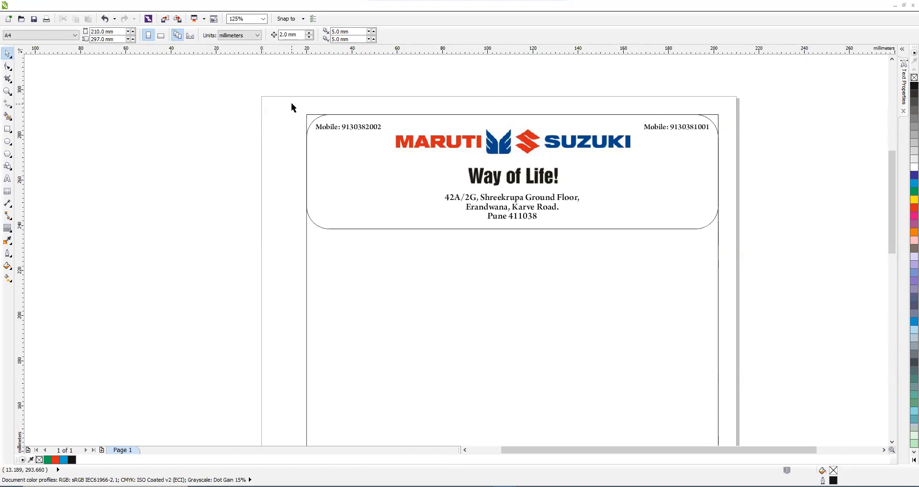
pyautogui.moveTo(305, 116)
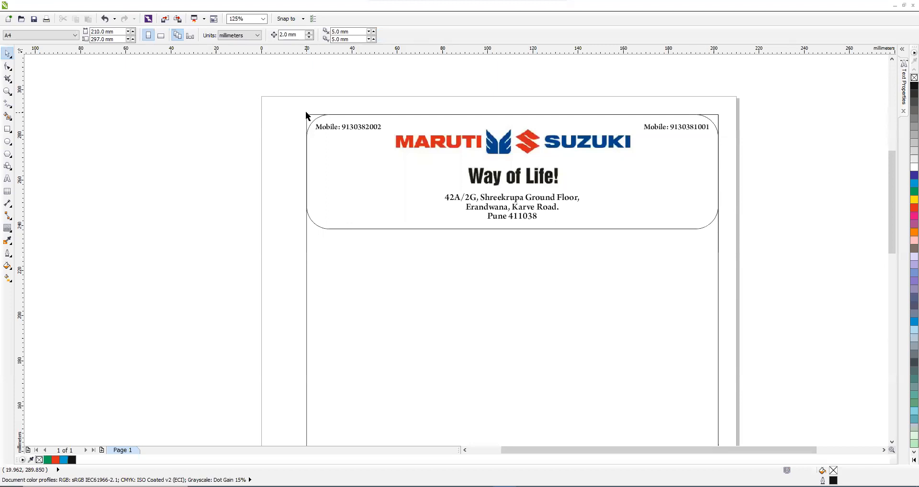
pyautogui.moveTo(367, 79)
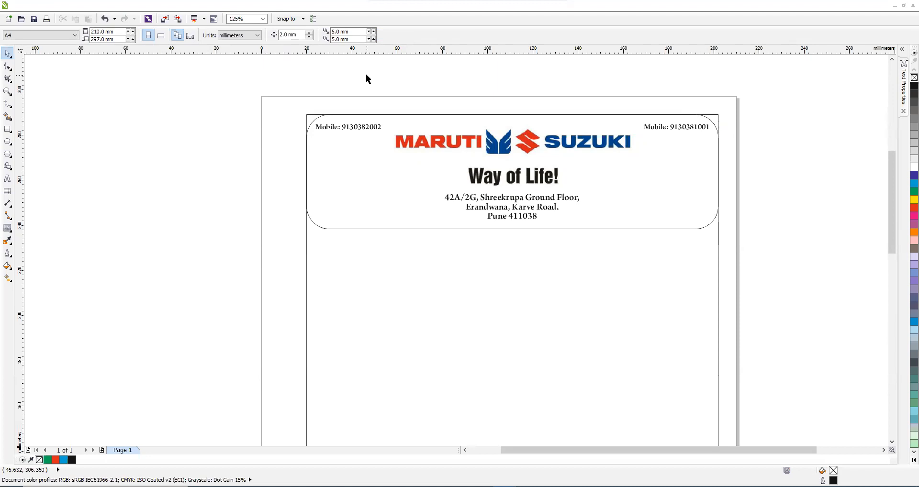
pyautogui.moveTo(305, 93)
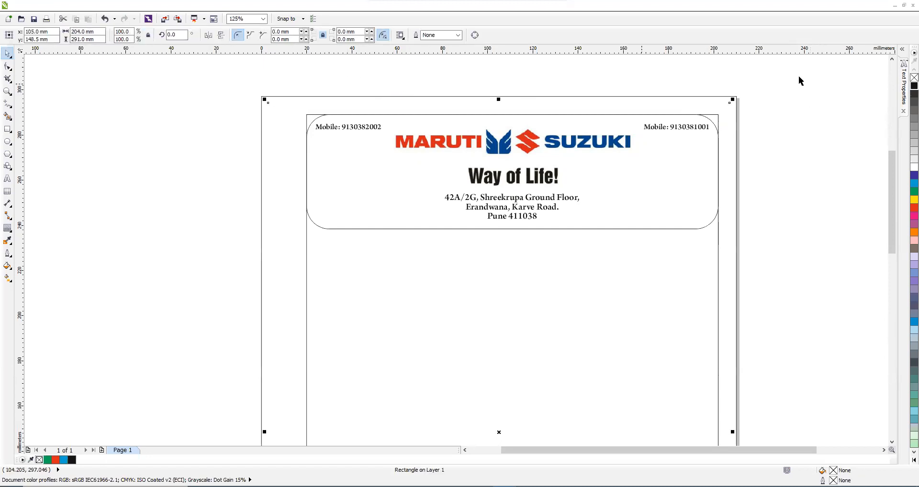
pyautogui.click(459, 35)
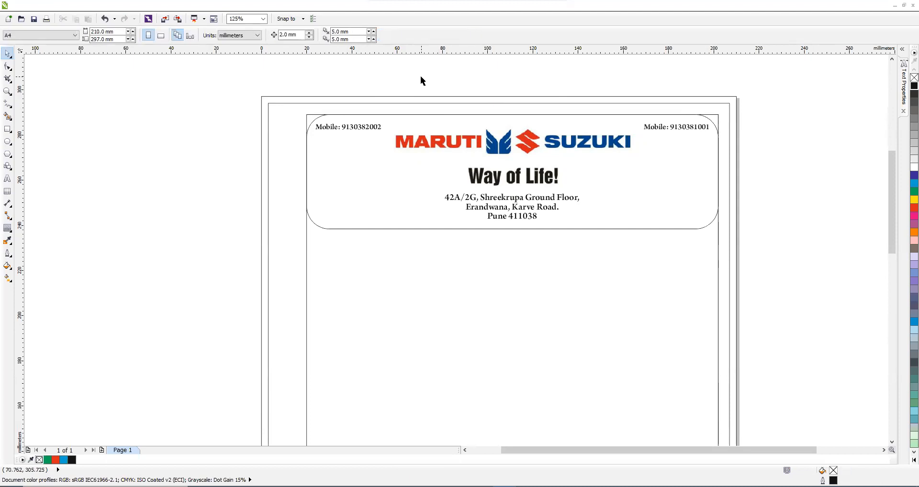
pyautogui.moveTo(285, 107)
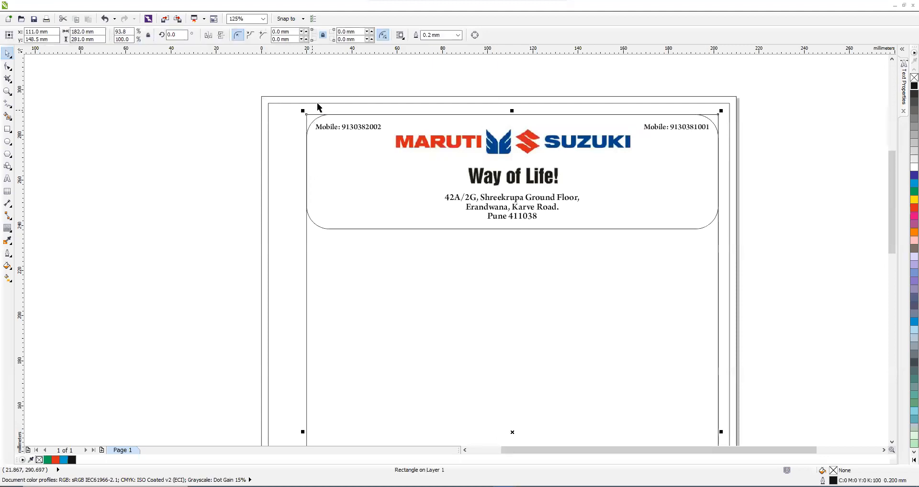
pyautogui.moveTo(349, 74)
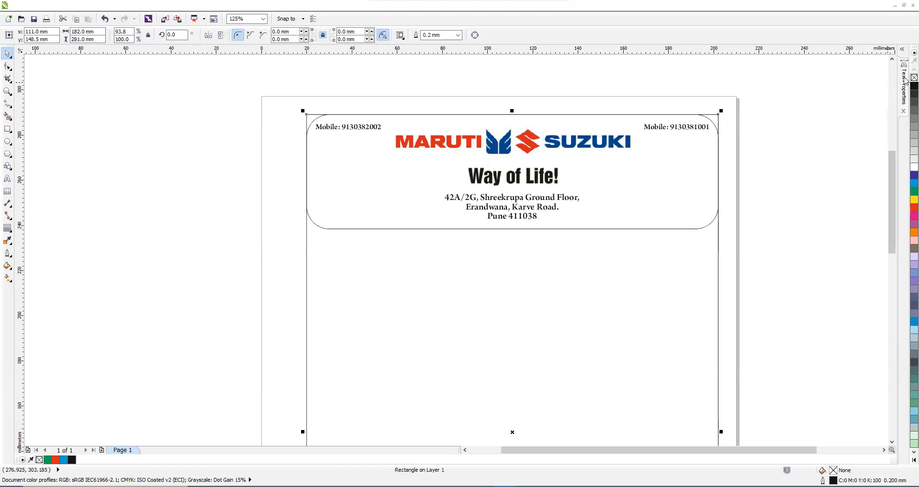
pyautogui.click(254, 103)
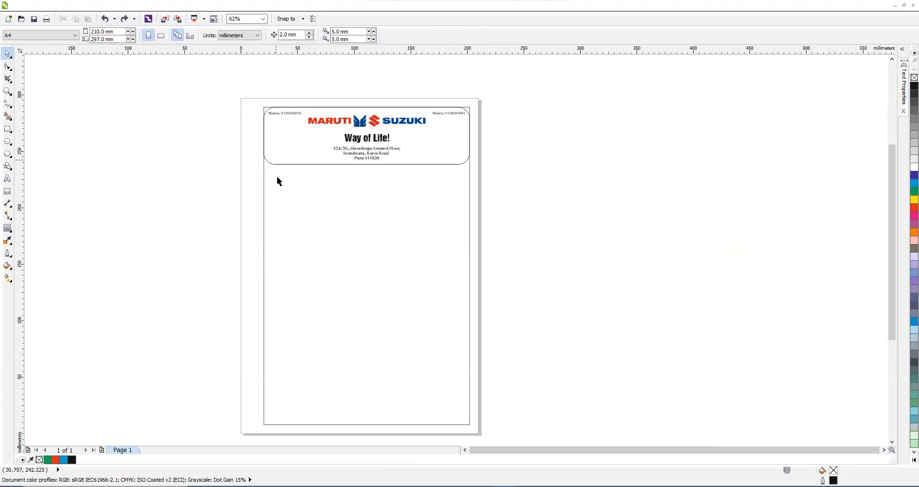
pyautogui.click(366, 129)
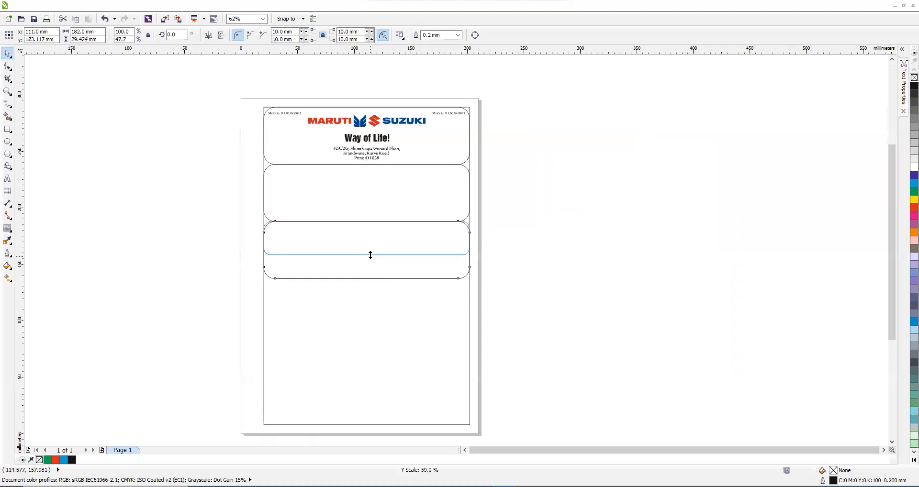
pyautogui.click(366, 237)
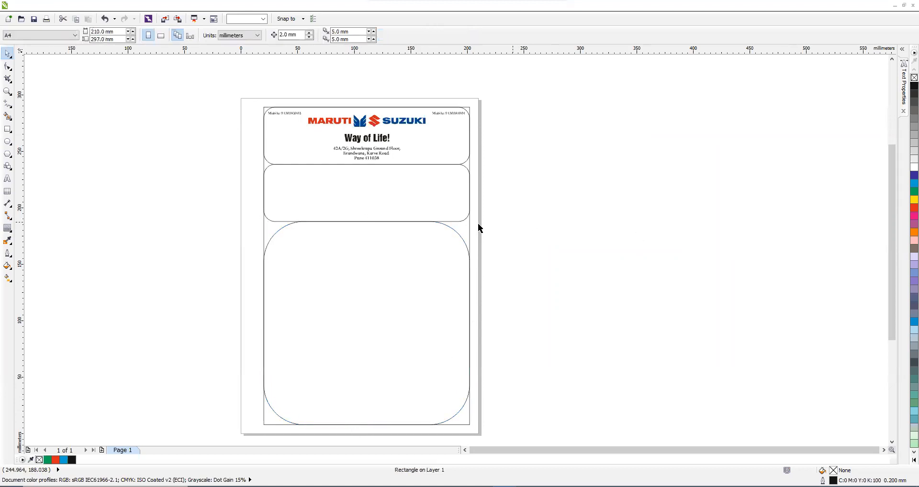
pyautogui.click(366, 265)
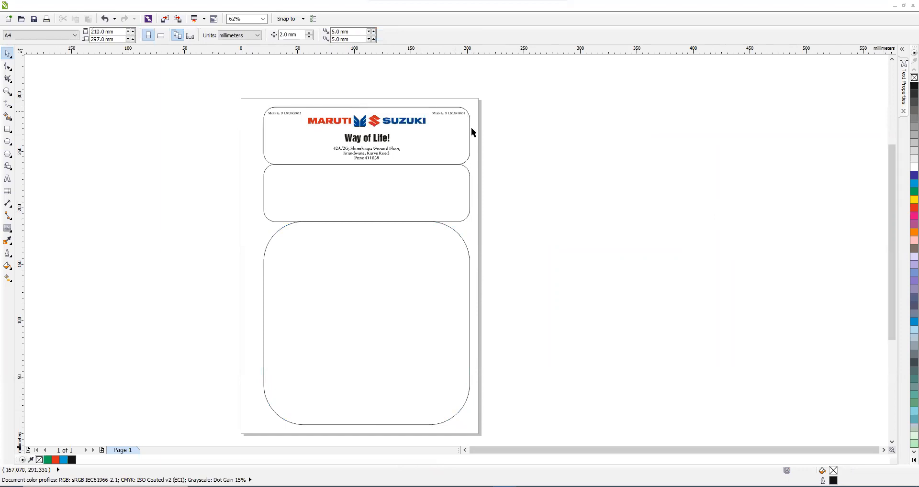
pyautogui.moveTo(649, 227)
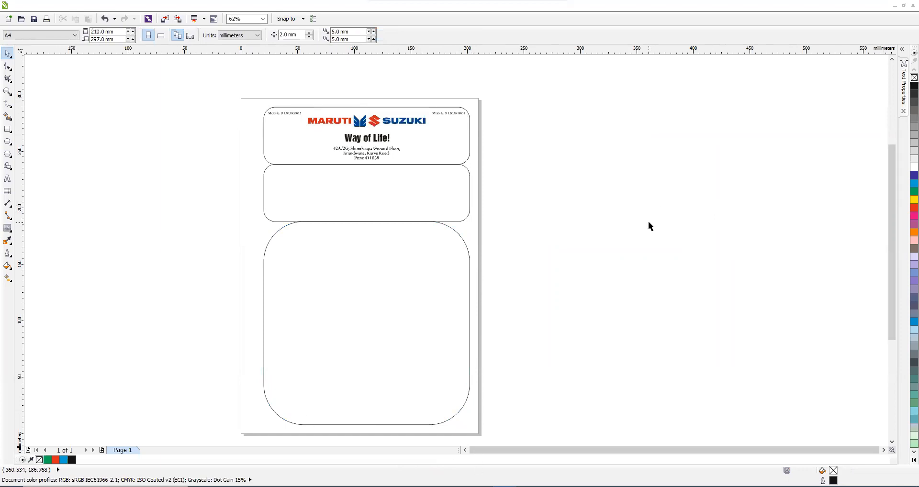
pyautogui.click(367, 250)
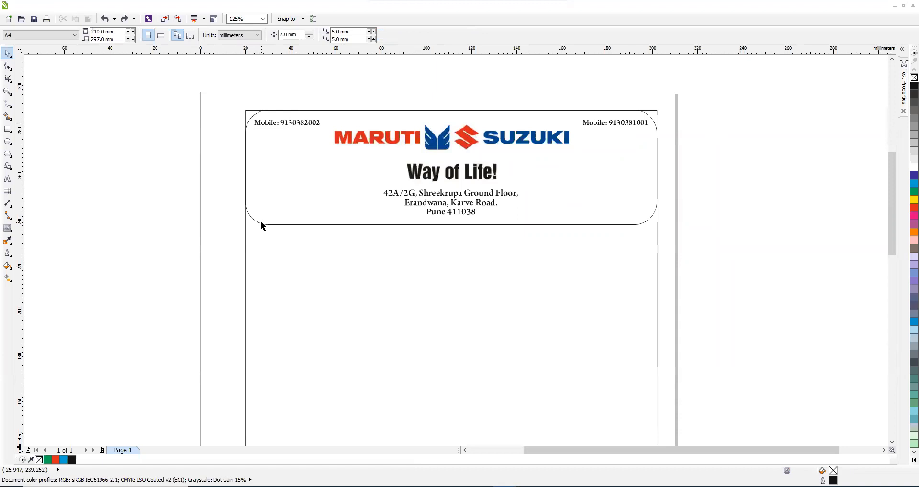
pyautogui.moveTo(265, 228)
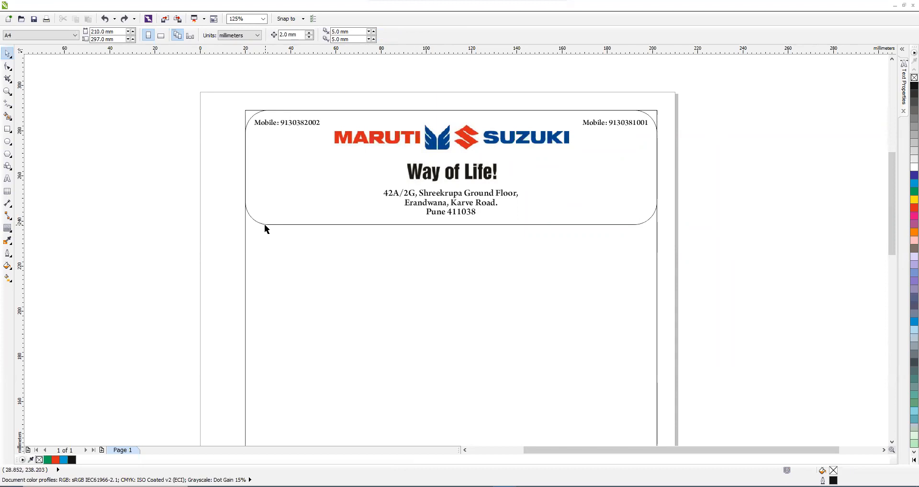
pyautogui.moveTo(82, 72)
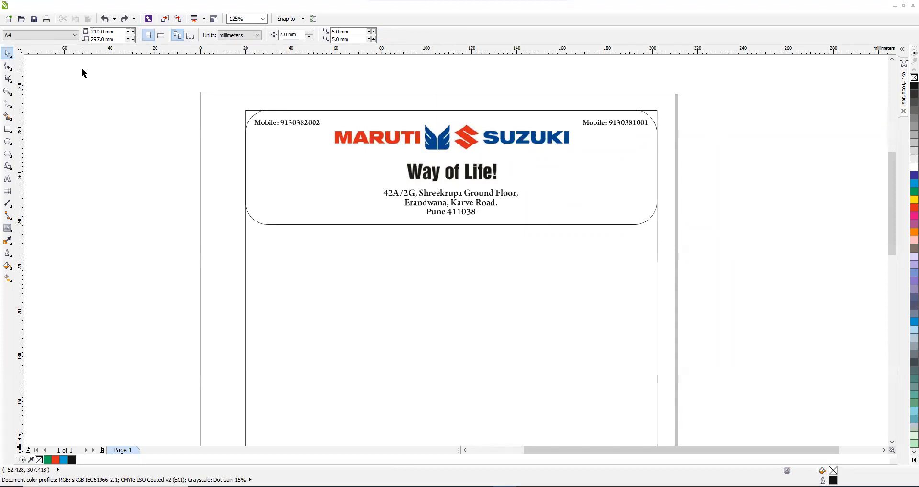
pyautogui.moveTo(96, 86)
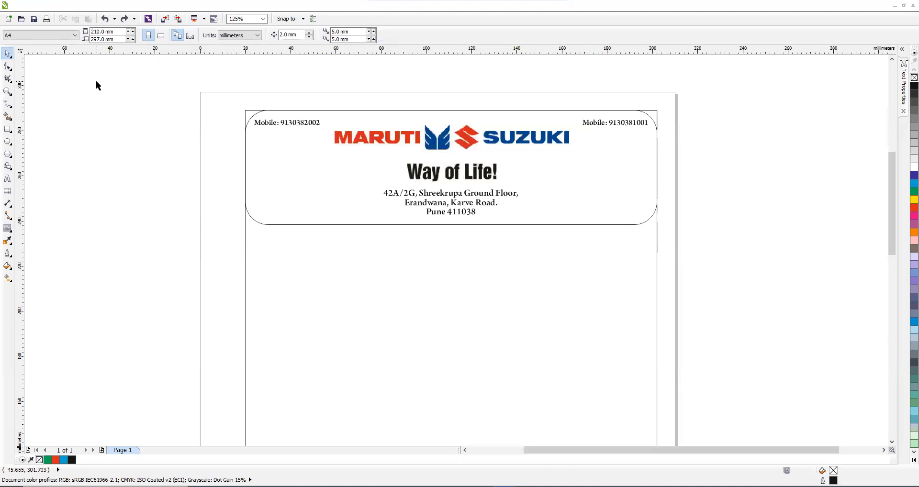
pyautogui.moveTo(483, 54)
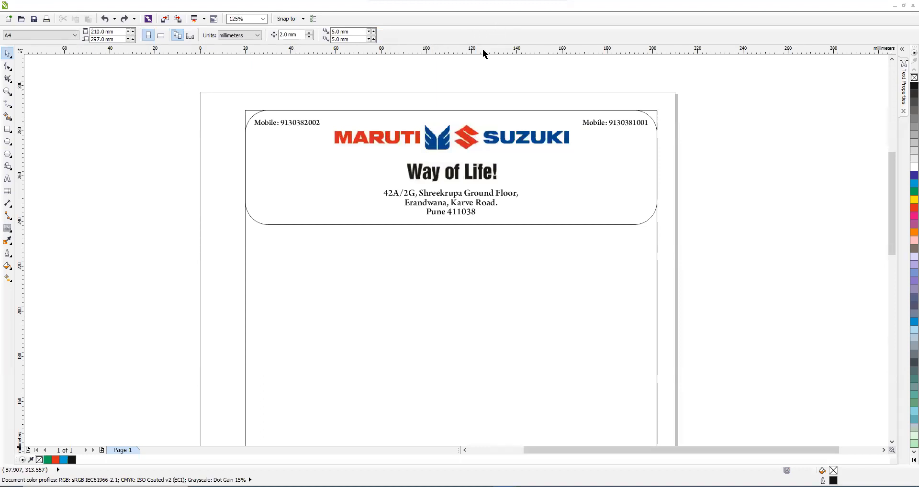
pyautogui.moveTo(478, 71)
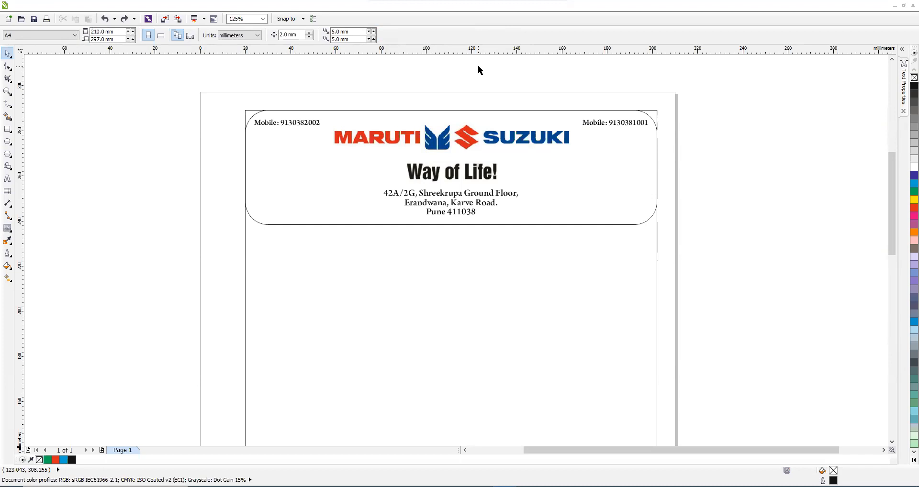
pyautogui.moveTo(530, 21)
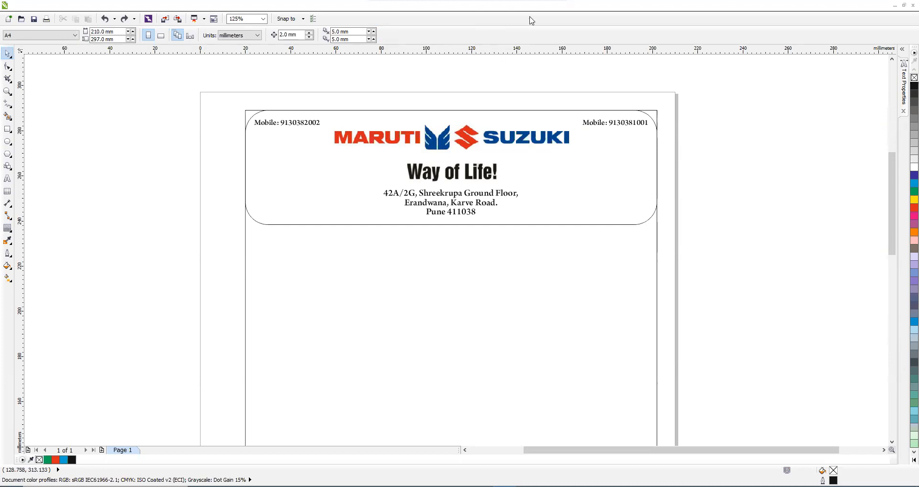